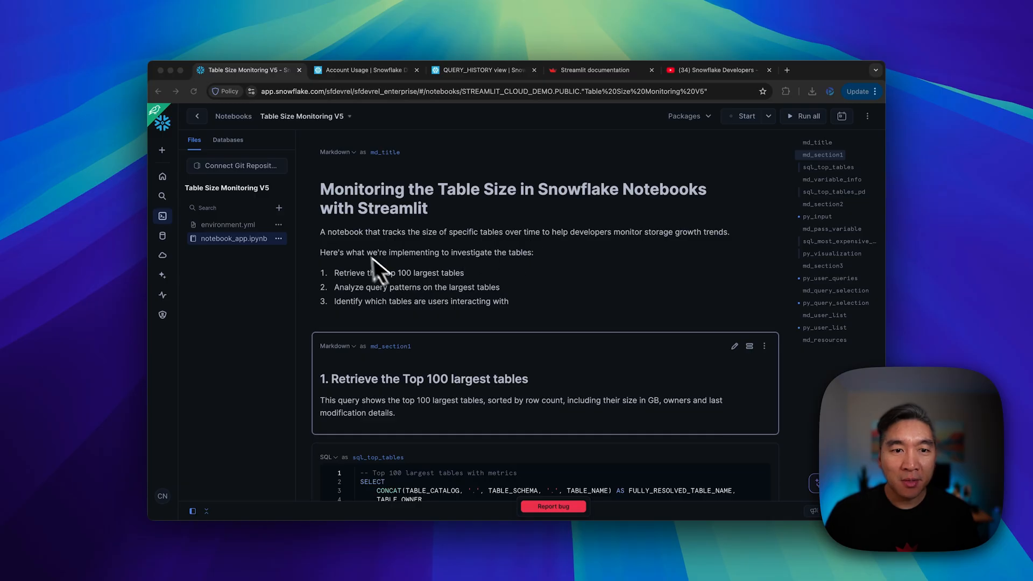
{"action": "mouse_move", "coordinate": [412, 254]}
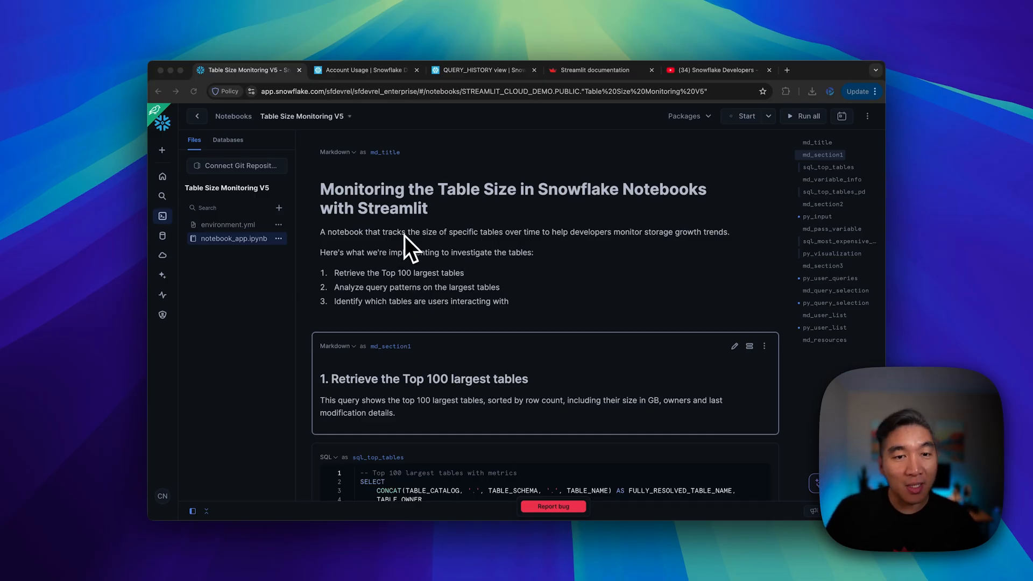
{"action": "mouse_move", "coordinate": [435, 245]}
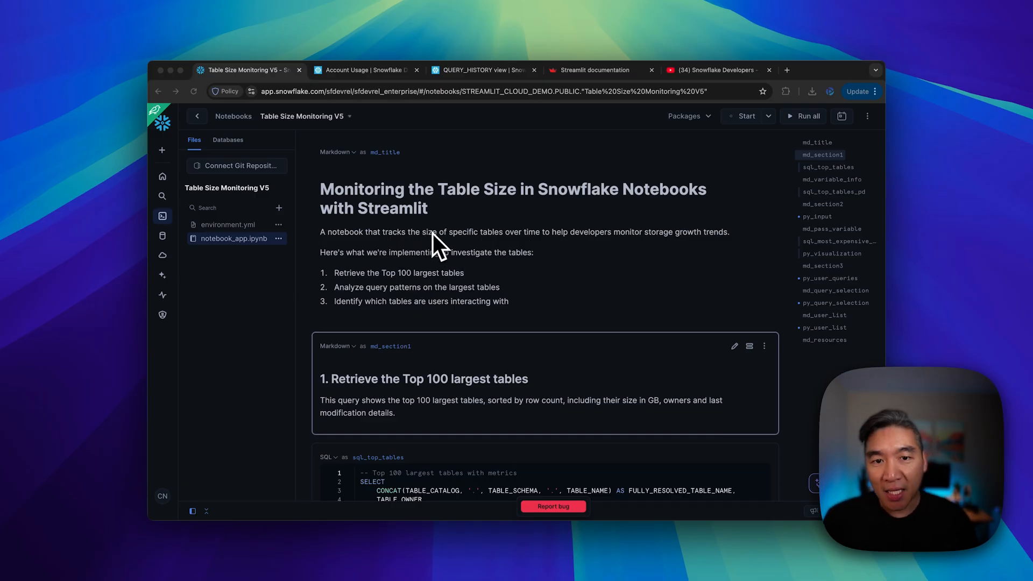
{"action": "mouse_move", "coordinate": [487, 256]}
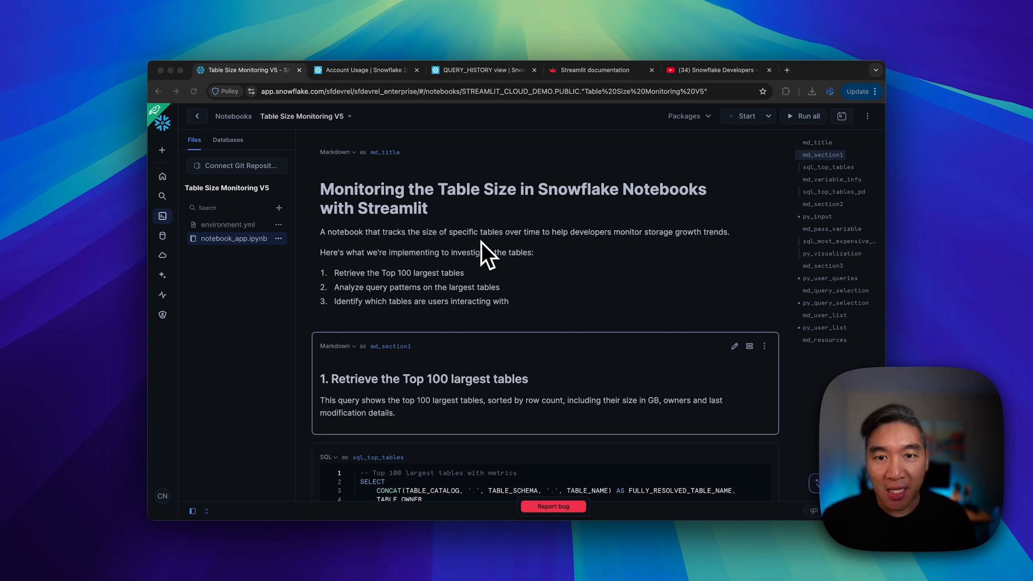
{"action": "mouse_move", "coordinate": [590, 254]}
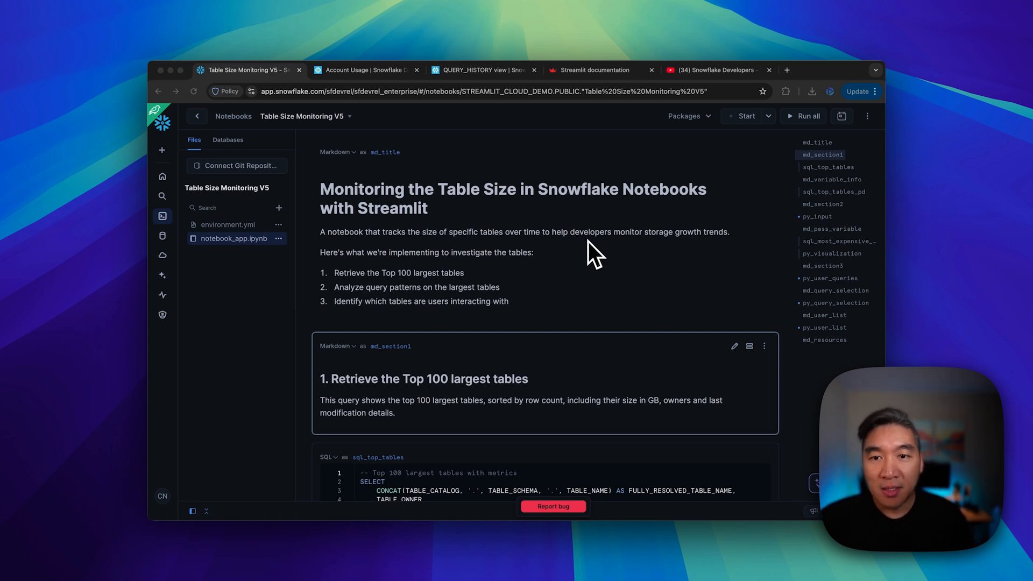
{"action": "mouse_move", "coordinate": [685, 257]}
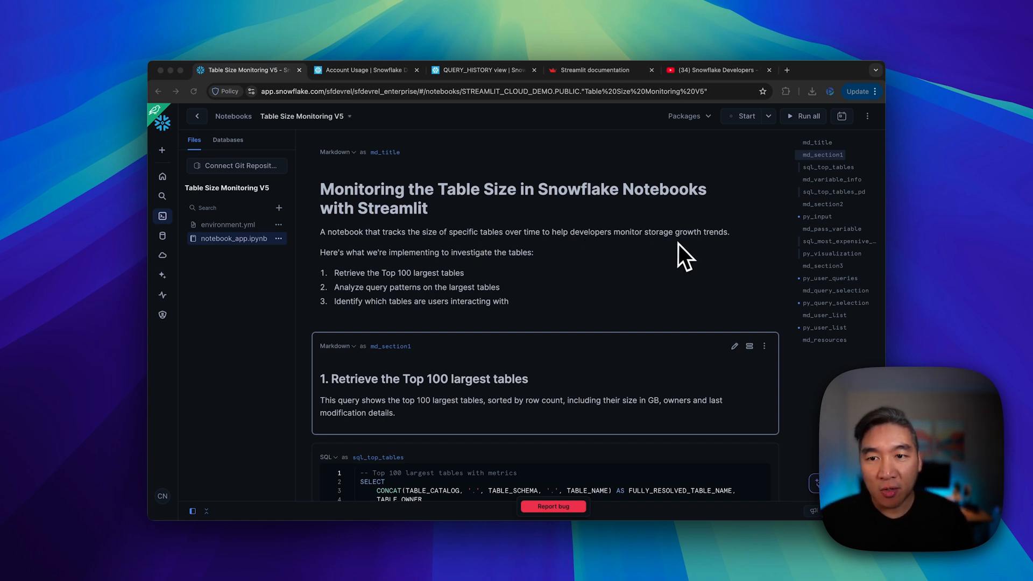
{"action": "mouse_move", "coordinate": [412, 270]}
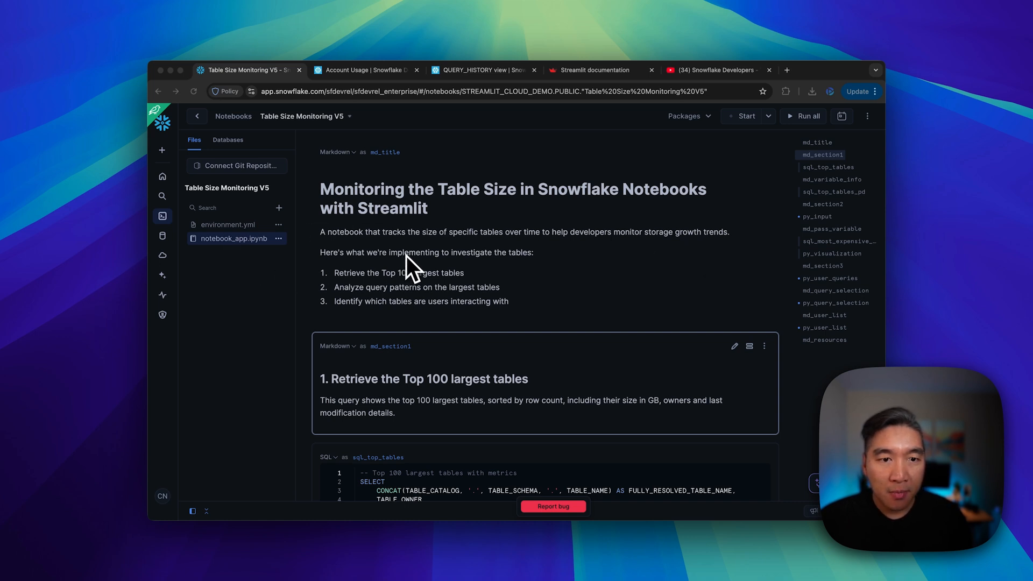
{"action": "mouse_move", "coordinate": [453, 277]}
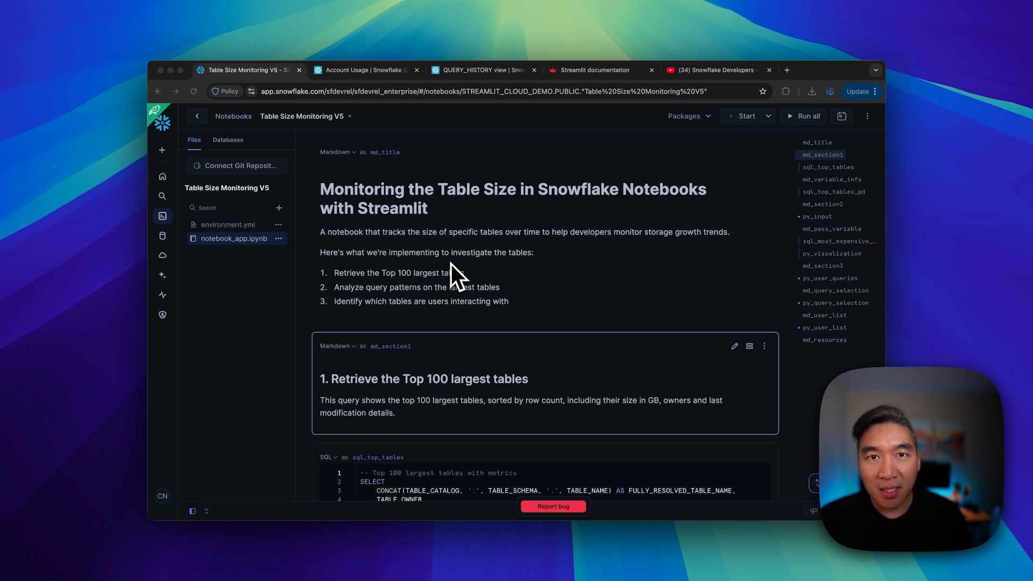
{"action": "mouse_move", "coordinate": [369, 293]}
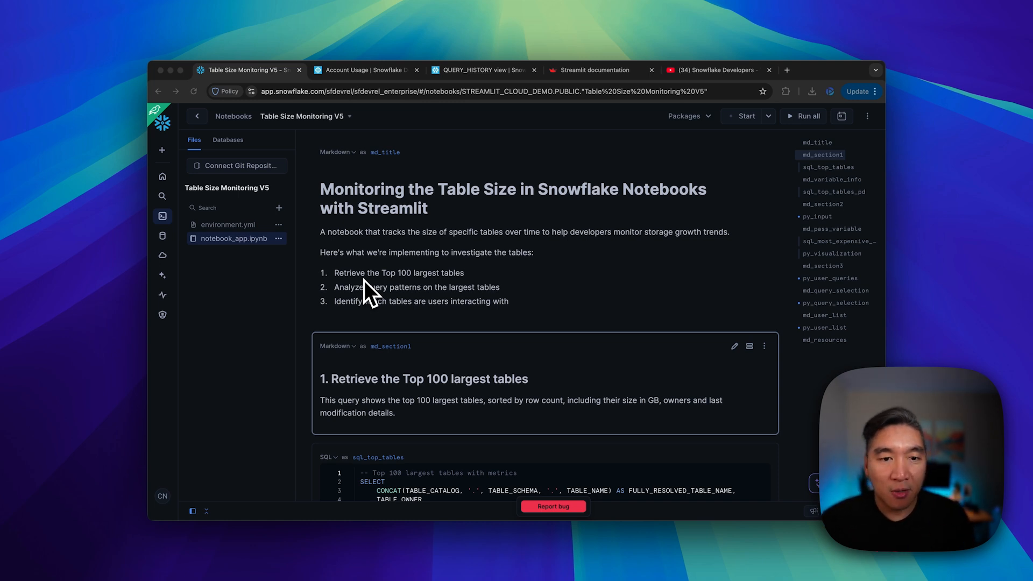
{"action": "mouse_move", "coordinate": [362, 303]}
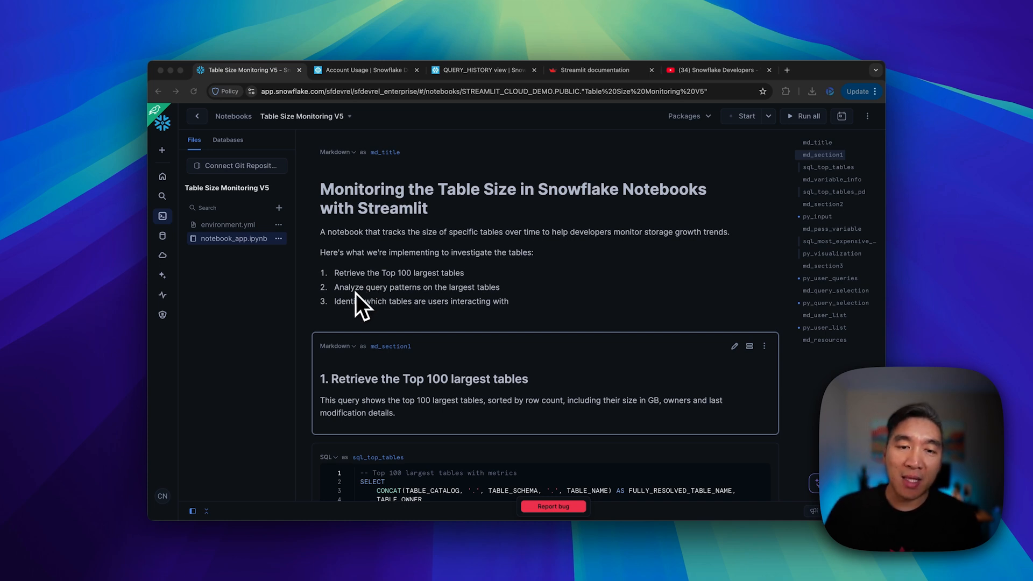
{"action": "mouse_move", "coordinate": [378, 316]}
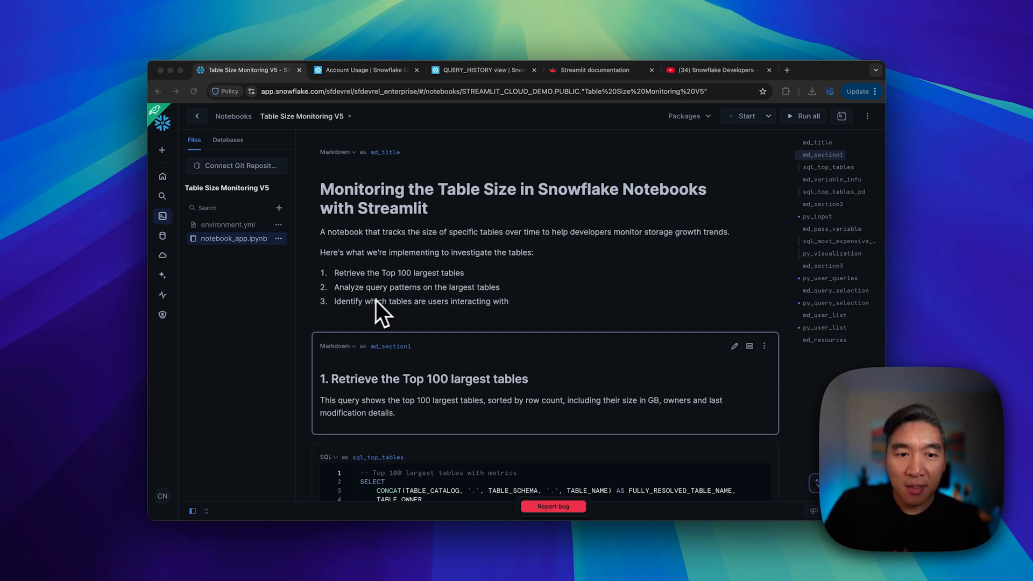
{"action": "mouse_move", "coordinate": [368, 320]}
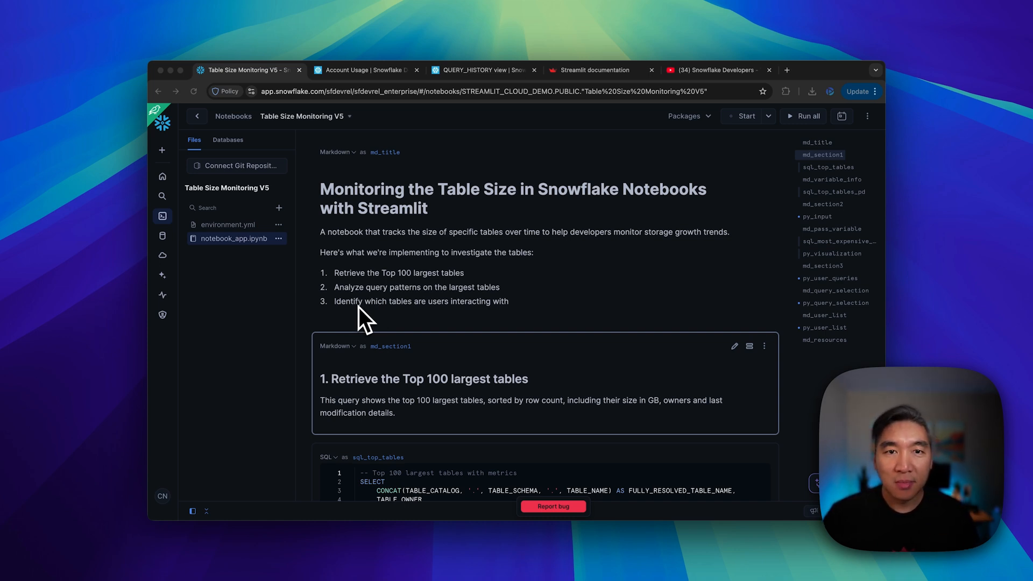
{"action": "mouse_move", "coordinate": [392, 89]}
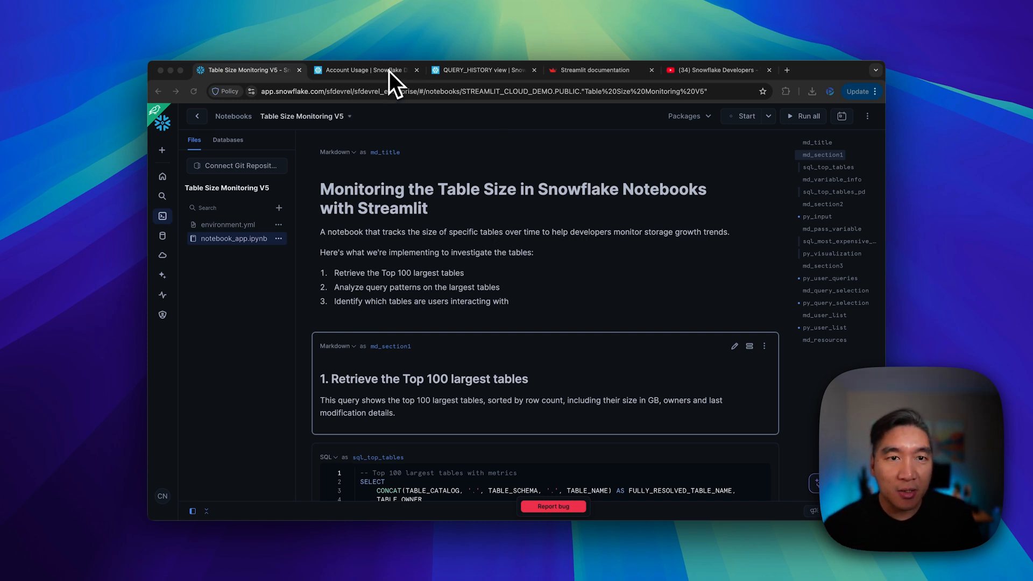
Step: Review the Account Usage overview docs and land on the QUERY_HISTORY view reference page
{"action": "left_click", "coordinate": [366, 70]}
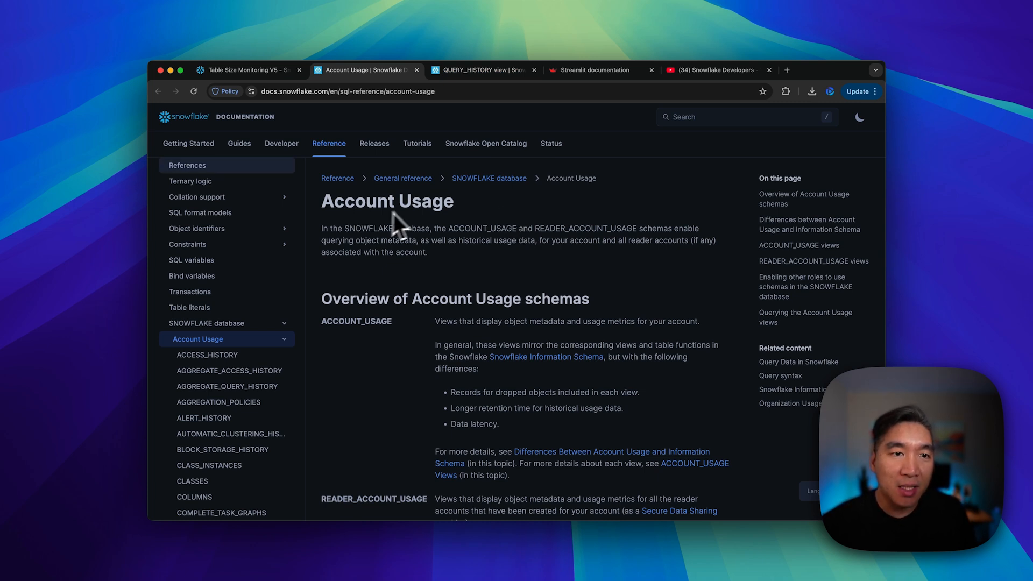
{"action": "mouse_move", "coordinate": [451, 310]}
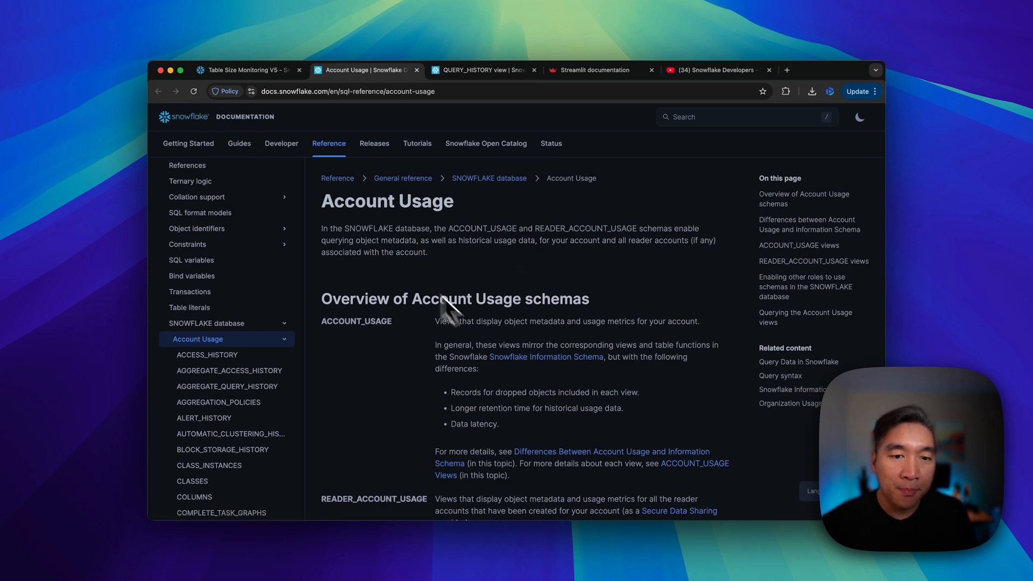
{"action": "mouse_move", "coordinate": [347, 215]}
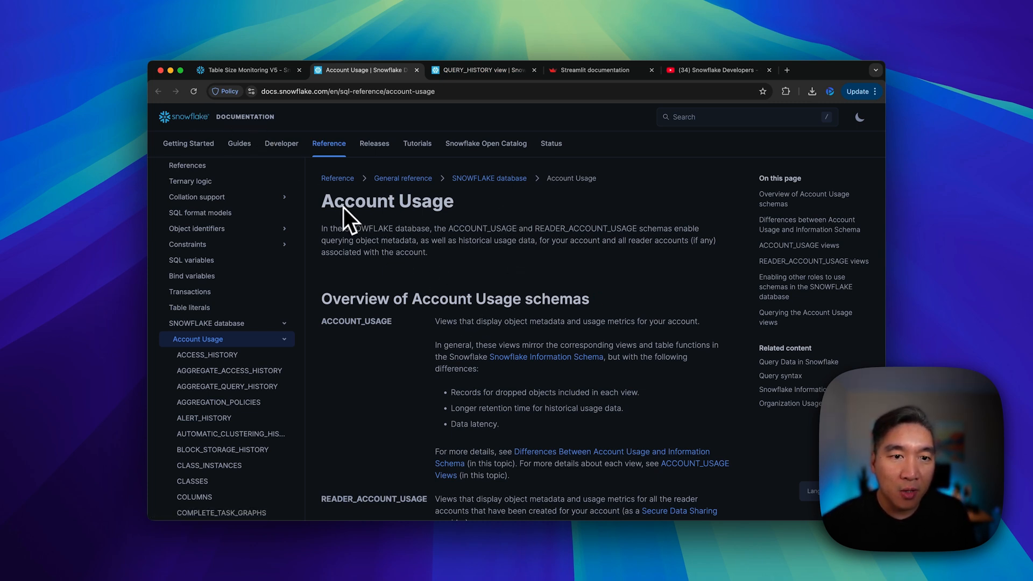
{"action": "mouse_move", "coordinate": [440, 208]}
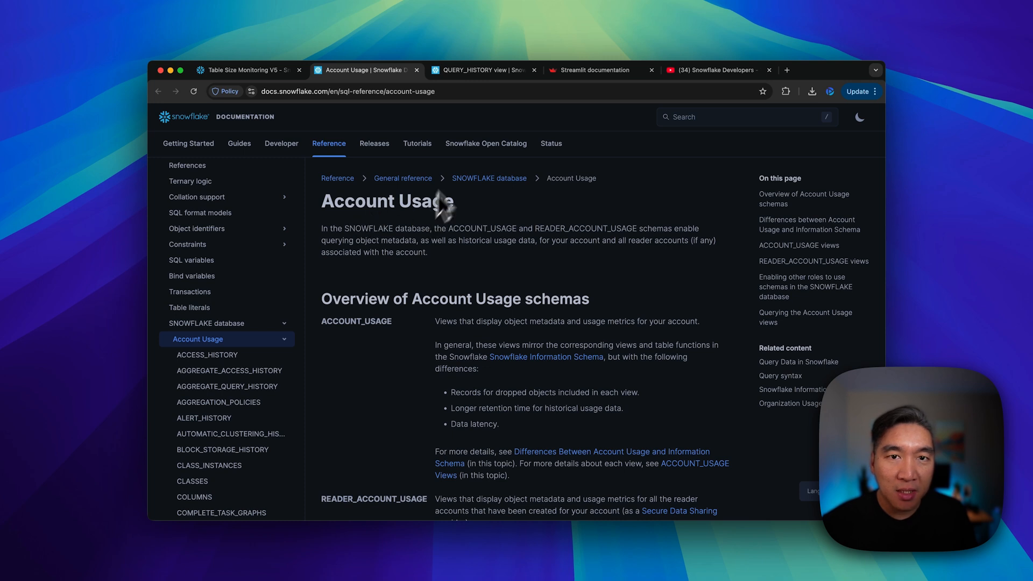
{"action": "left_click", "coordinate": [481, 70]}
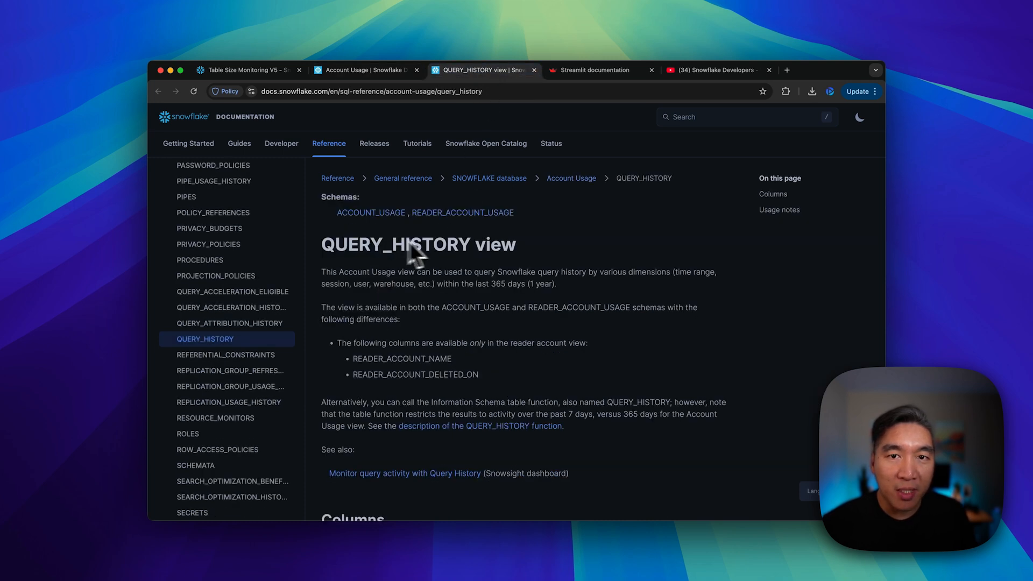
{"action": "mouse_move", "coordinate": [270, 92]}
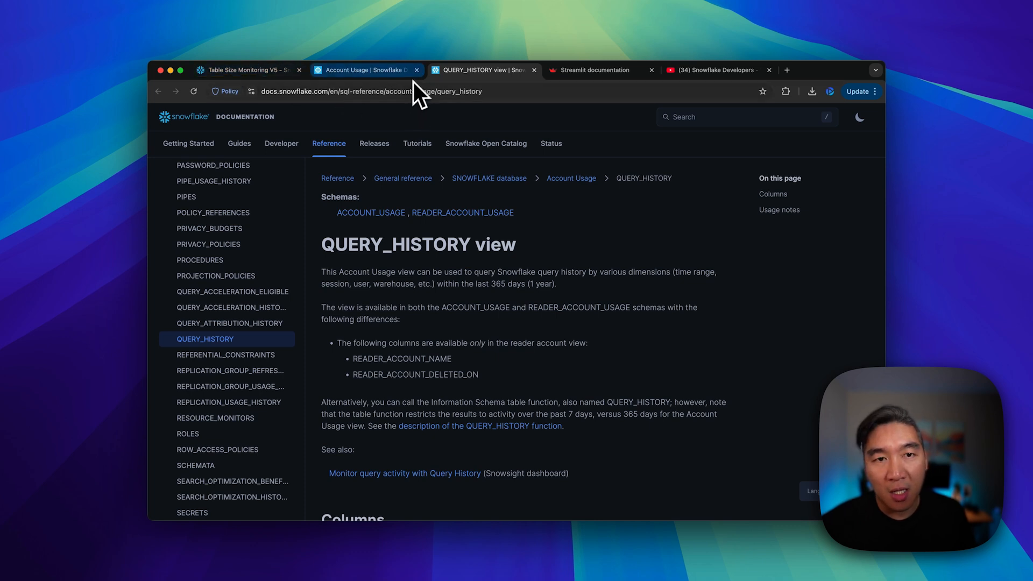
{"action": "left_click", "coordinate": [366, 70]}
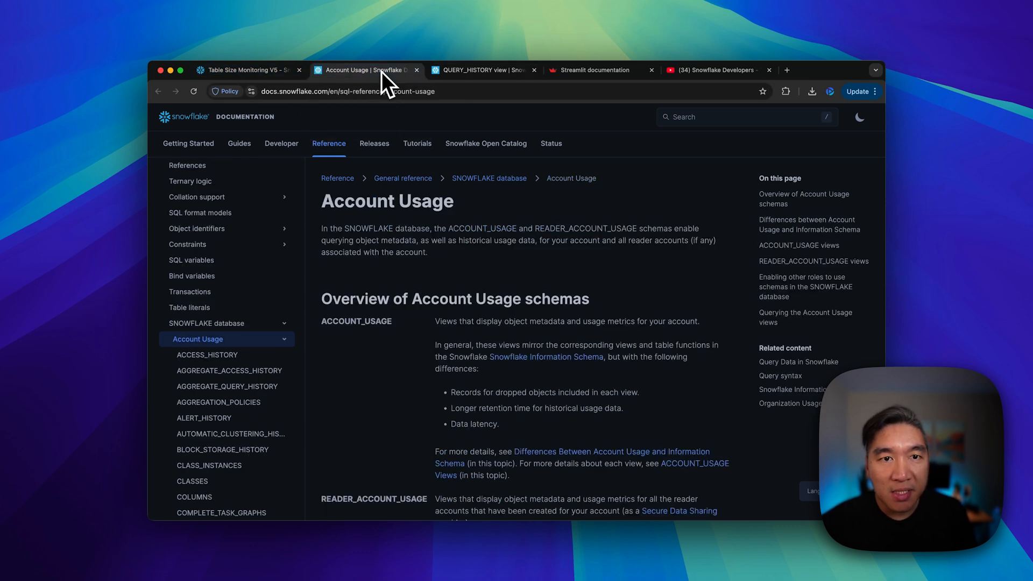
{"action": "left_click", "coordinate": [480, 69]}
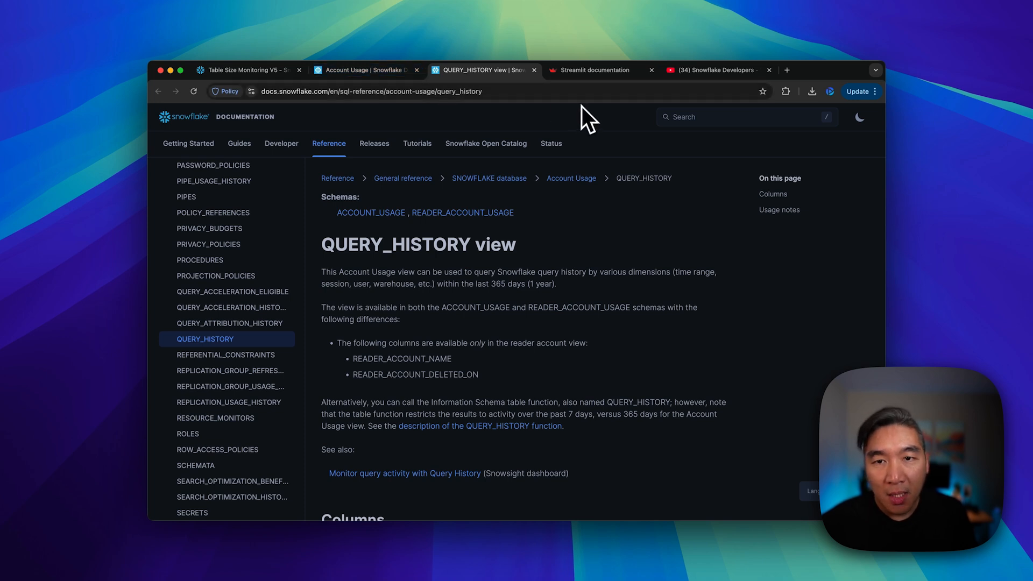
Step: Switch to the Streamlit documentation home page
{"action": "left_click", "coordinate": [601, 70]}
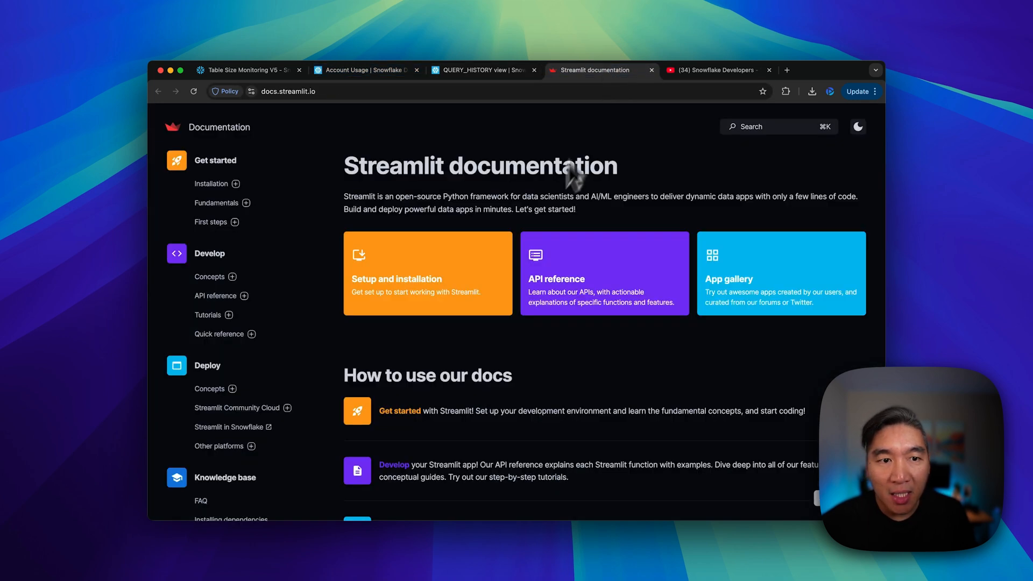
{"action": "mouse_move", "coordinate": [540, 214]}
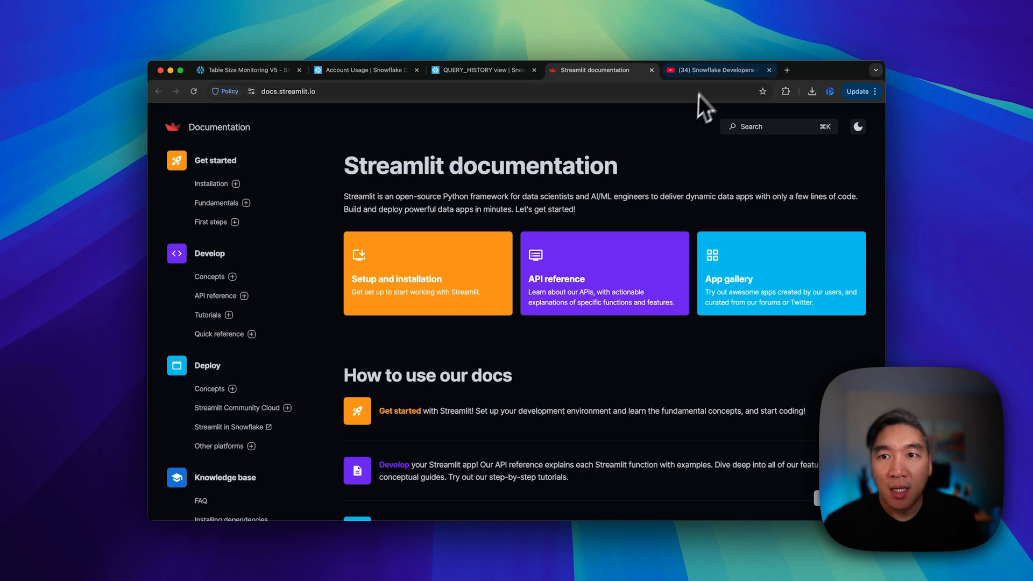
Step: Switch to the Snowflake Developers YouTube channel's Videos page
{"action": "left_click", "coordinate": [714, 70]}
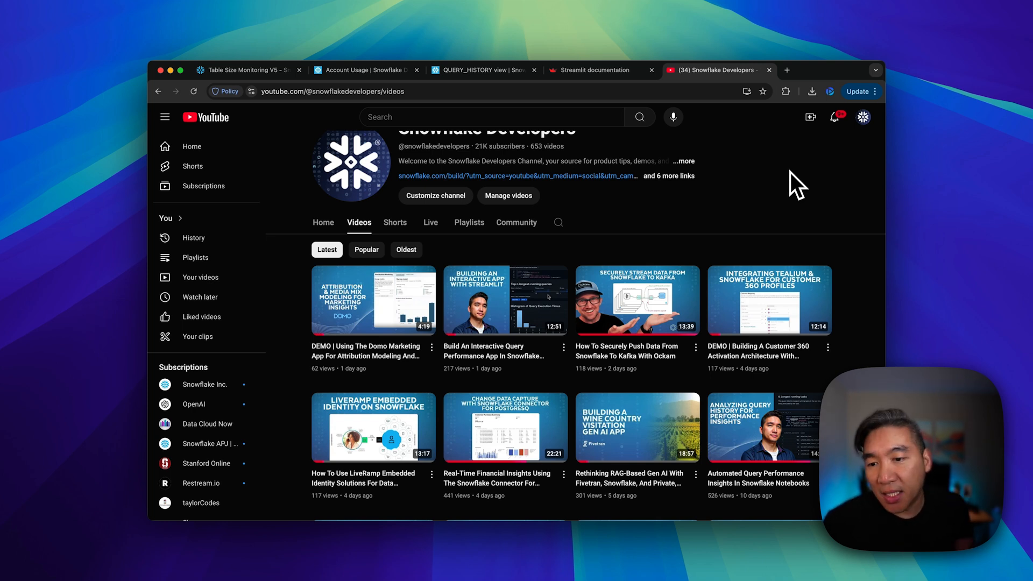
{"action": "mouse_move", "coordinate": [767, 447]}
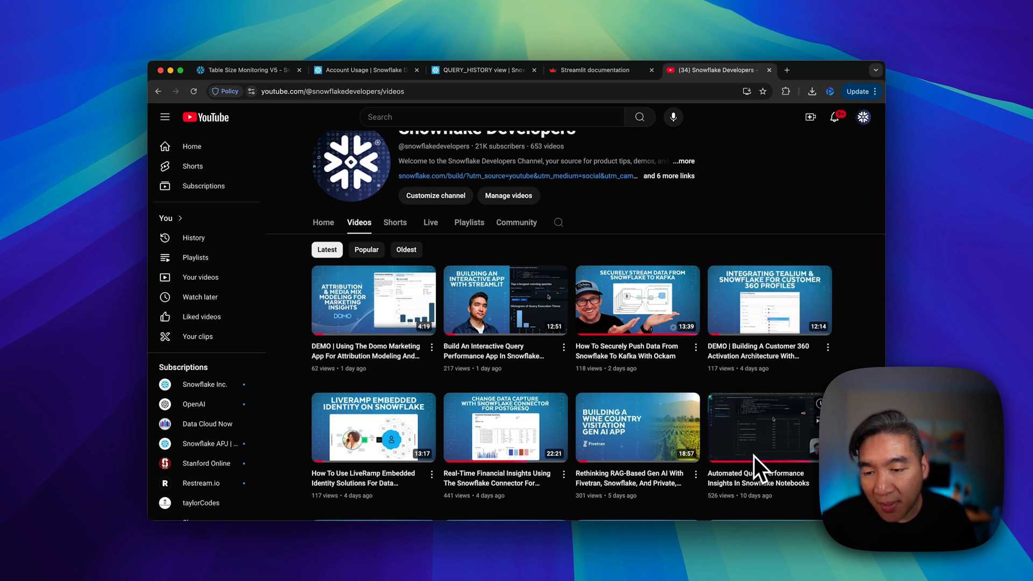
{"action": "mouse_move", "coordinate": [764, 494]}
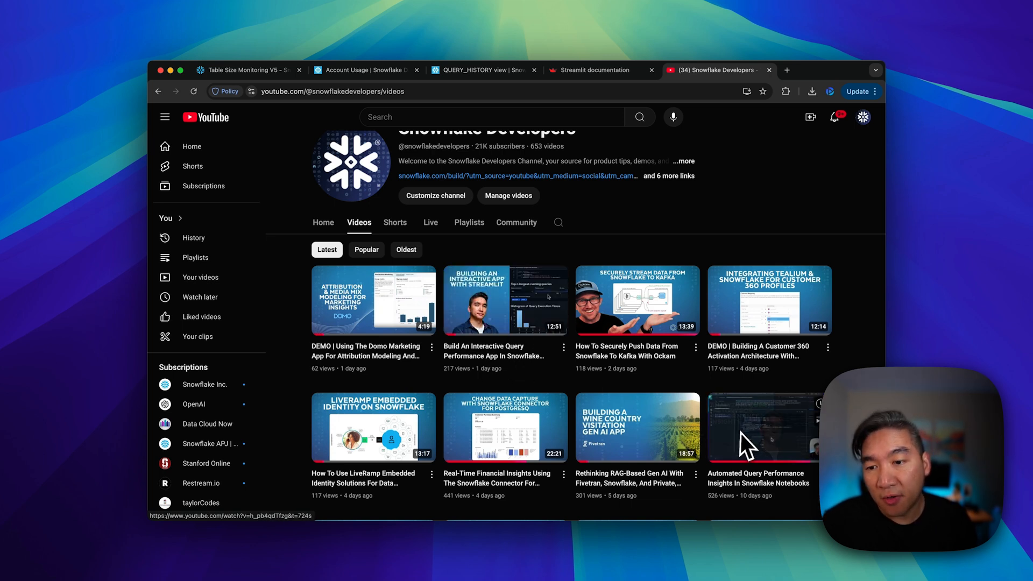
{"action": "mouse_move", "coordinate": [767, 428]}
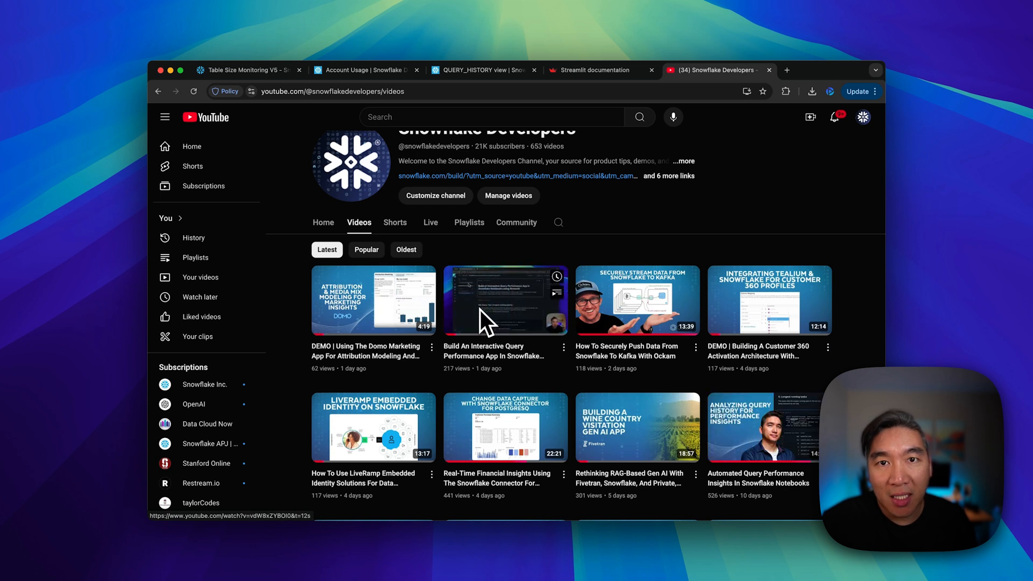
{"action": "mouse_move", "coordinate": [485, 330]}
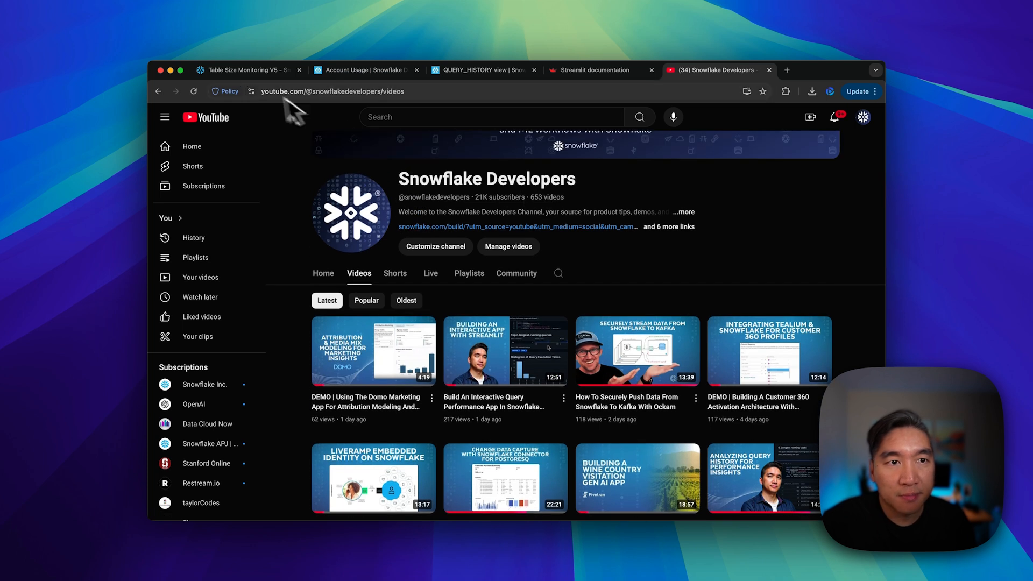
{"action": "left_click", "coordinate": [247, 70]}
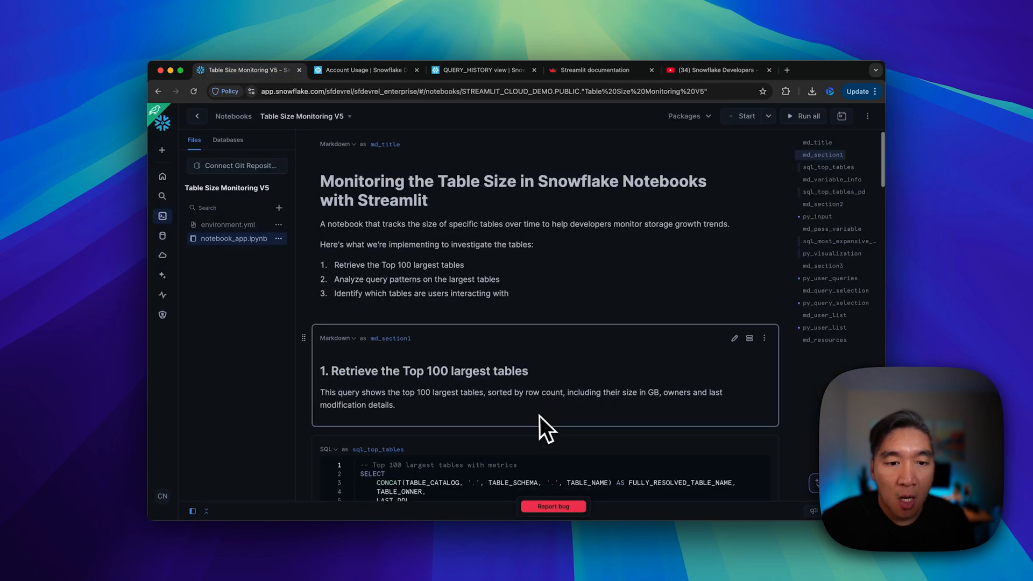
{"action": "scroll", "scroll_direction": "down", "scroll_amount": 3}
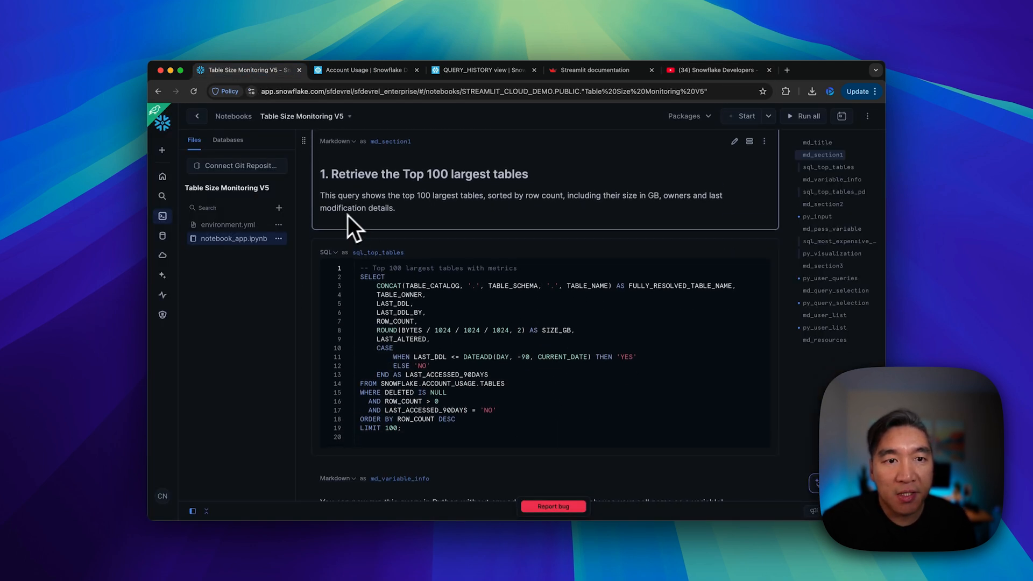
{"action": "mouse_move", "coordinate": [402, 218]}
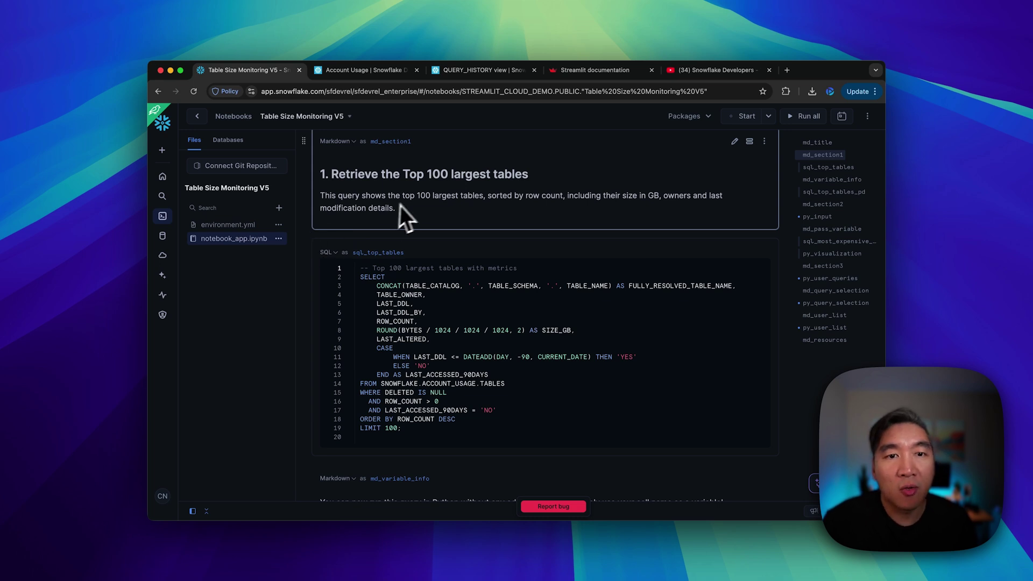
{"action": "mouse_move", "coordinate": [417, 211]}
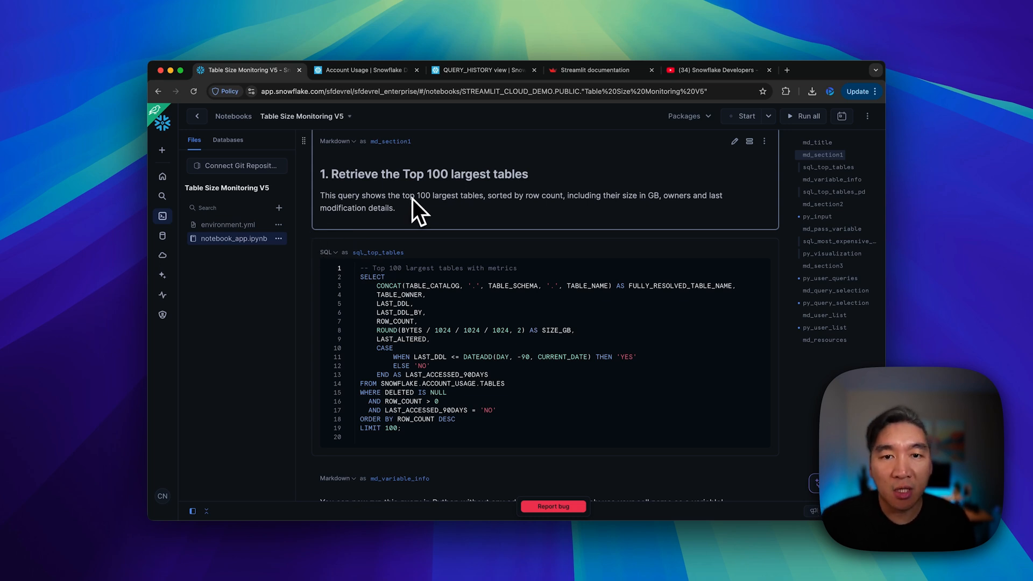
{"action": "mouse_move", "coordinate": [362, 220]}
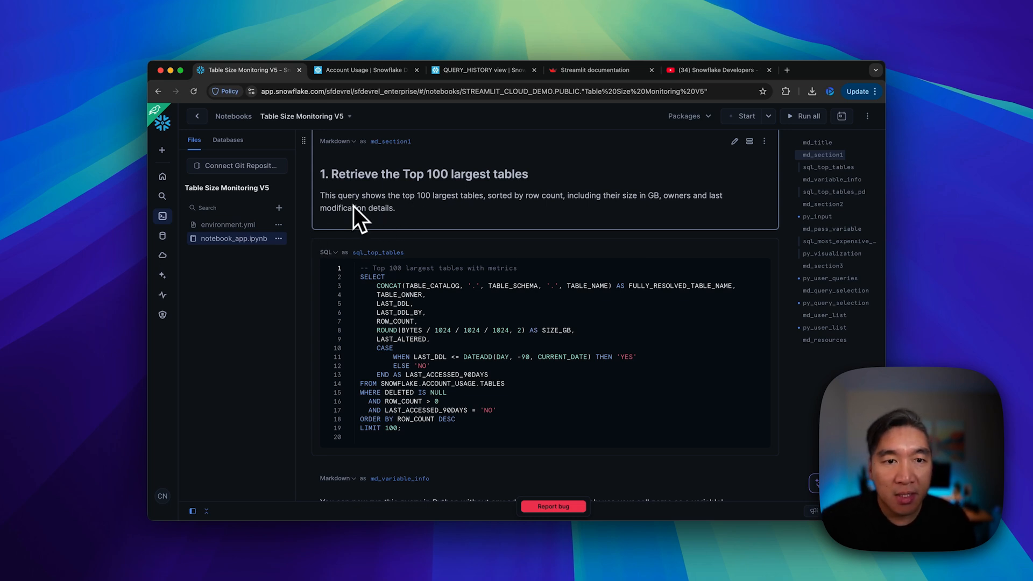
{"action": "mouse_move", "coordinate": [579, 214]}
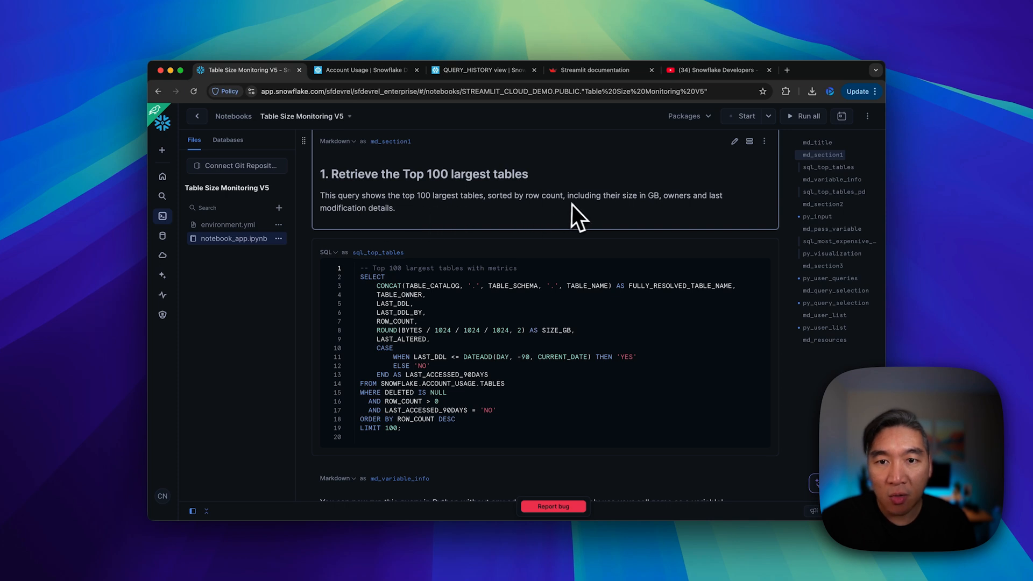
{"action": "mouse_move", "coordinate": [585, 218]}
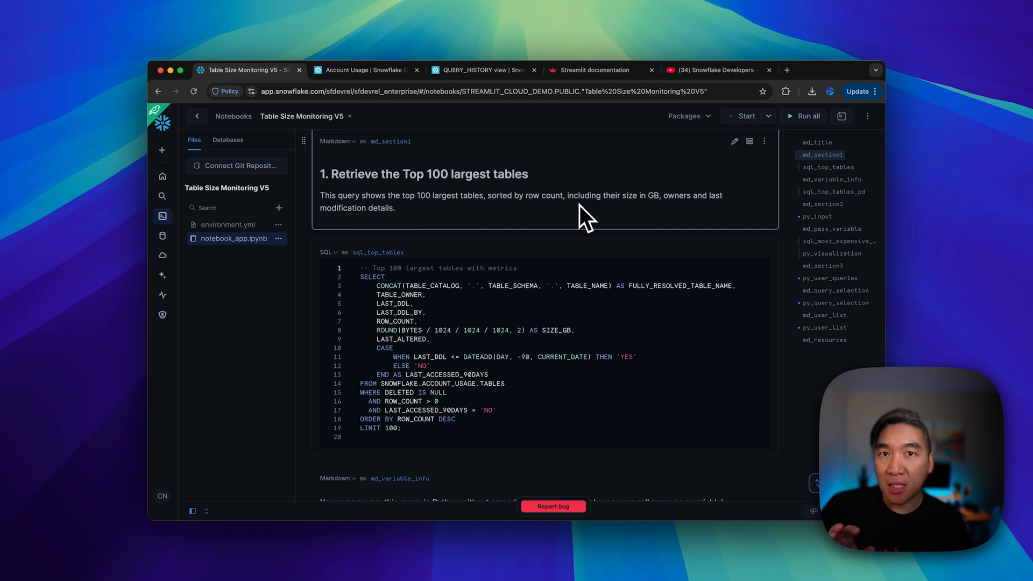
{"action": "mouse_move", "coordinate": [545, 223]}
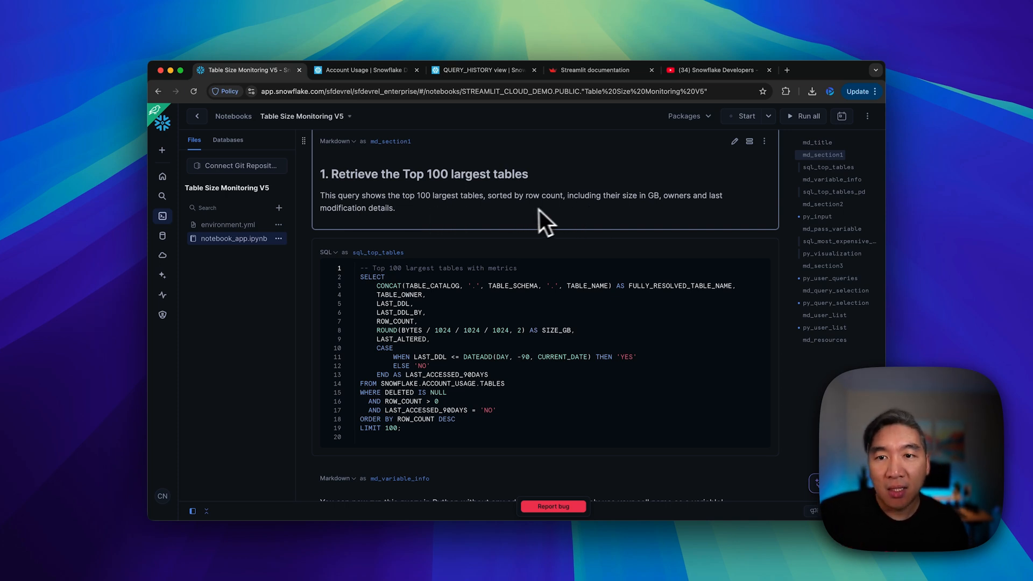
{"action": "mouse_move", "coordinate": [673, 231]}
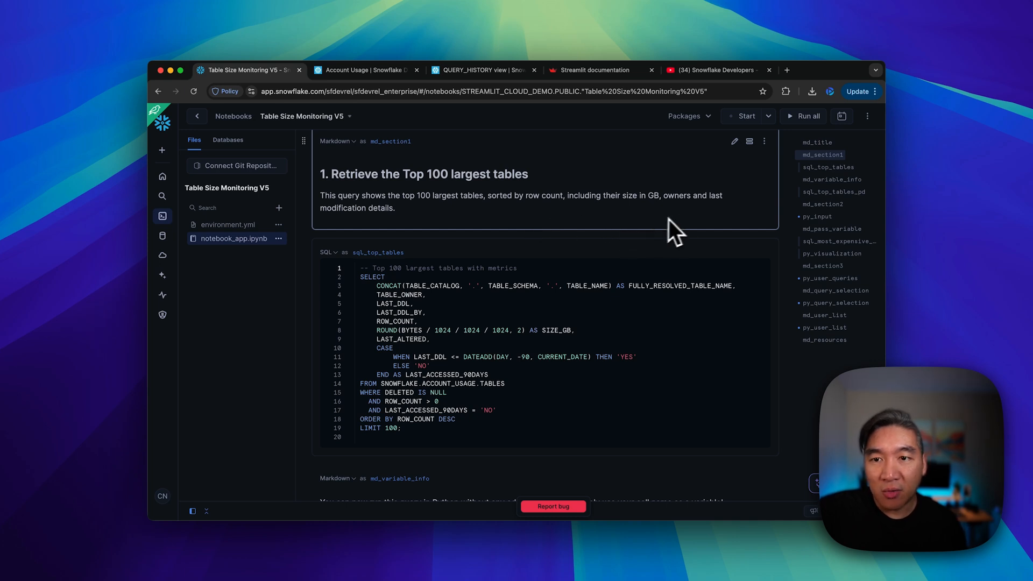
{"action": "mouse_move", "coordinate": [345, 230]}
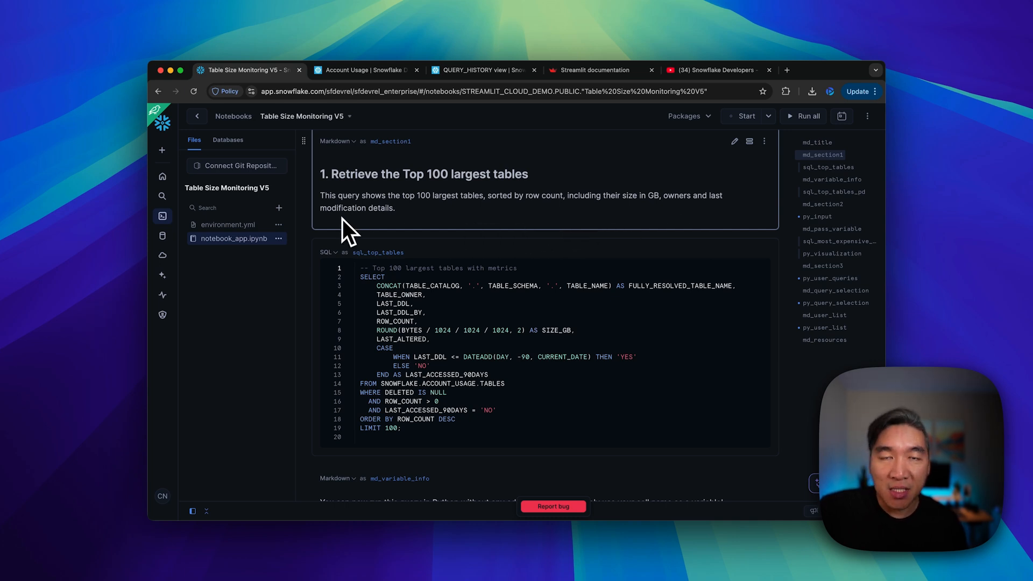
{"action": "mouse_move", "coordinate": [317, 338]}
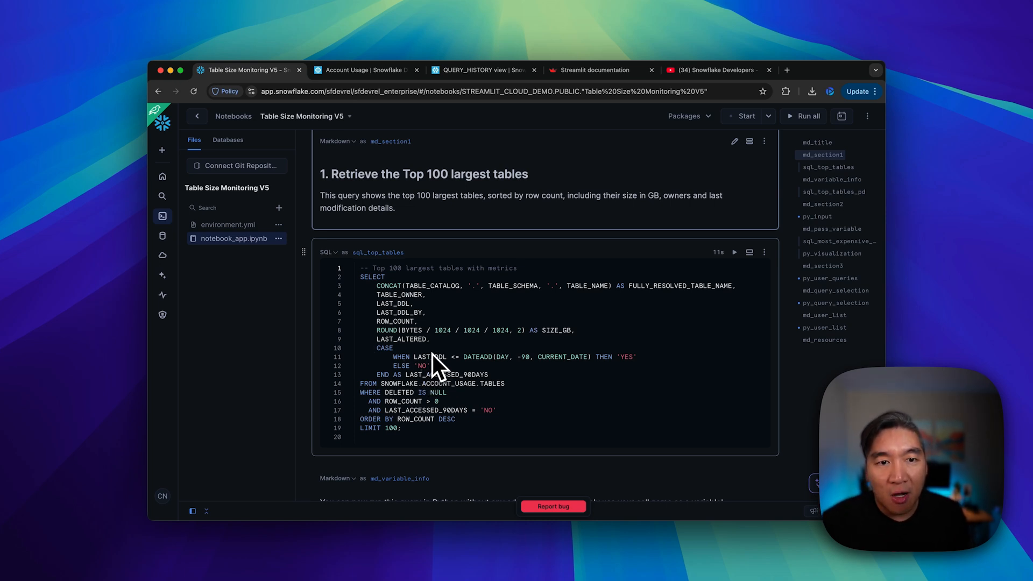
{"action": "mouse_move", "coordinate": [322, 385]}
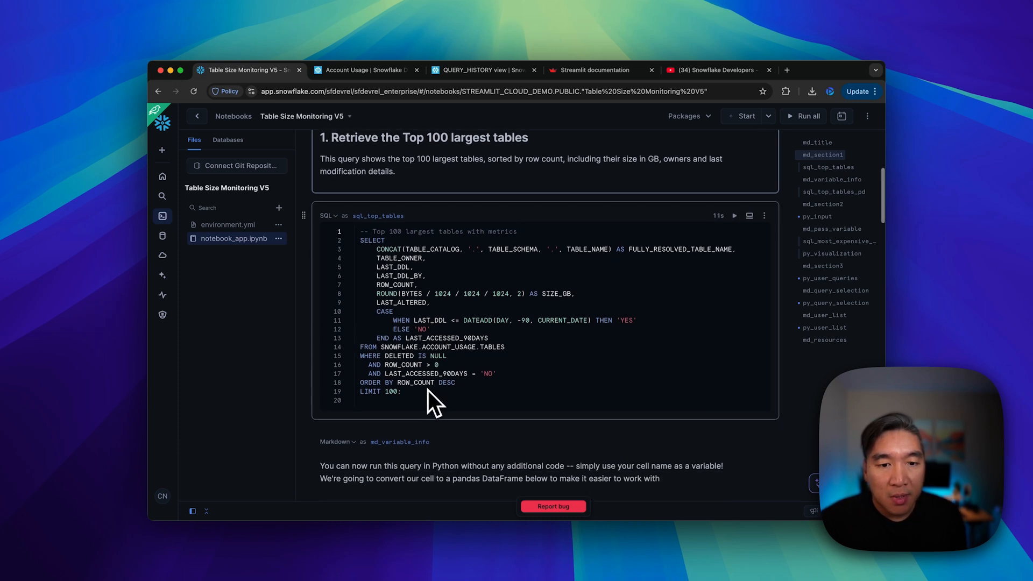
Step: Run the sql_top_tables cell returning the top 100 largest tables with owners and last DDL
{"action": "left_click", "coordinate": [745, 116]}
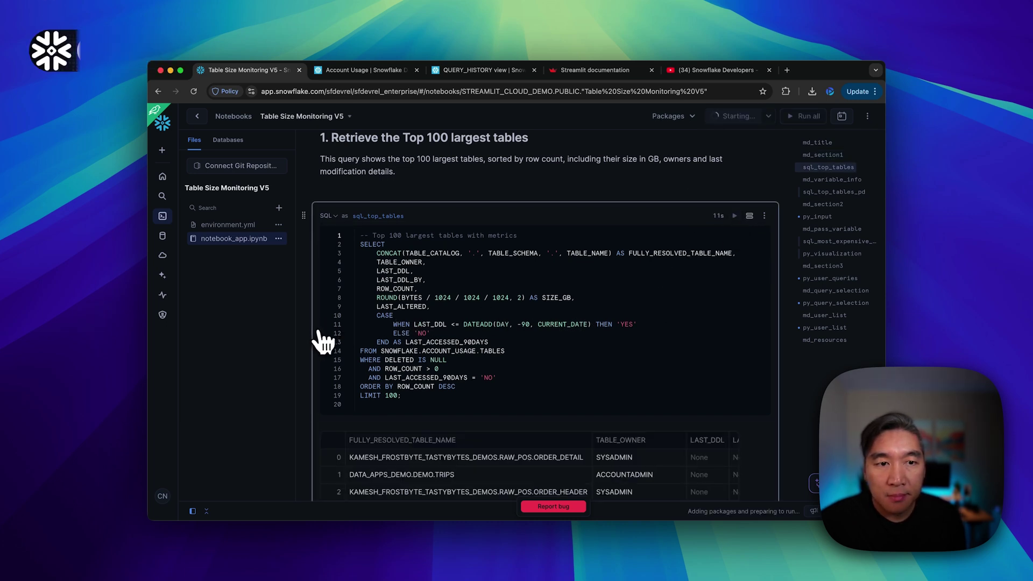
{"action": "scroll", "scroll_direction": "down", "scroll_amount": 3}
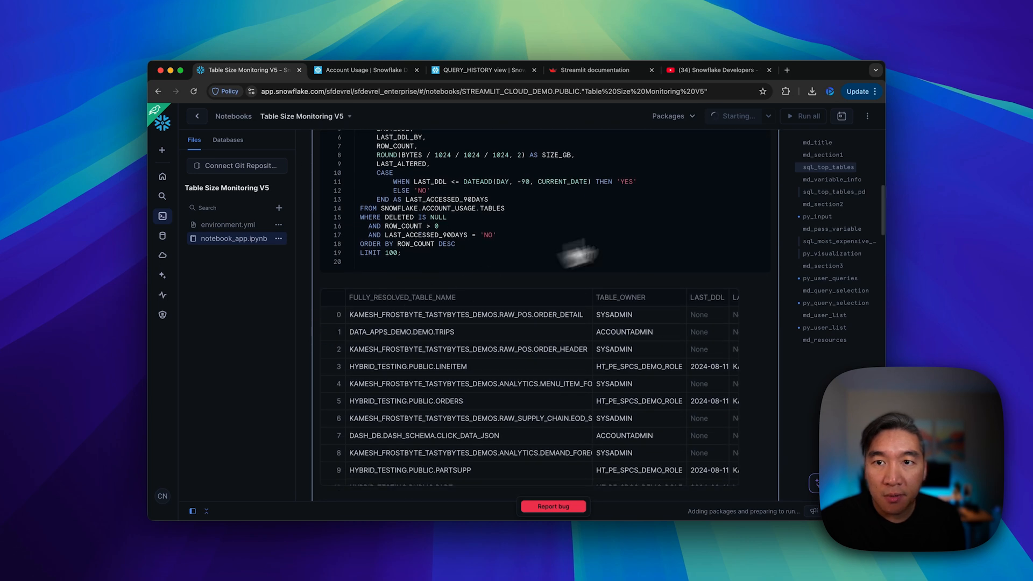
{"action": "mouse_move", "coordinate": [577, 405]}
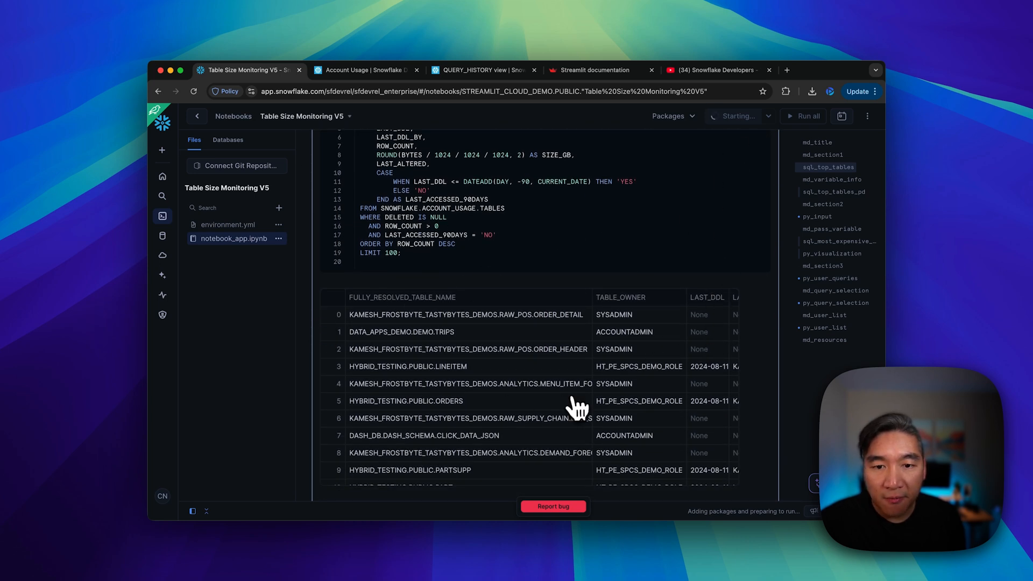
{"action": "mouse_move", "coordinate": [376, 385]}
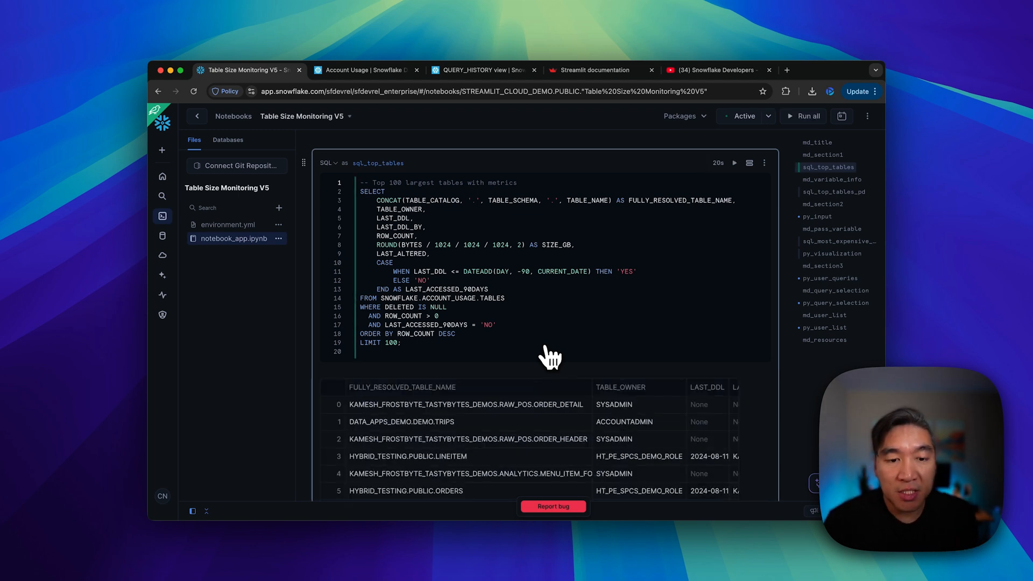
{"action": "scroll", "scroll_direction": "down", "scroll_amount": 3}
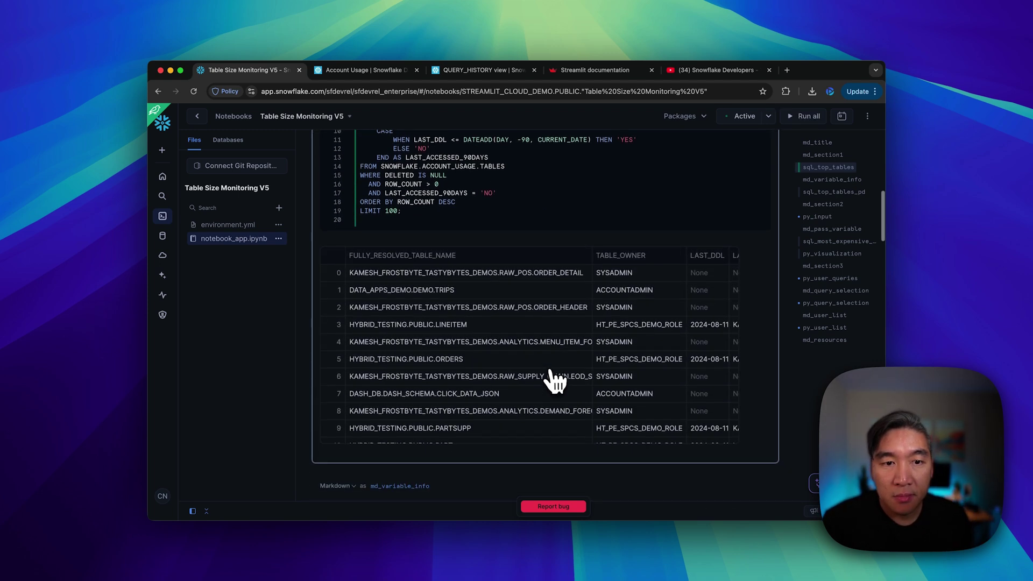
{"action": "mouse_move", "coordinate": [412, 279]}
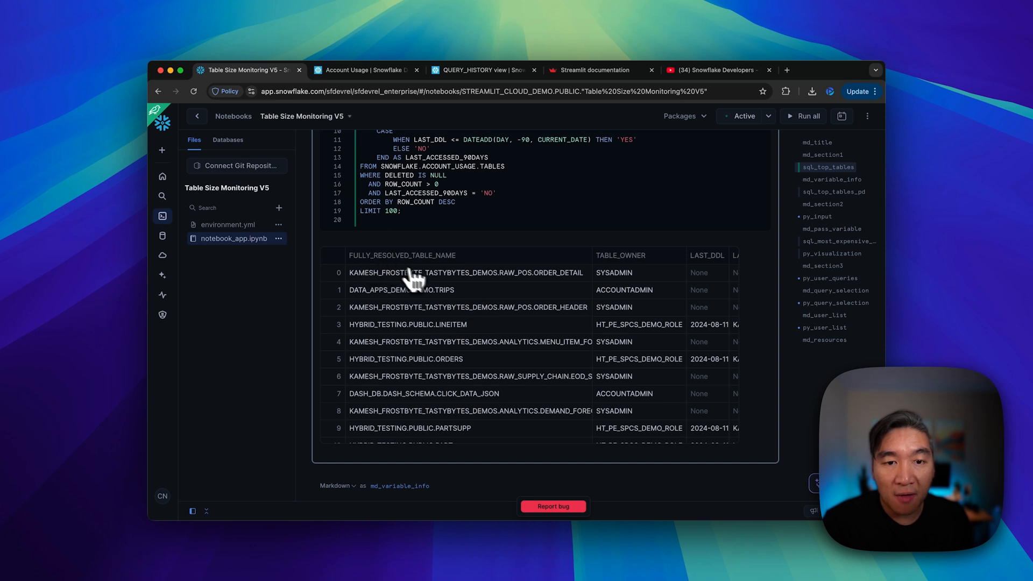
{"action": "scroll", "scroll_direction": "up", "scroll_amount": 3}
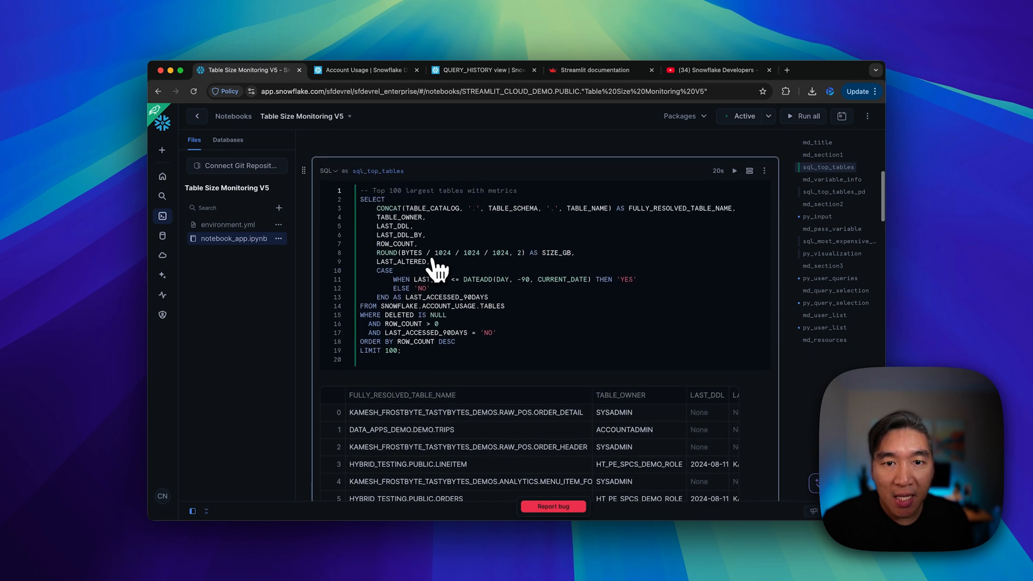
{"action": "mouse_move", "coordinate": [422, 227]}
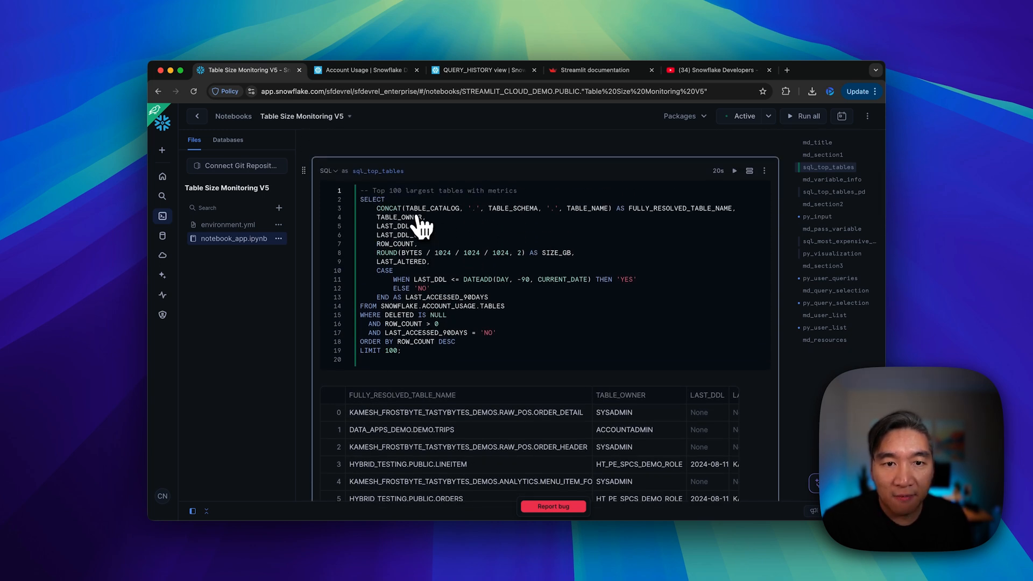
{"action": "mouse_move", "coordinate": [521, 220]}
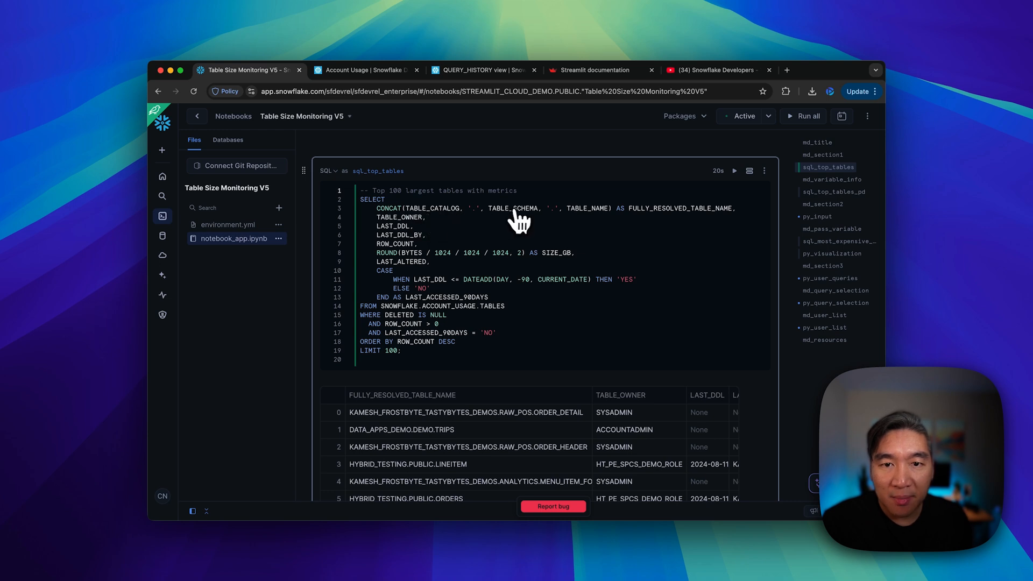
{"action": "mouse_move", "coordinate": [618, 244]}
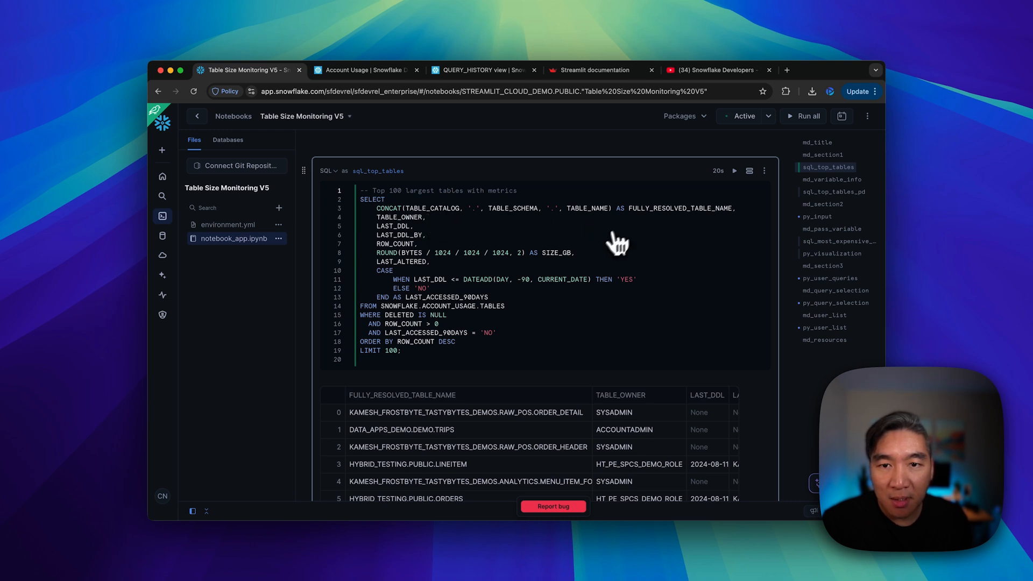
{"action": "mouse_move", "coordinate": [691, 227]}
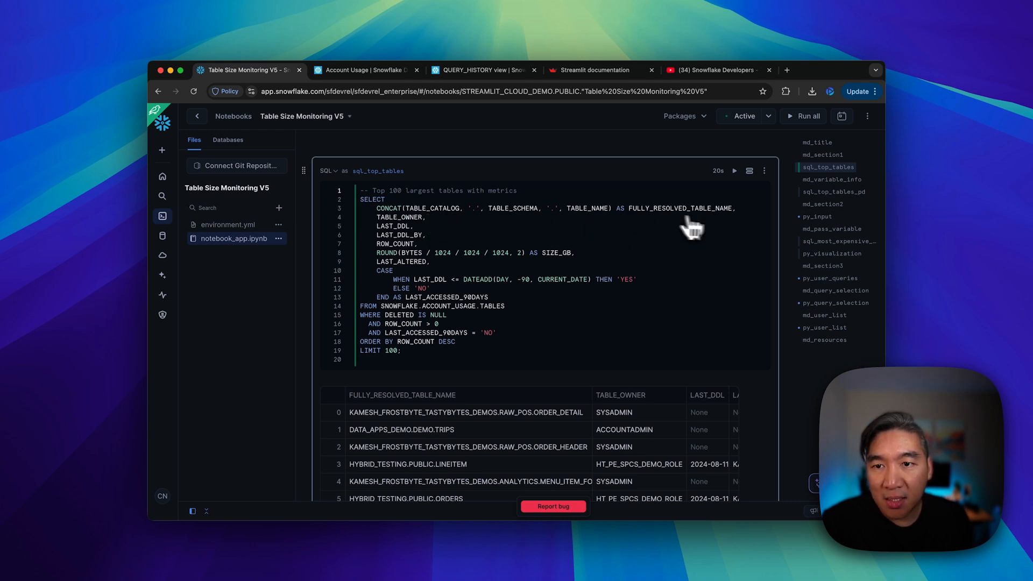
{"action": "mouse_move", "coordinate": [600, 379]}
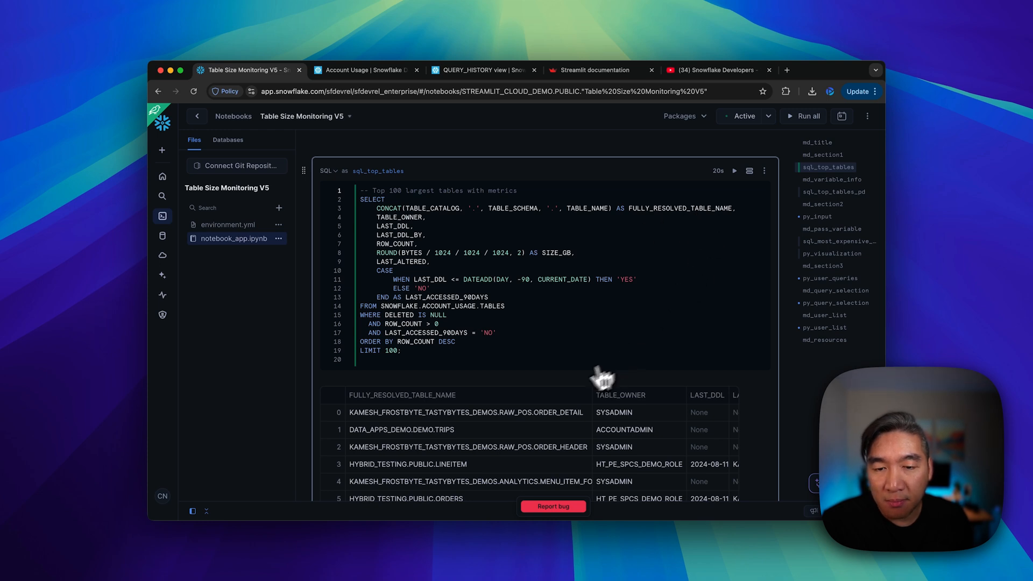
{"action": "scroll", "scroll_direction": "down", "scroll_amount": 3}
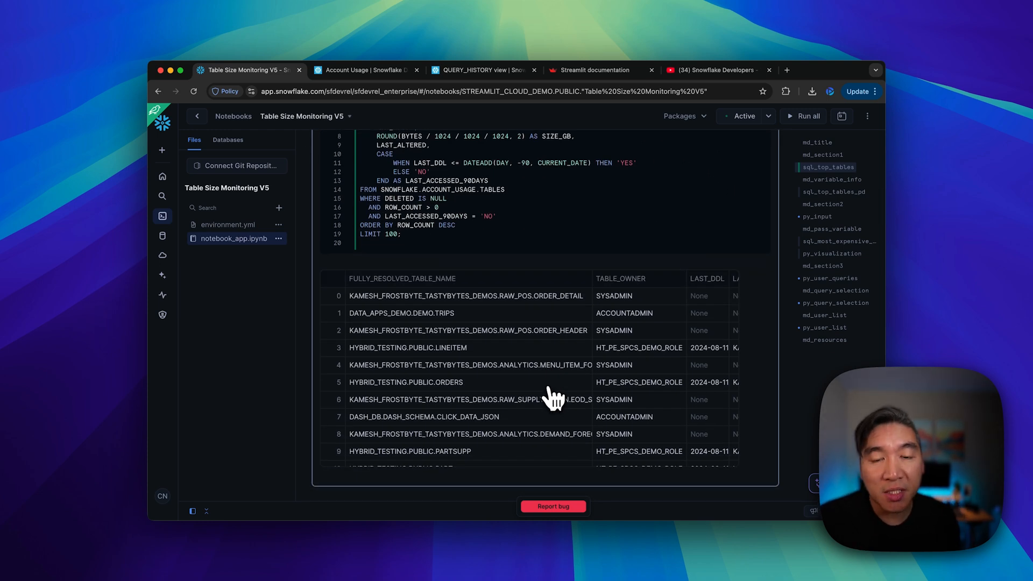
{"action": "scroll", "scroll_direction": "right", "scroll_amount": 3}
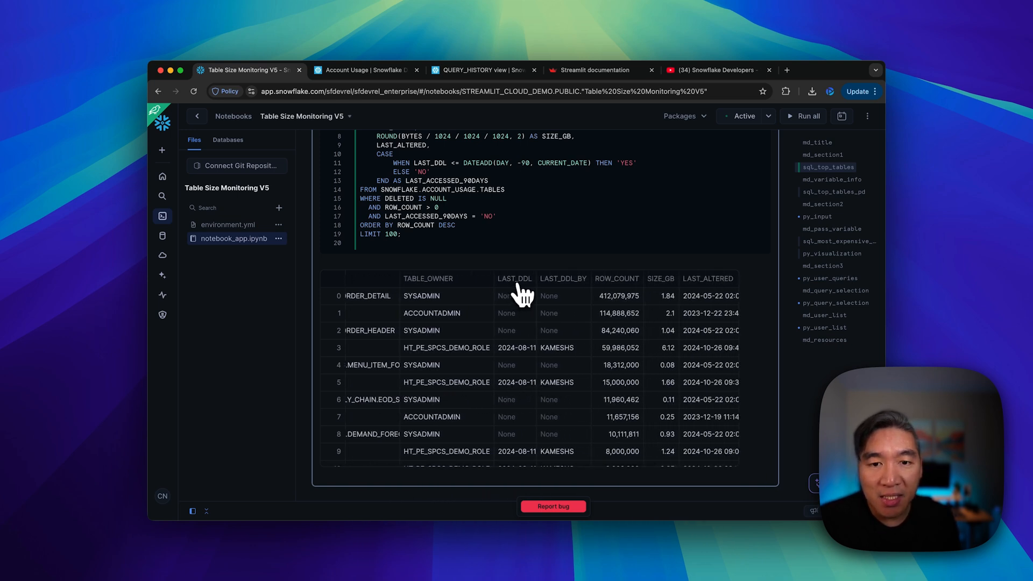
{"action": "mouse_move", "coordinate": [519, 282]}
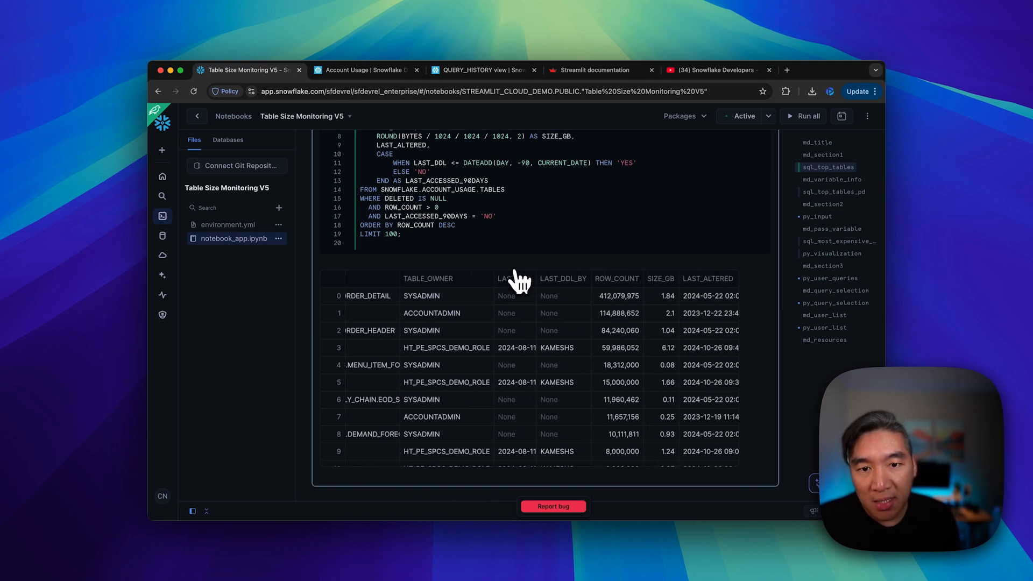
{"action": "mouse_move", "coordinate": [521, 300]}
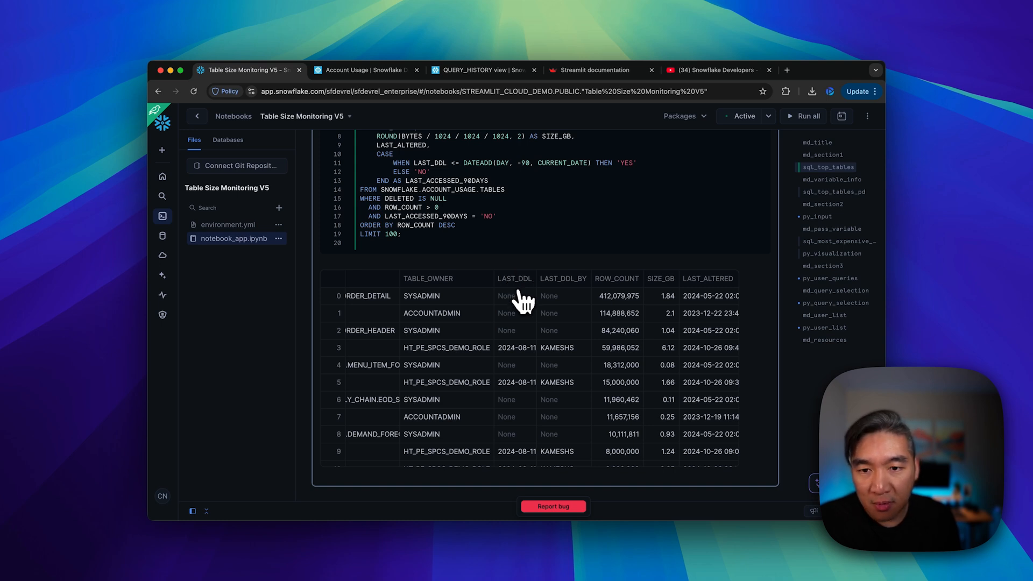
{"action": "mouse_move", "coordinate": [624, 298]}
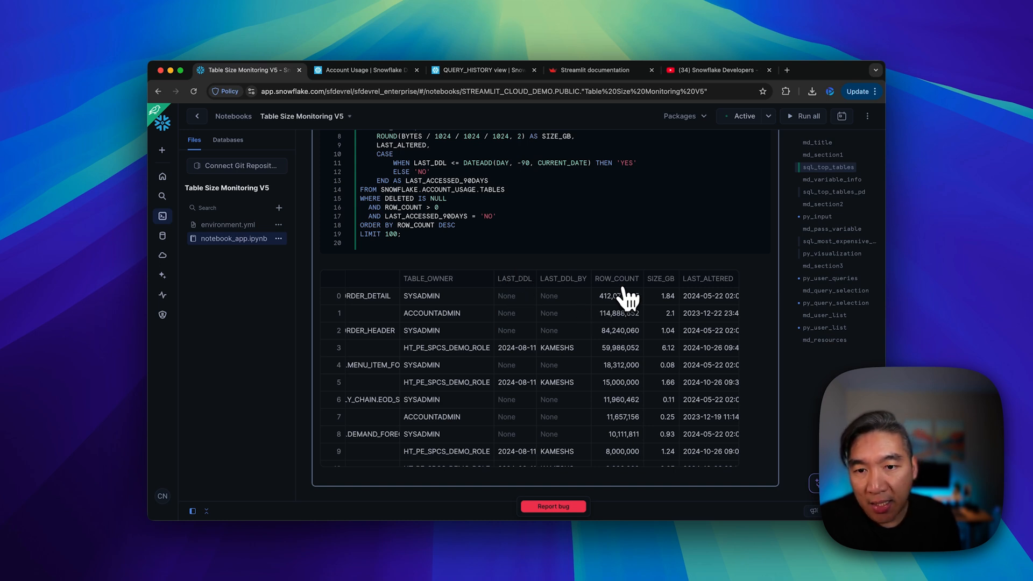
{"action": "mouse_move", "coordinate": [652, 339]}
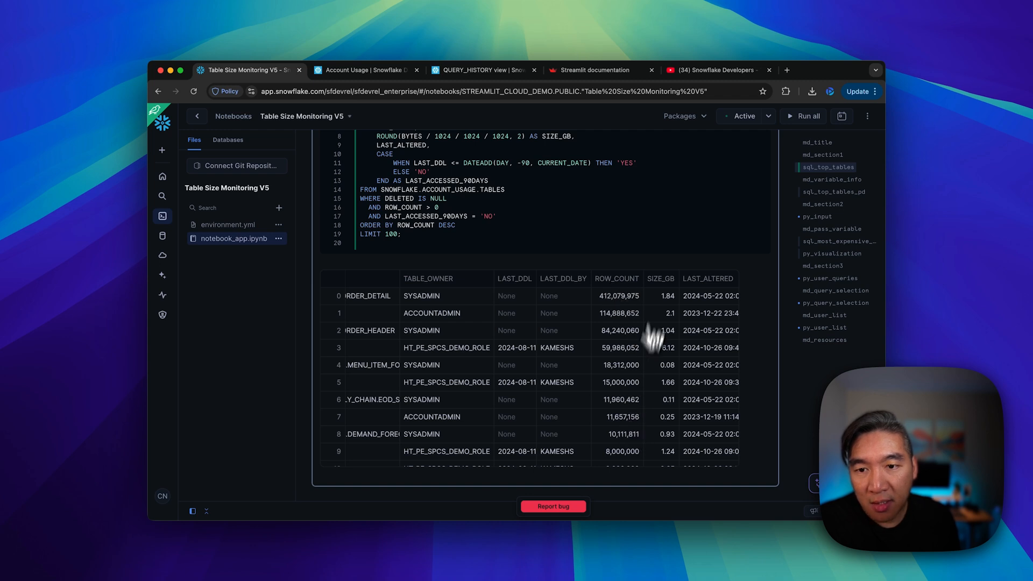
{"action": "mouse_move", "coordinate": [665, 293]}
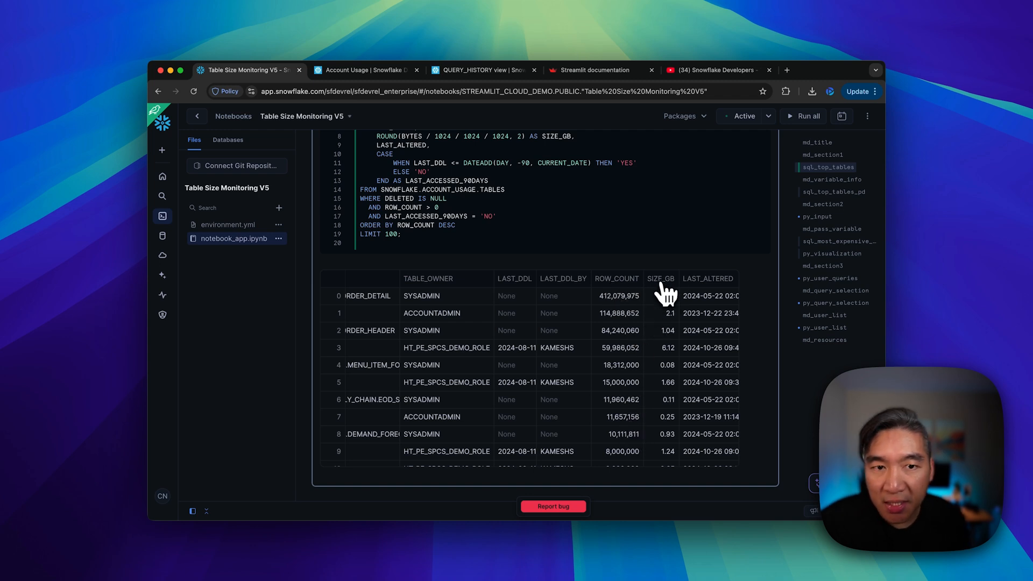
{"action": "scroll", "scroll_direction": "up", "scroll_amount": 3}
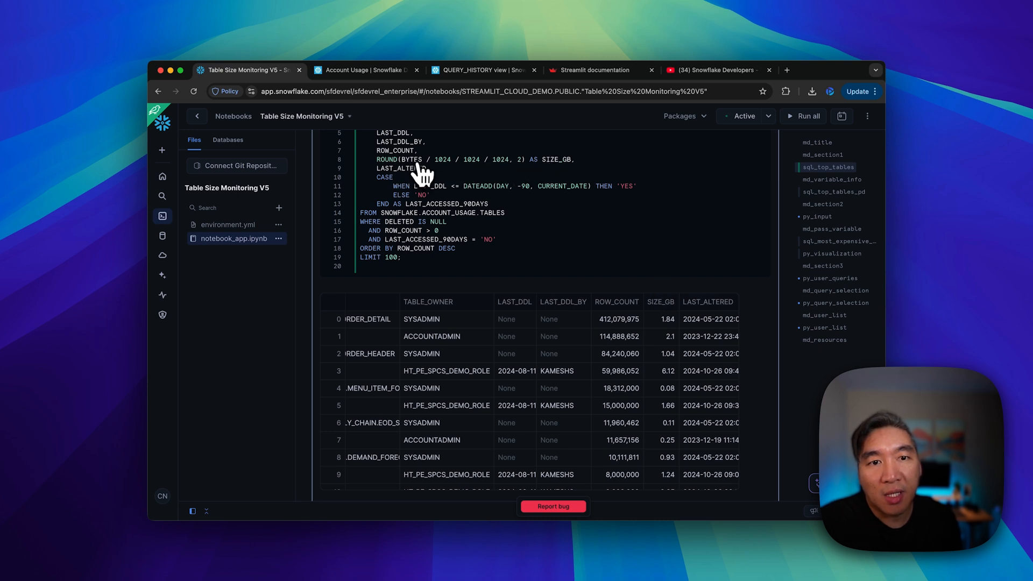
{"action": "mouse_move", "coordinate": [667, 341]}
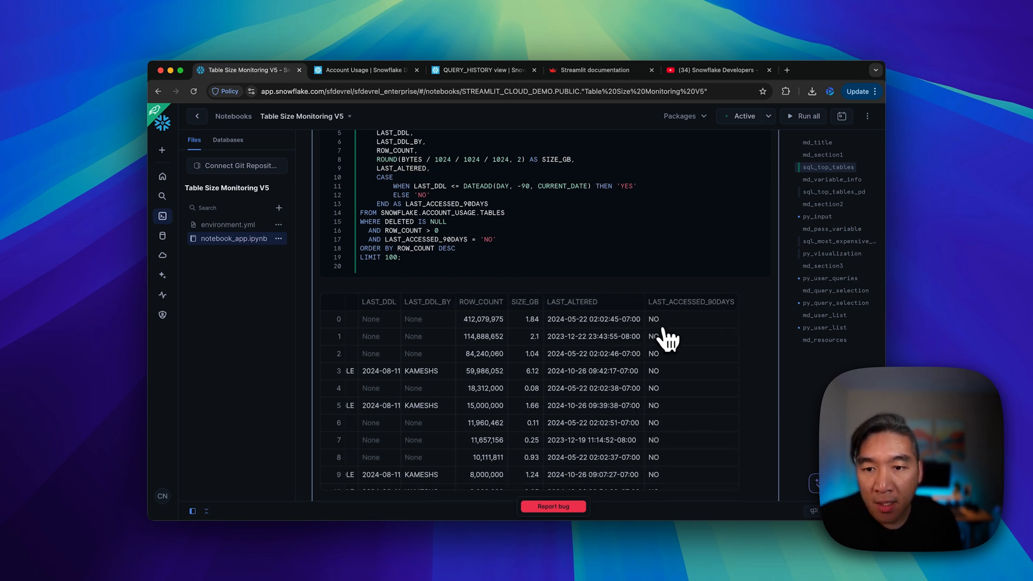
{"action": "mouse_move", "coordinate": [671, 334]}
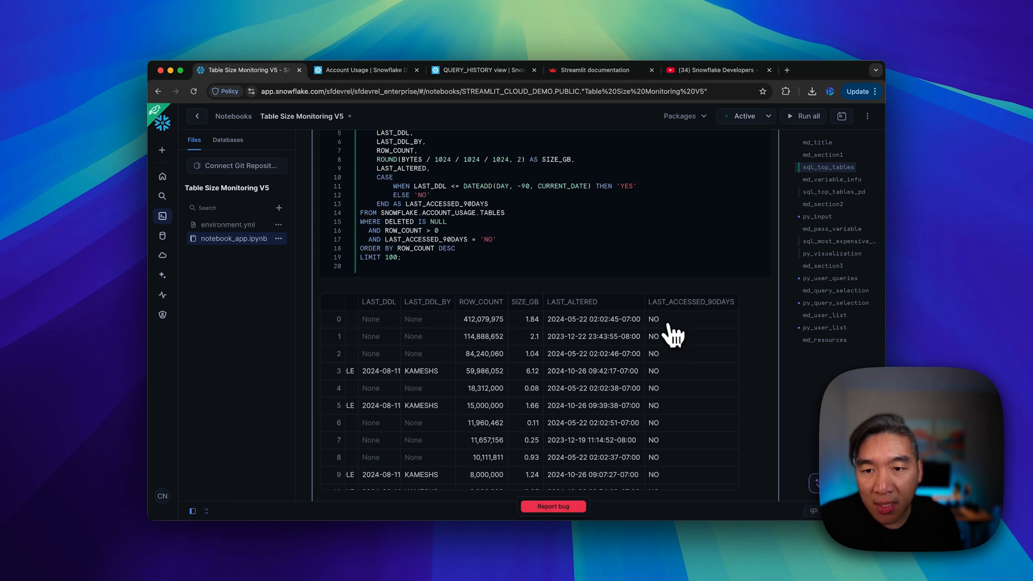
{"action": "scroll", "scroll_direction": "down", "scroll_amount": 3}
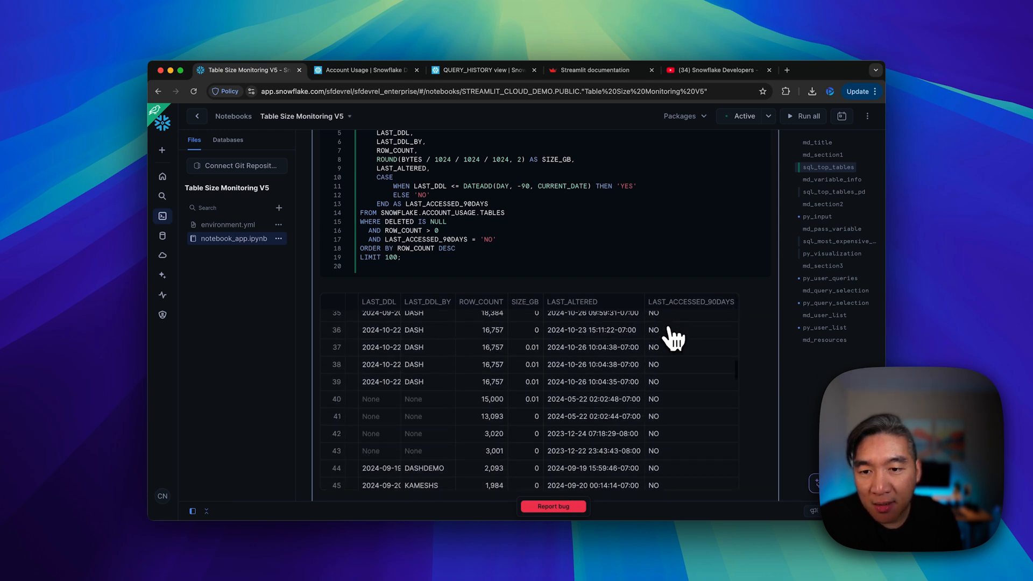
{"action": "scroll", "scroll_direction": "down", "scroll_amount": 3}
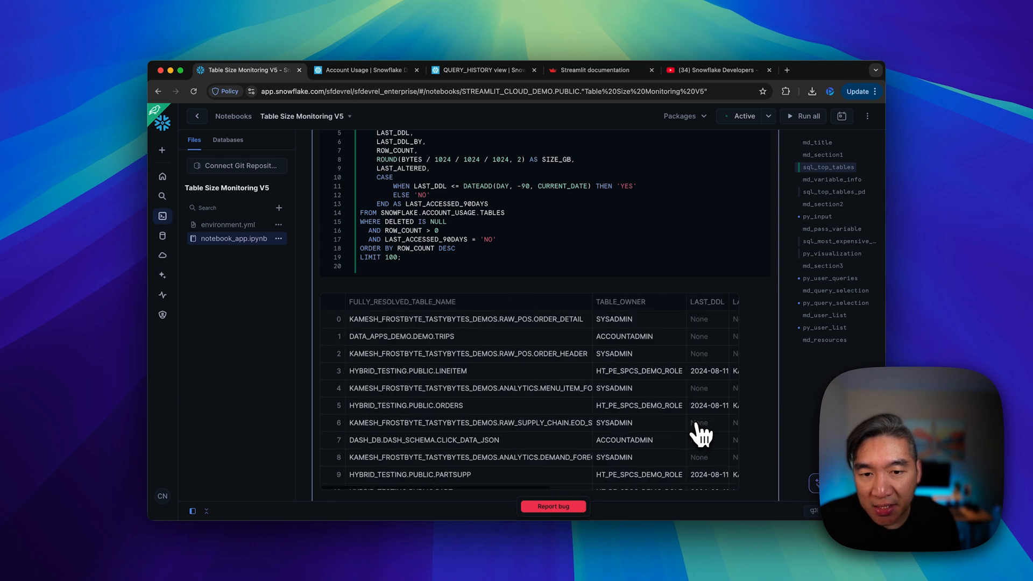
{"action": "mouse_move", "coordinate": [322, 372]}
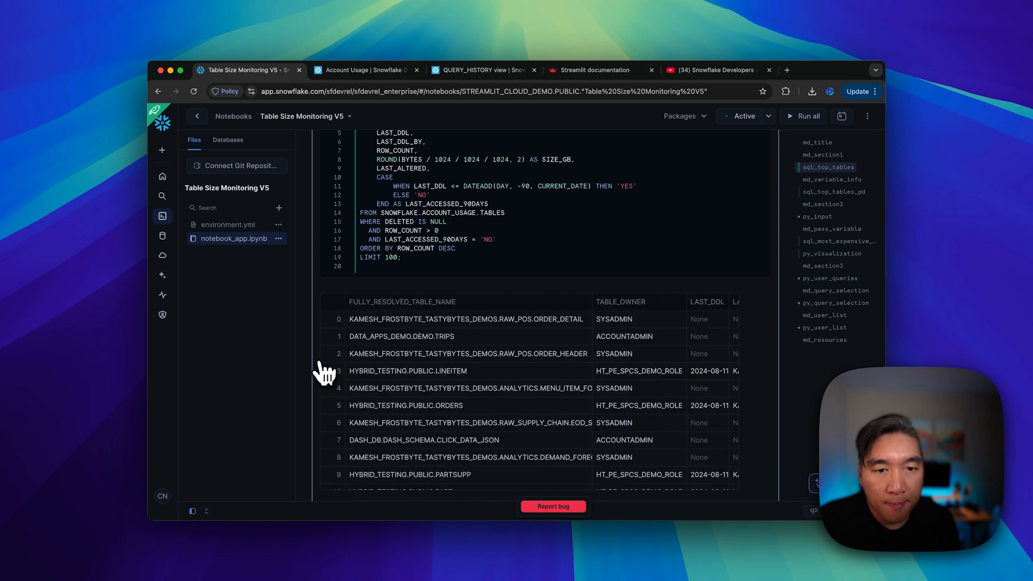
{"action": "scroll", "scroll_direction": "down", "scroll_amount": 3}
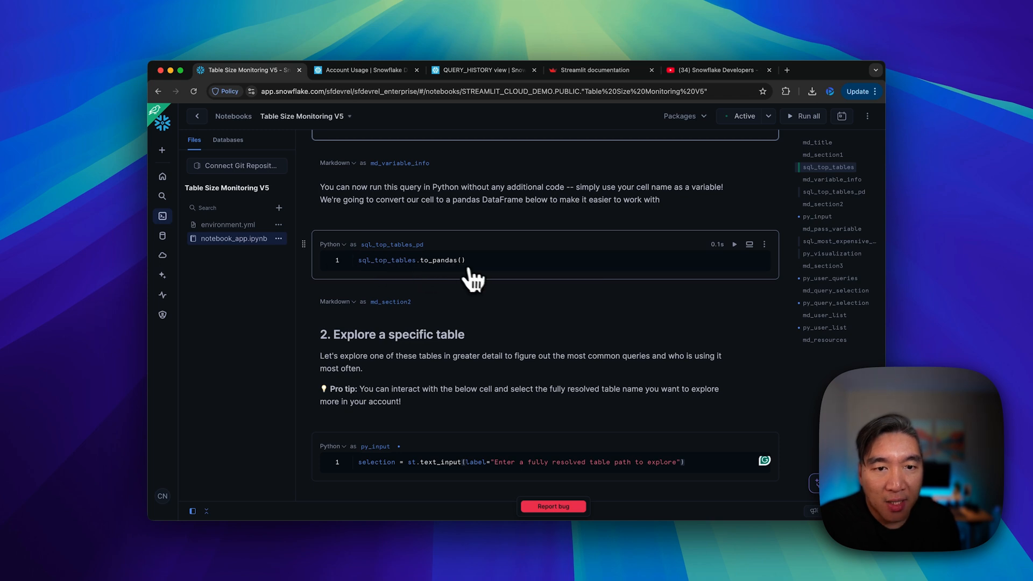
{"action": "mouse_move", "coordinate": [442, 273]}
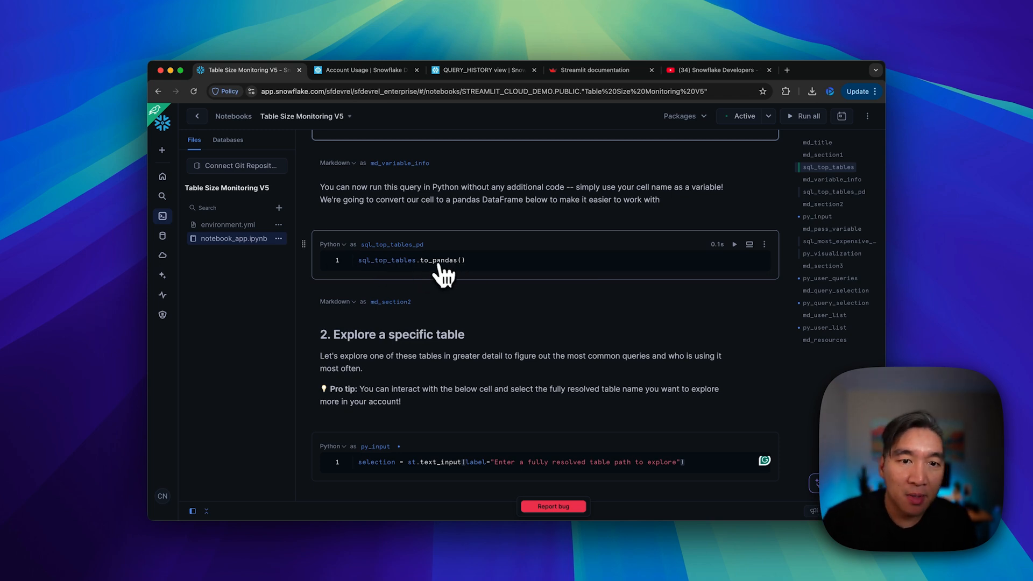
Step: Revisit the sql_top_tables cell name and move down to the sql_top_tables_pd Python cell
{"action": "scroll", "scroll_direction": "up", "scroll_amount": 3}
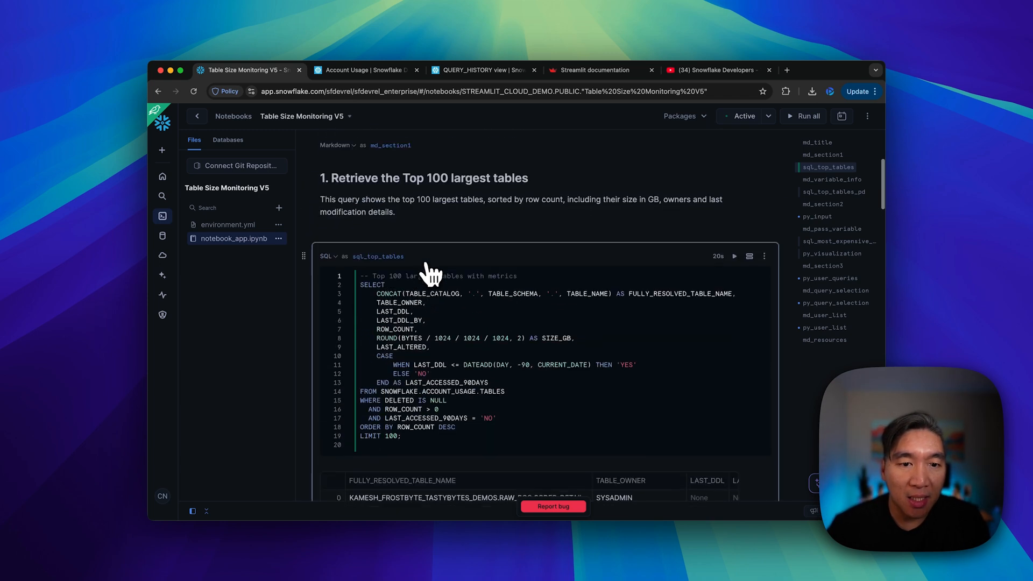
{"action": "scroll", "scroll_direction": "down", "scroll_amount": 3}
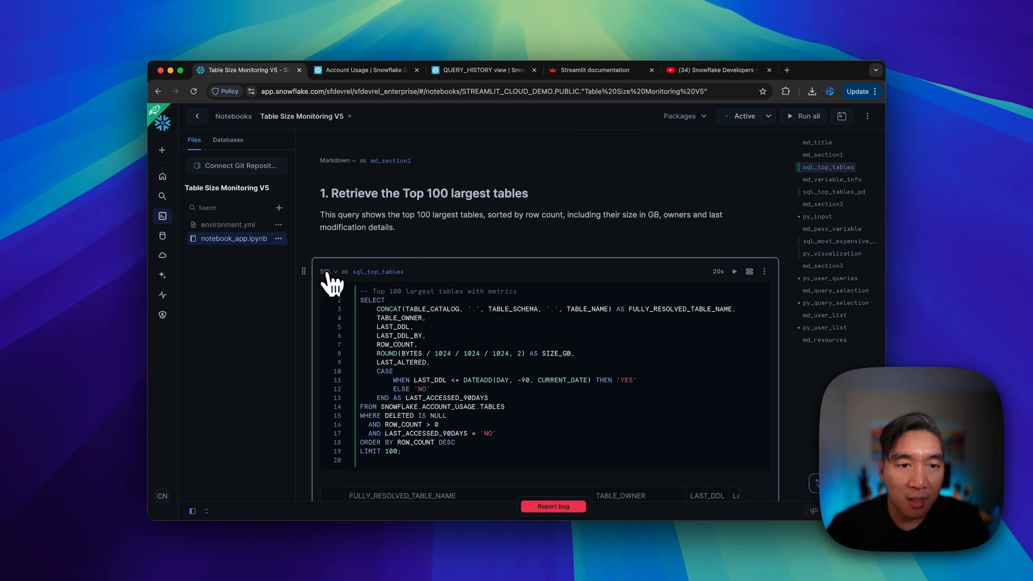
{"action": "mouse_move", "coordinate": [356, 292]}
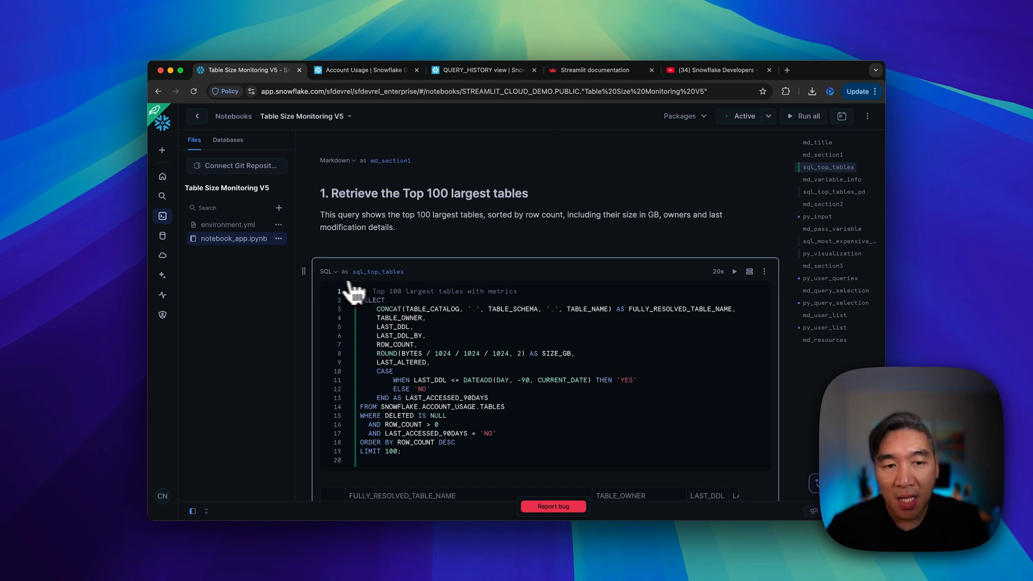
{"action": "mouse_move", "coordinate": [378, 271]}
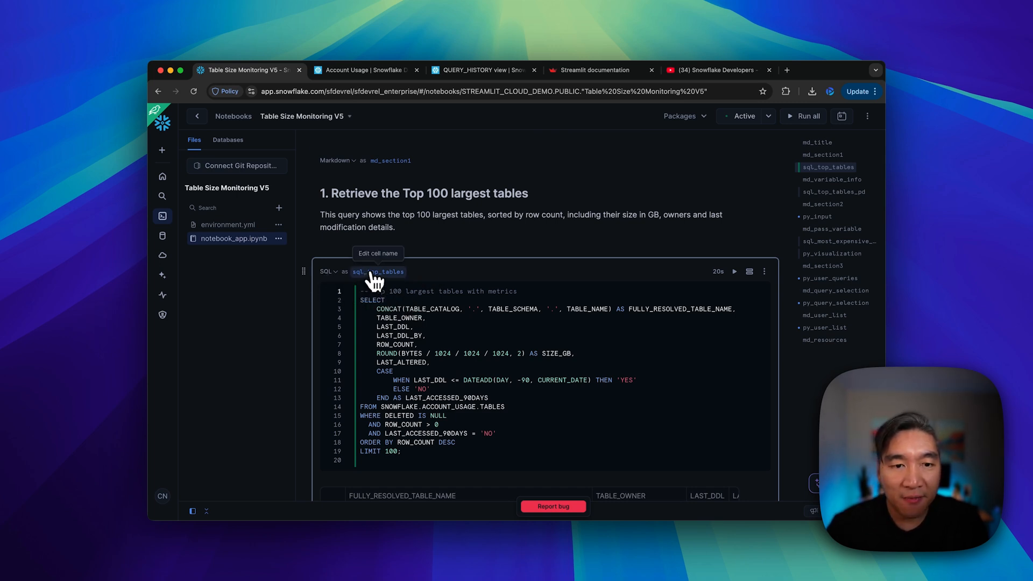
{"action": "left_click", "coordinate": [377, 271]}
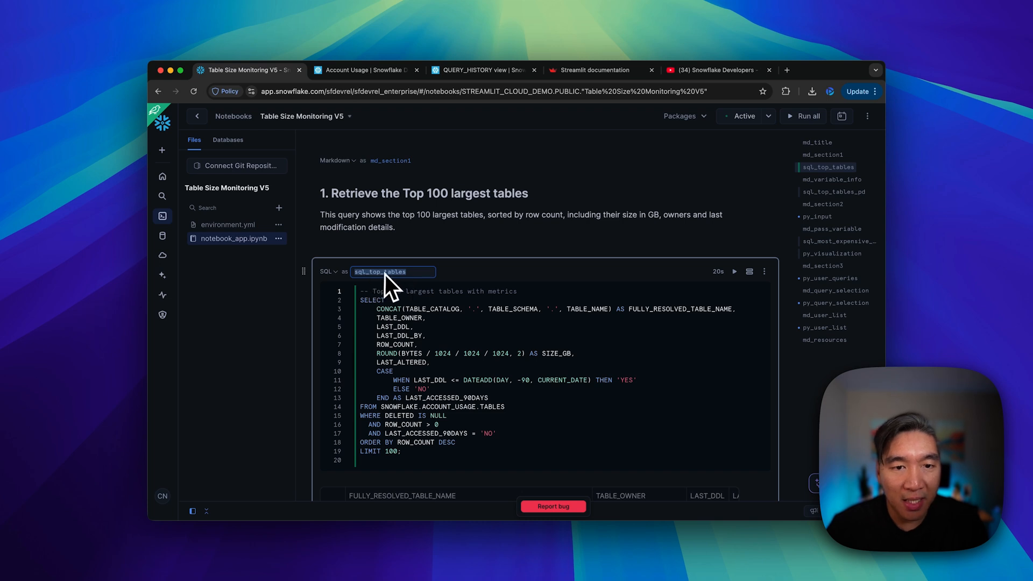
{"action": "mouse_move", "coordinate": [428, 290]}
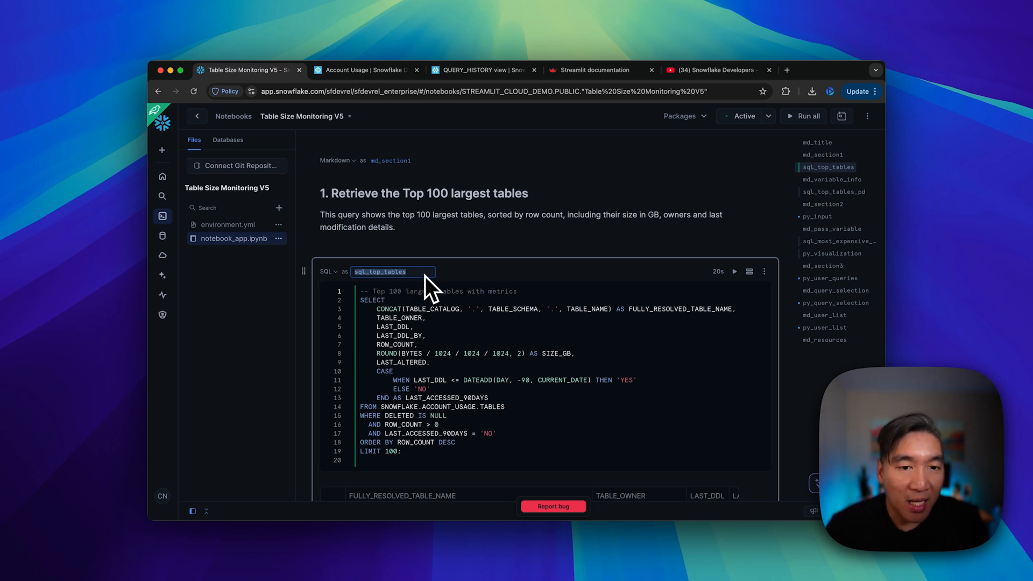
{"action": "mouse_move", "coordinate": [376, 271]}
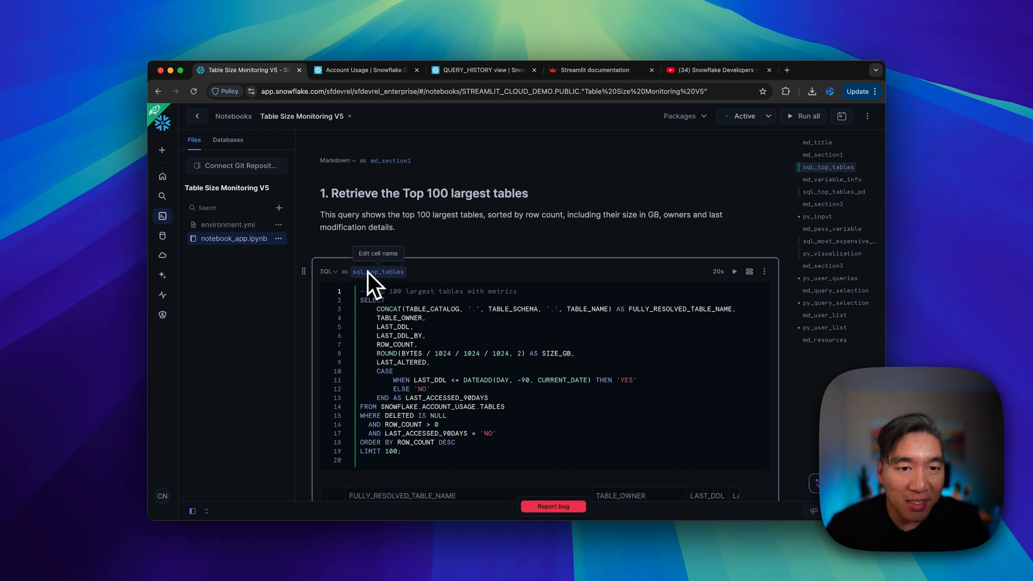
{"action": "mouse_move", "coordinate": [388, 289]}
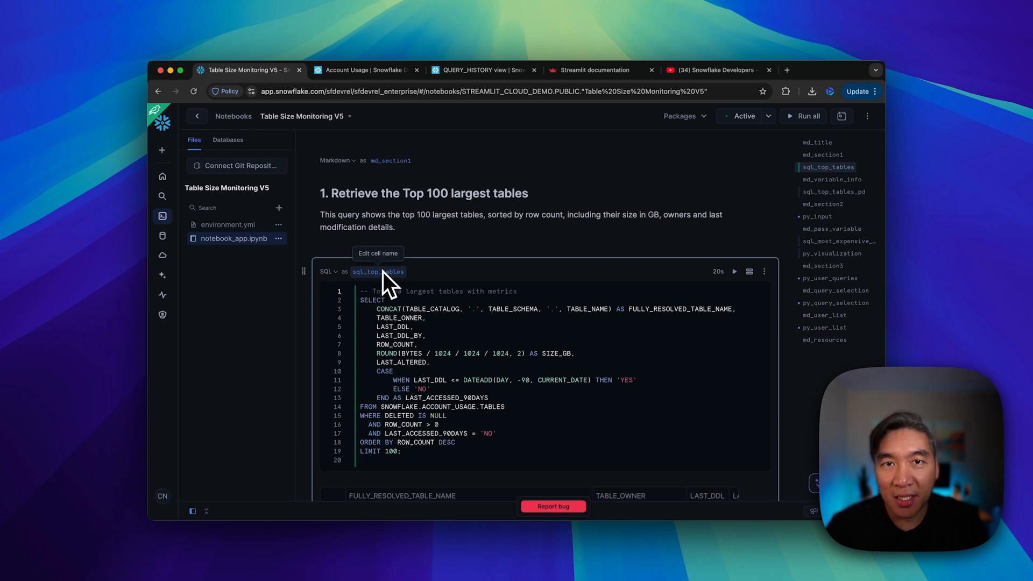
{"action": "mouse_move", "coordinate": [431, 287]}
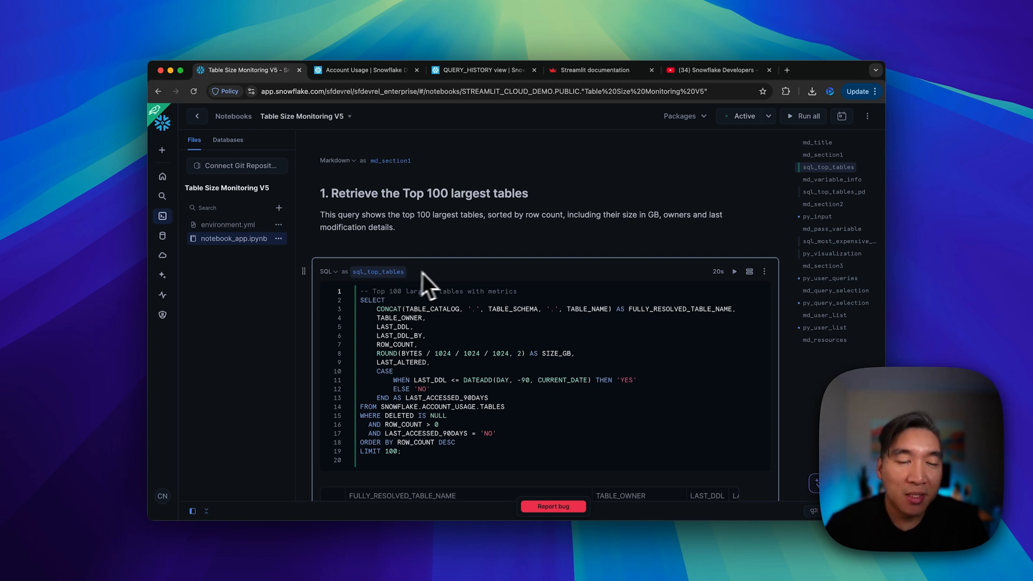
{"action": "mouse_move", "coordinate": [379, 271]}
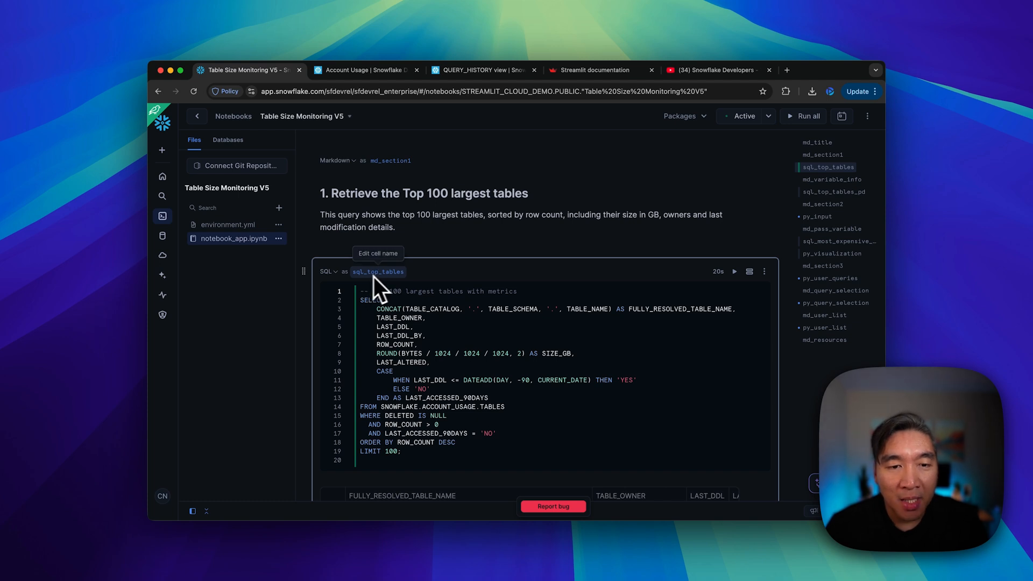
{"action": "mouse_move", "coordinate": [382, 290]}
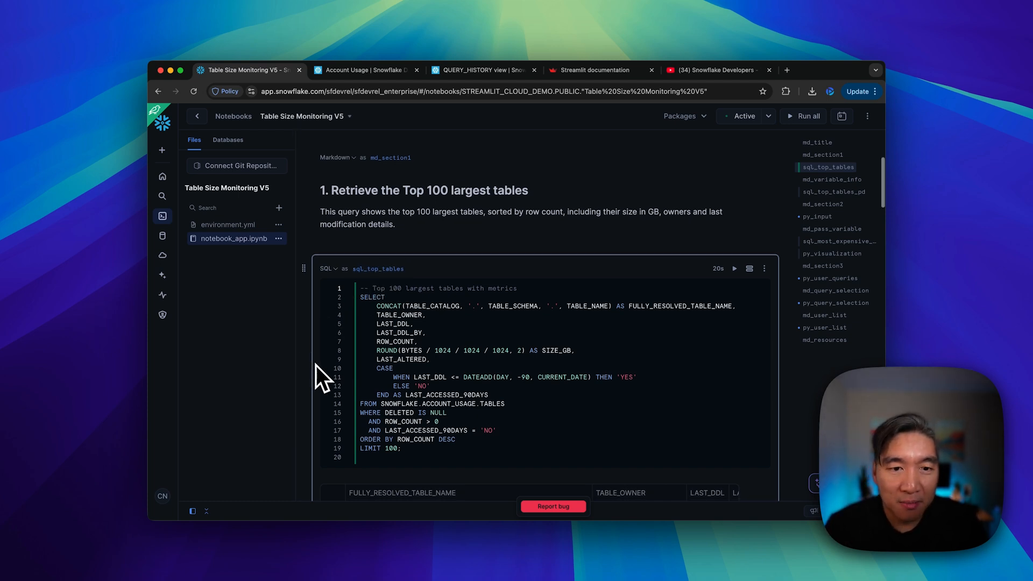
{"action": "scroll", "scroll_direction": "down", "scroll_amount": 3}
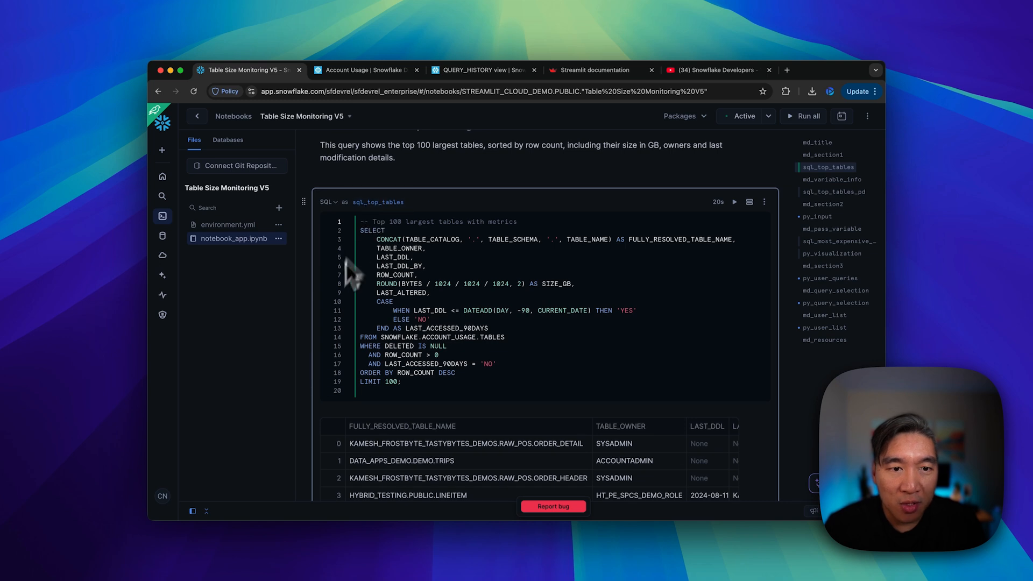
{"action": "scroll", "scroll_direction": "down", "scroll_amount": 3}
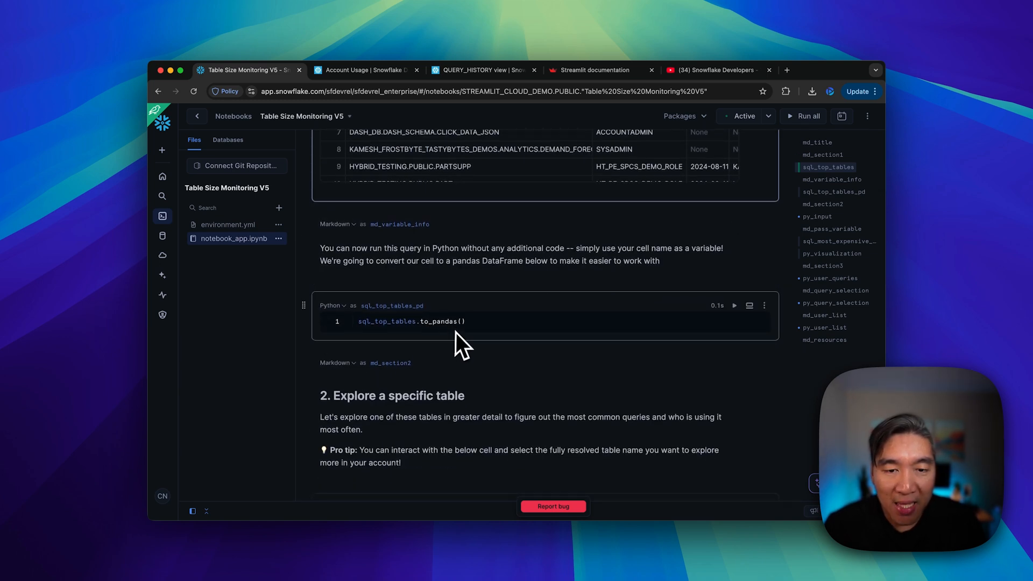
{"action": "mouse_move", "coordinate": [474, 339]}
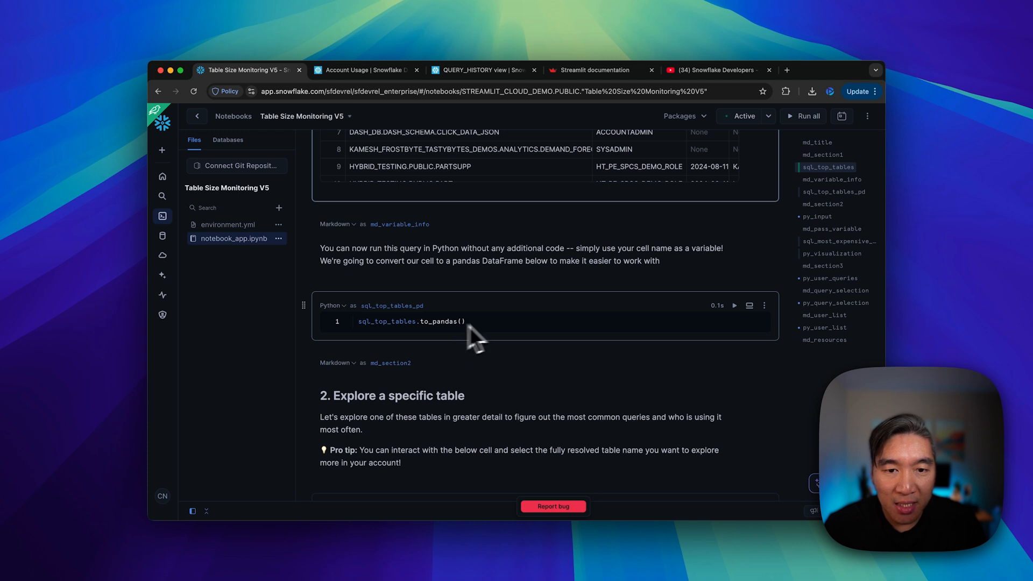
Step: Run sql_top_tables_pd to show the largest-tables result as a pandas DataFrame via to_pandas()
{"action": "left_click", "coordinate": [734, 305]}
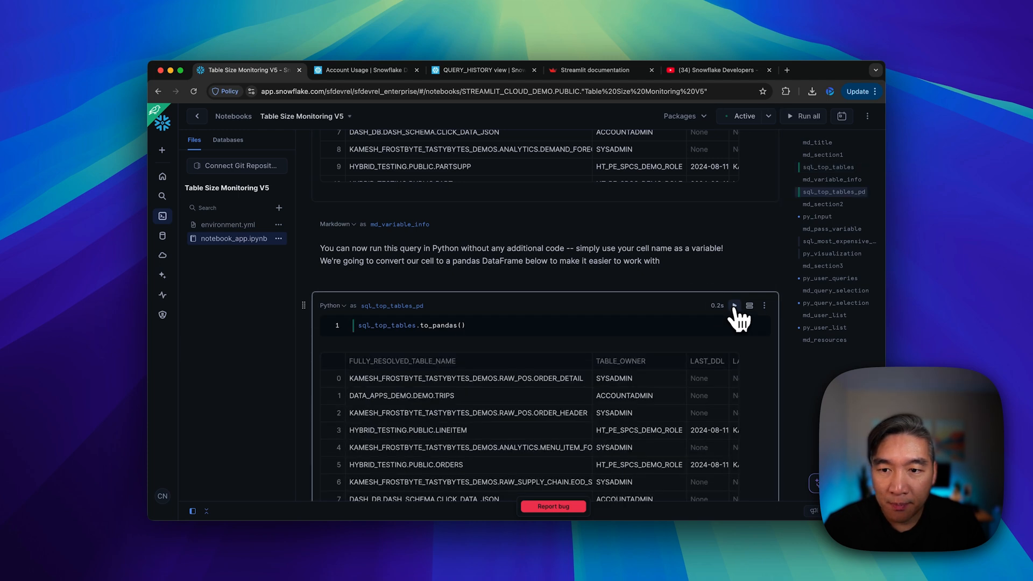
{"action": "mouse_move", "coordinate": [323, 425]}
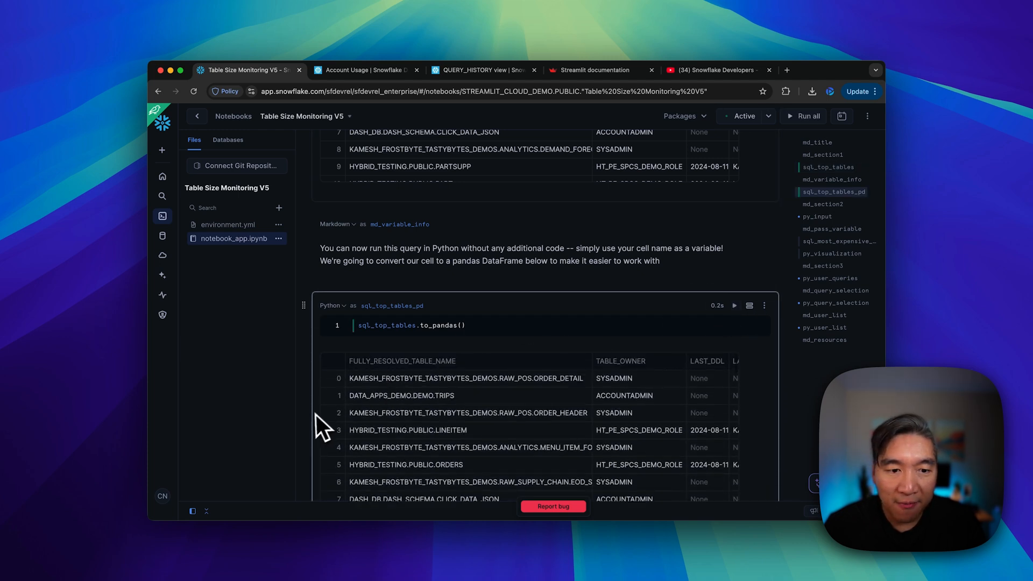
{"action": "scroll", "scroll_direction": "down", "scroll_amount": 3}
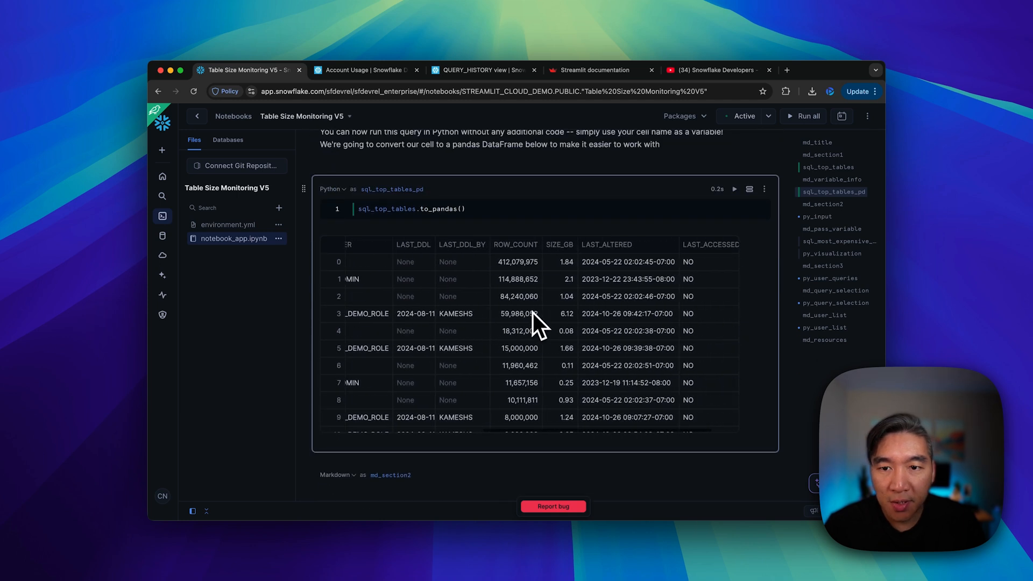
{"action": "scroll", "scroll_direction": "left", "scroll_amount": 3}
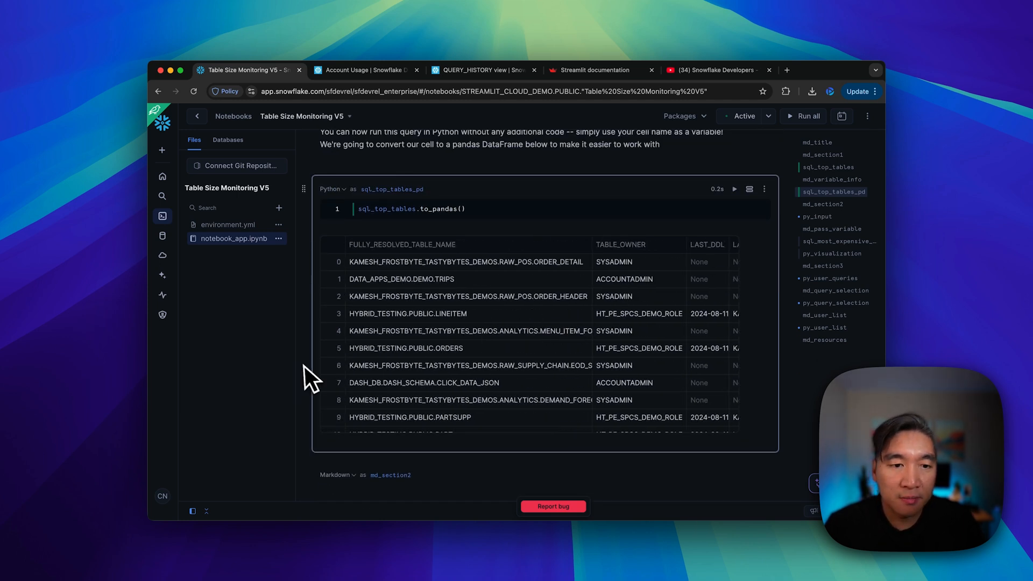
{"action": "scroll", "scroll_direction": "down", "scroll_amount": 3}
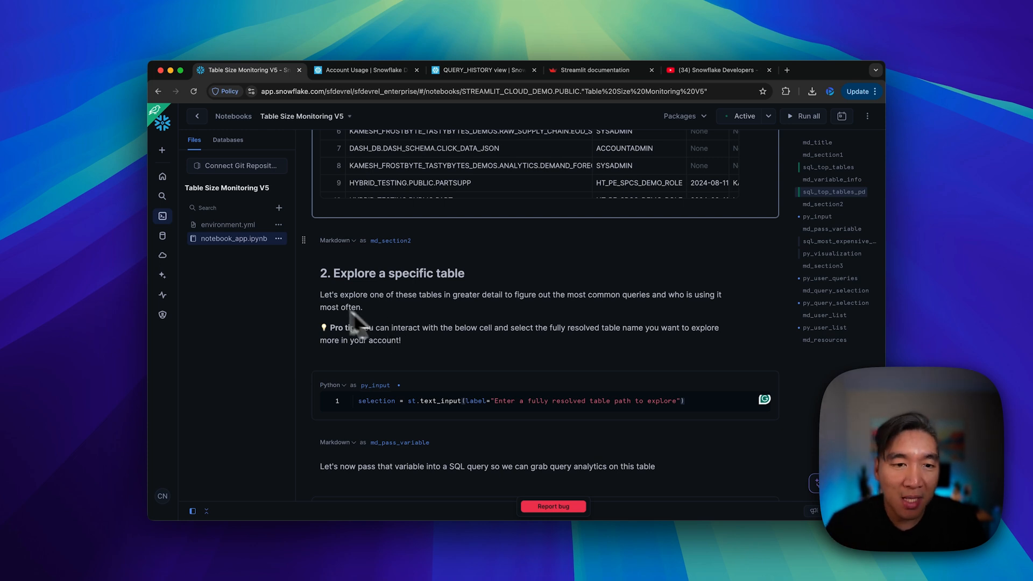
{"action": "mouse_move", "coordinate": [309, 329]}
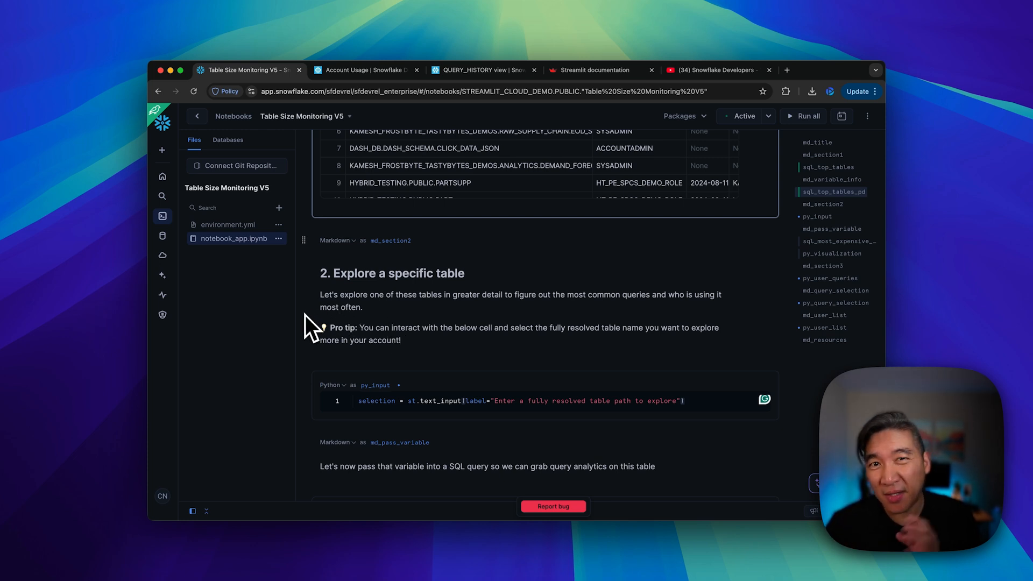
{"action": "mouse_move", "coordinate": [315, 319]}
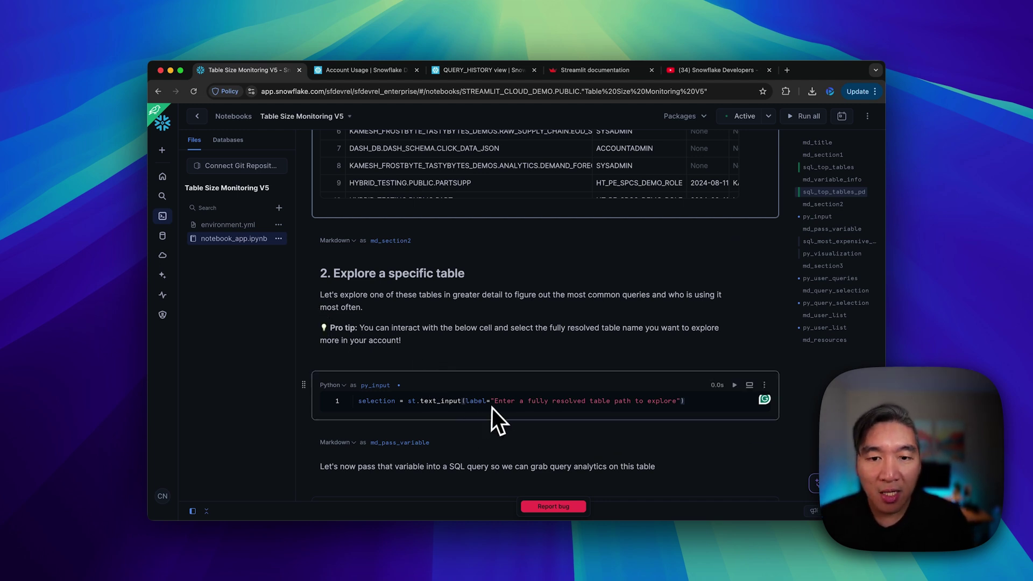
{"action": "mouse_move", "coordinate": [593, 342]}
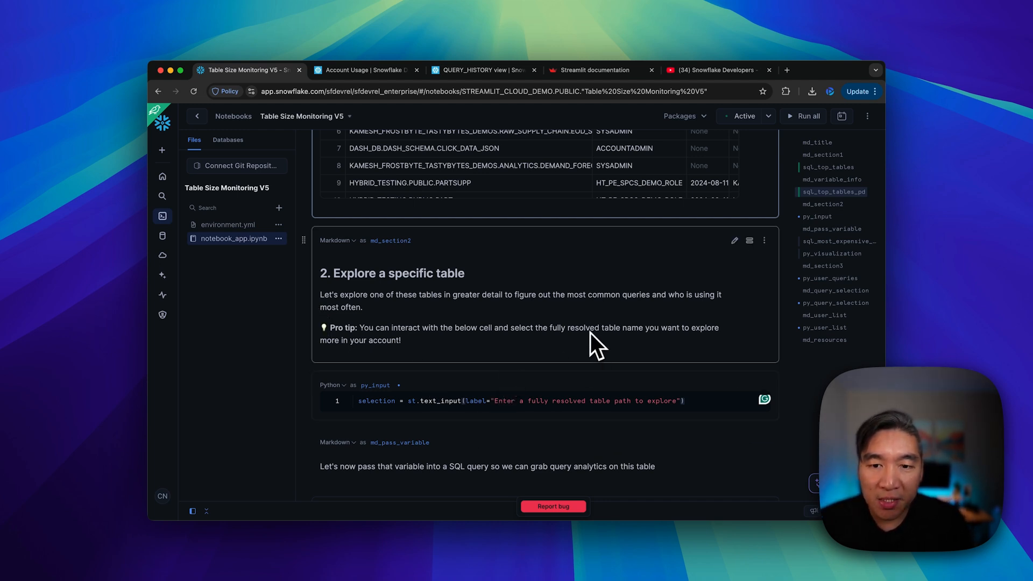
{"action": "mouse_move", "coordinate": [341, 362]}
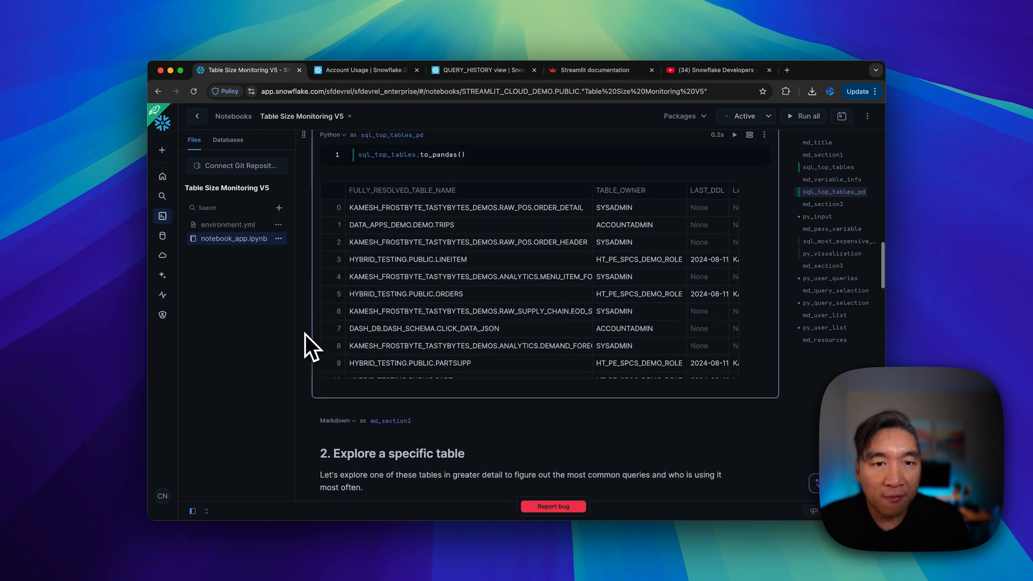
{"action": "mouse_move", "coordinate": [468, 257]}
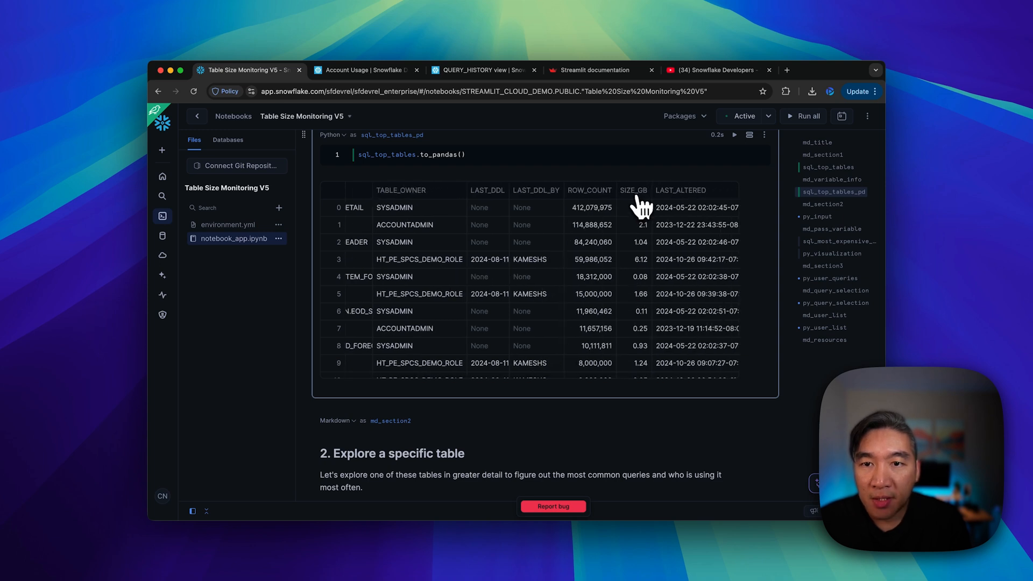
Step: Sort the DataFrame by SIZE_GB descending so HYBRID_TESTING.PUBLIC.LINEITEM is first
{"action": "left_click", "coordinate": [635, 190]}
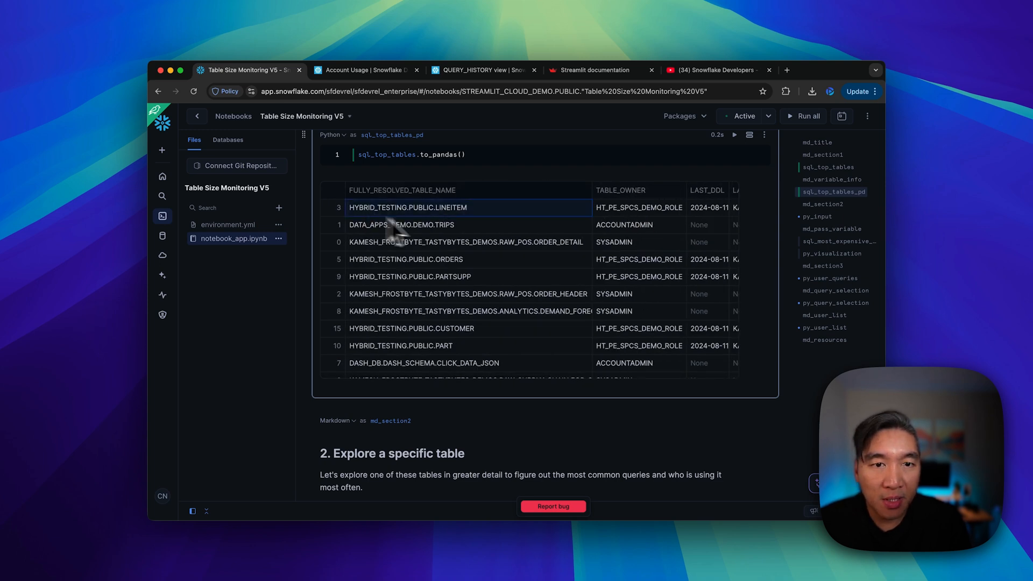
{"action": "mouse_move", "coordinate": [471, 221]}
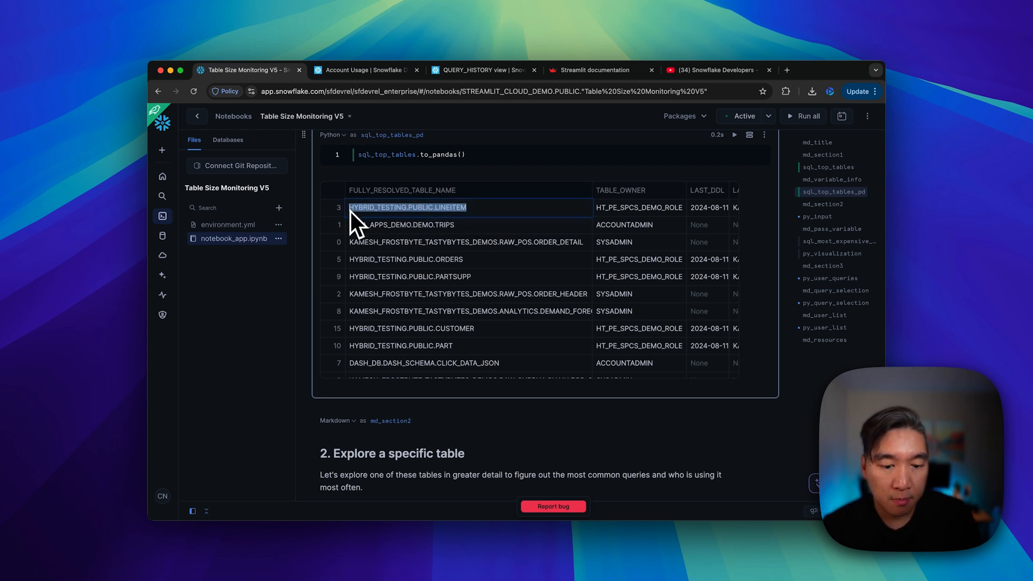
{"action": "scroll", "scroll_direction": "down", "scroll_amount": 3}
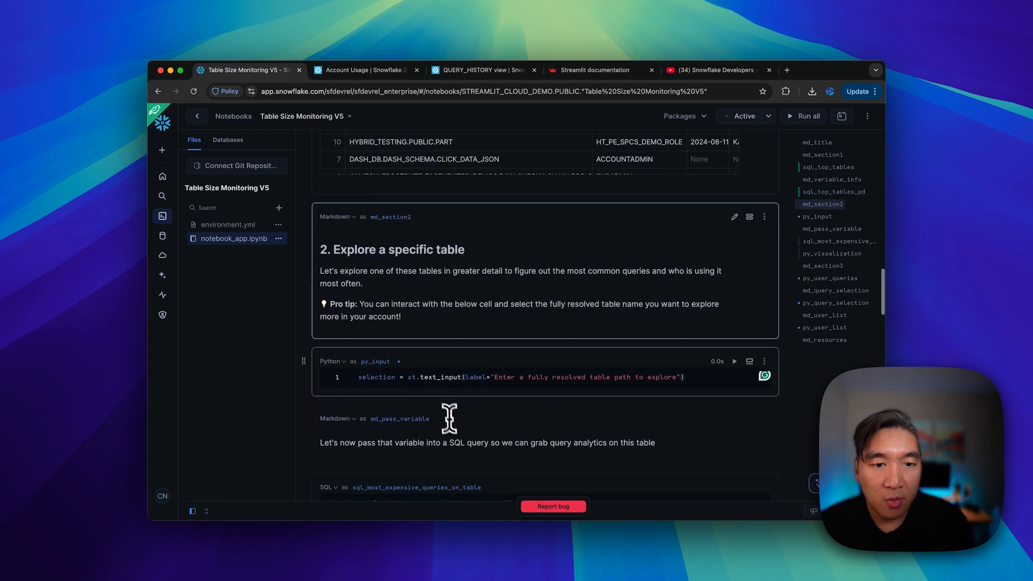
Step: Add 'import streamlit' to py_input, rerun it, and enter HYBRID_TESTING.PUBLIC.LINEITEM as the table path
{"action": "left_click", "coordinate": [528, 376]}
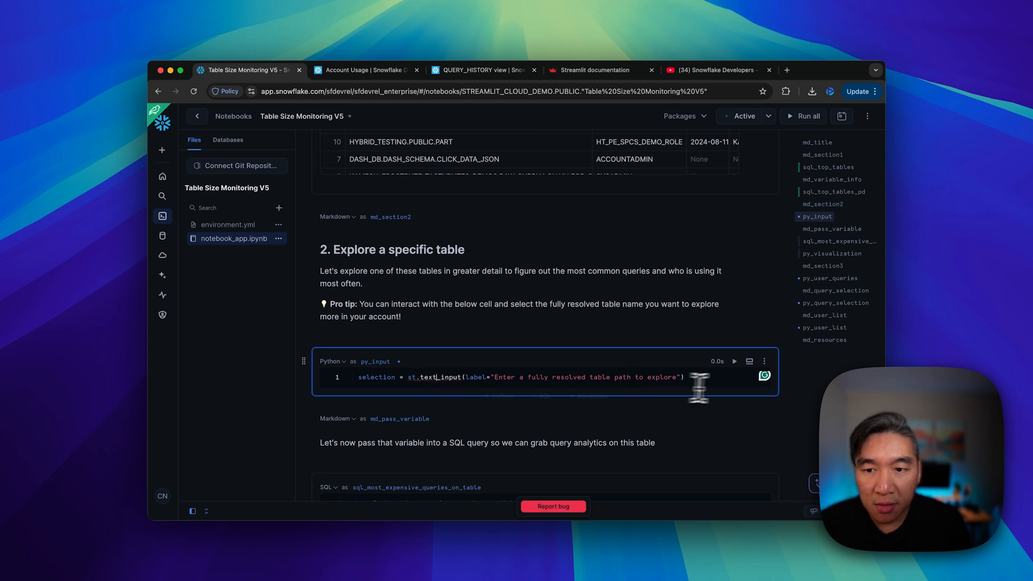
{"action": "left_click", "coordinate": [734, 362]}
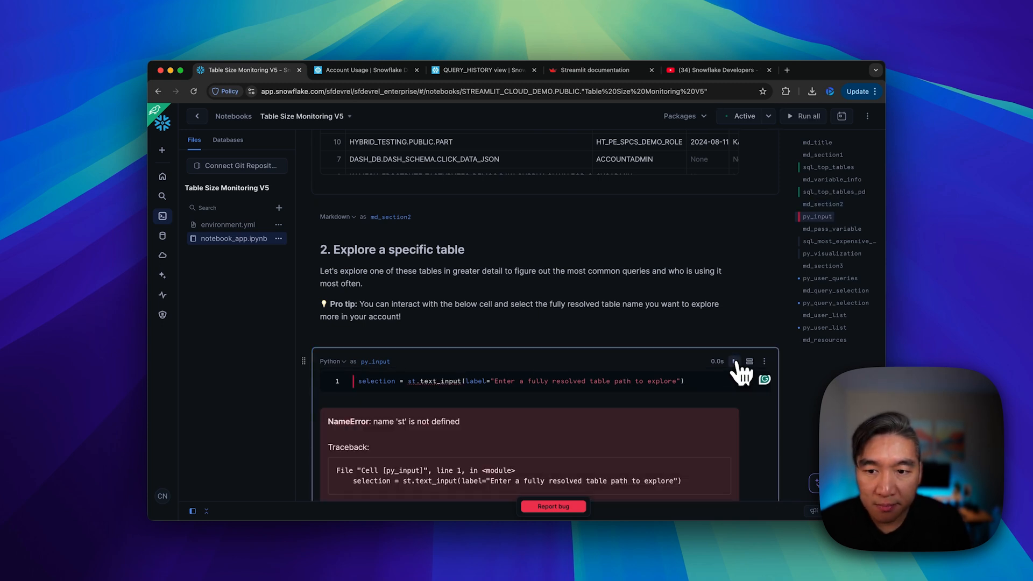
{"action": "mouse_move", "coordinate": [359, 385]}
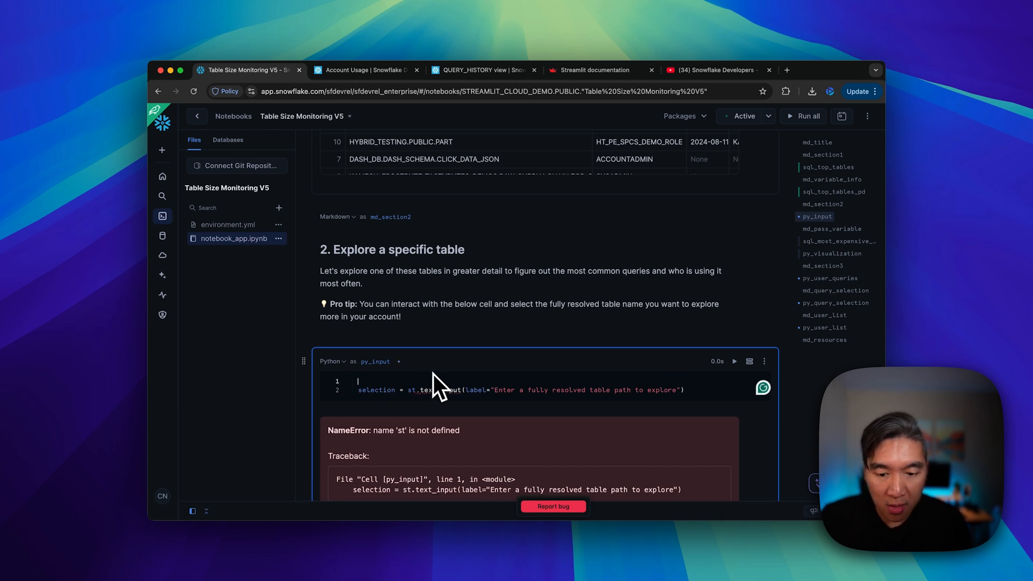
{"action": "type", "text": "import streamlit as st"}
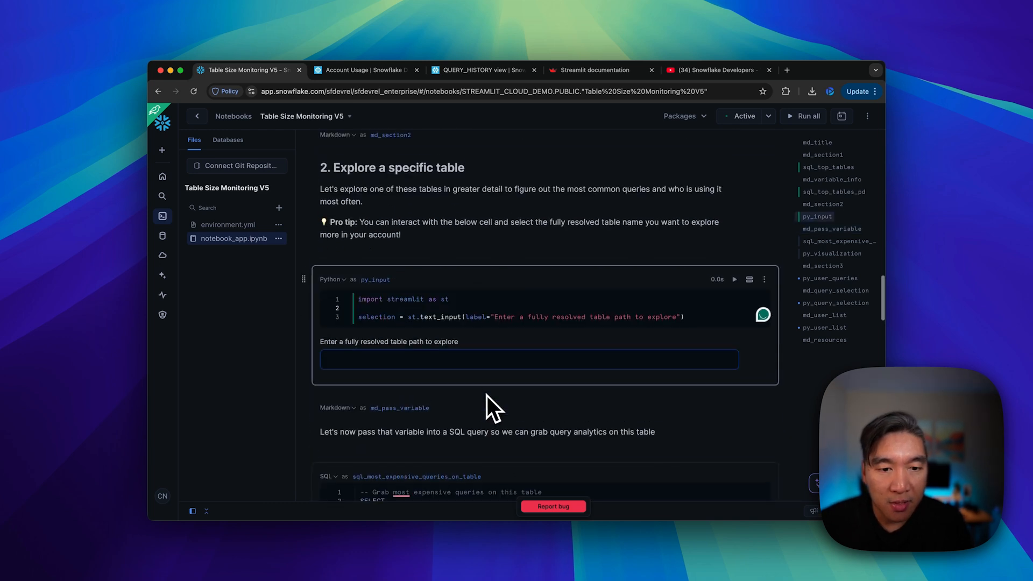
{"action": "type", "text": "HYBRID_TESTING.PUBLIC.LINEITEM"}
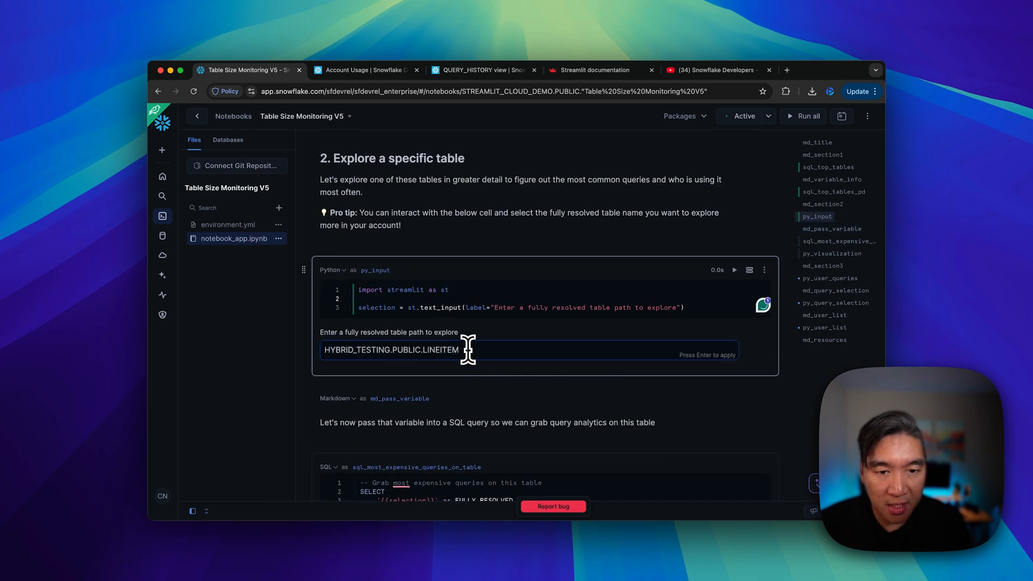
{"action": "mouse_move", "coordinate": [487, 353]}
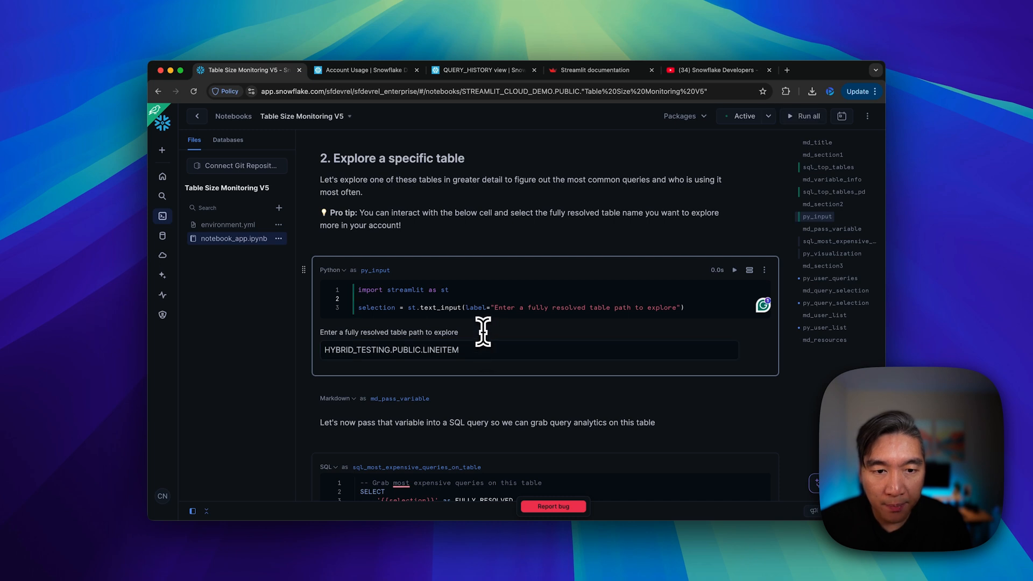
{"action": "mouse_move", "coordinate": [429, 365]}
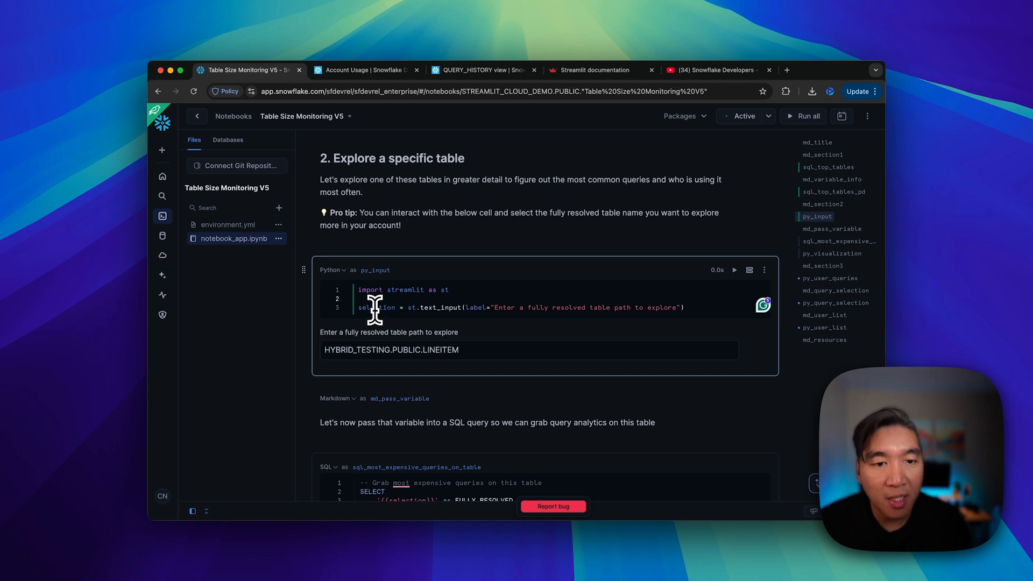
{"action": "scroll", "scroll_direction": "down", "scroll_amount": 3}
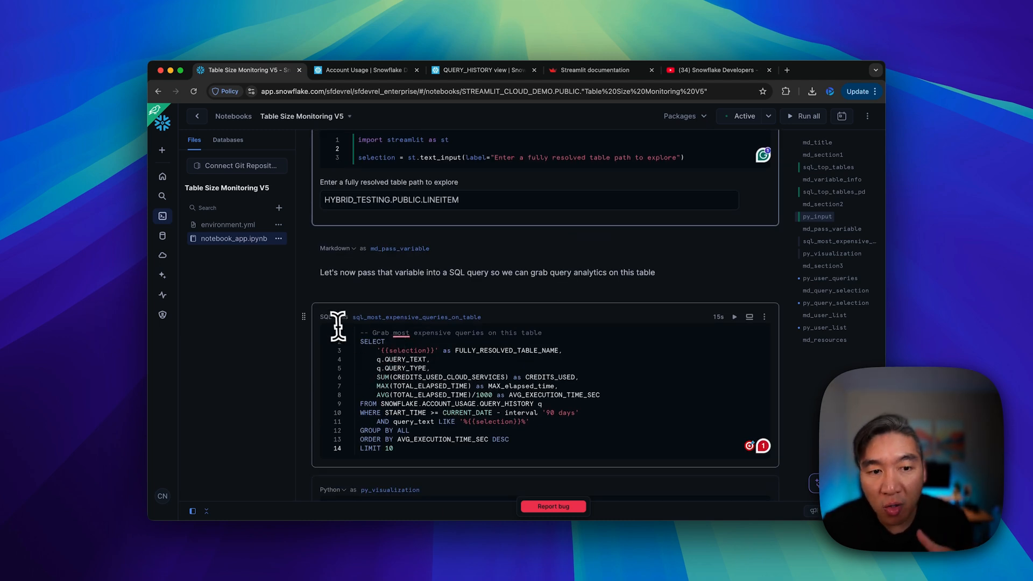
{"action": "scroll", "scroll_direction": "up", "scroll_amount": 3}
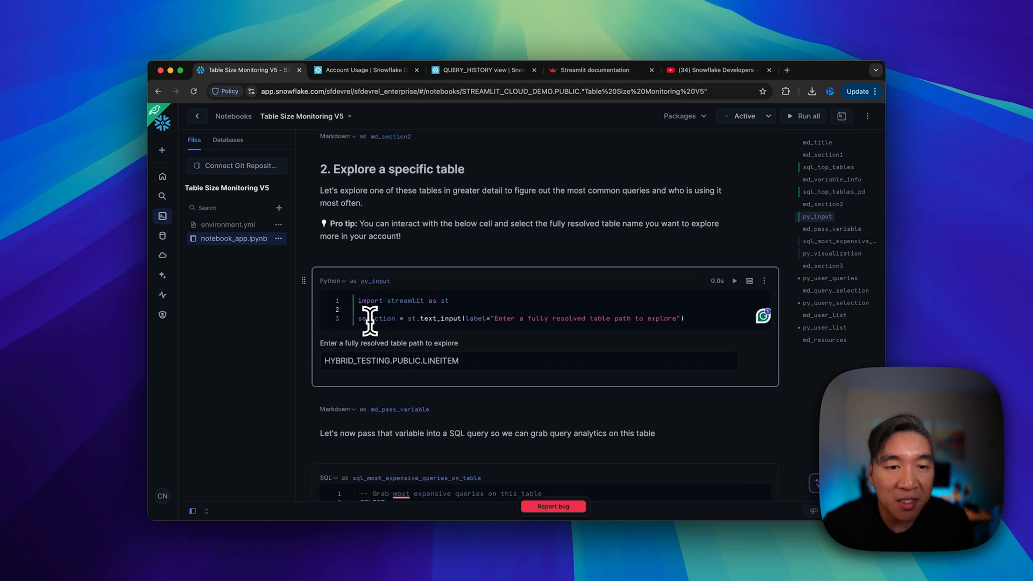
{"action": "scroll", "scroll_direction": "down", "scroll_amount": 3}
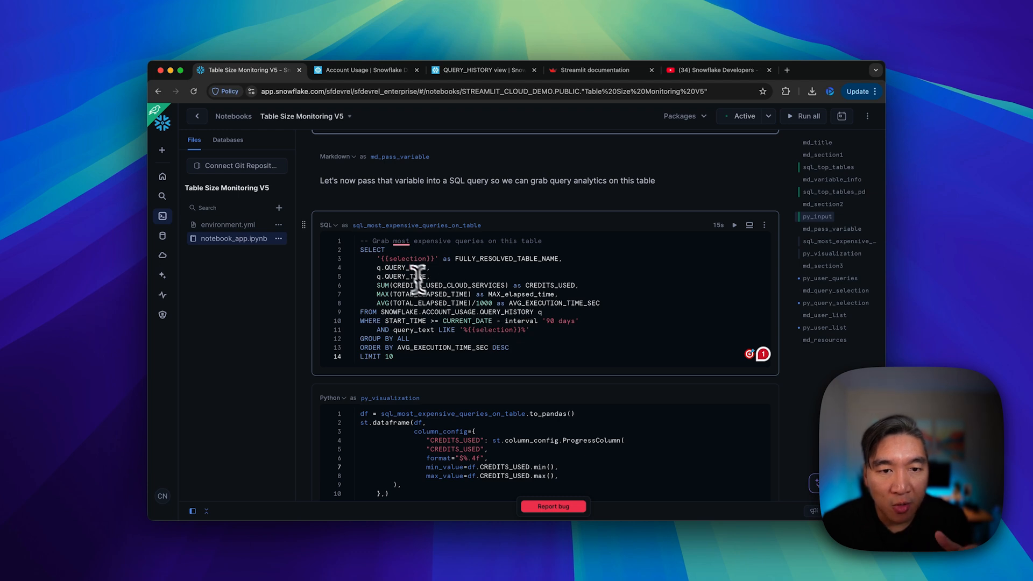
{"action": "mouse_move", "coordinate": [419, 259]}
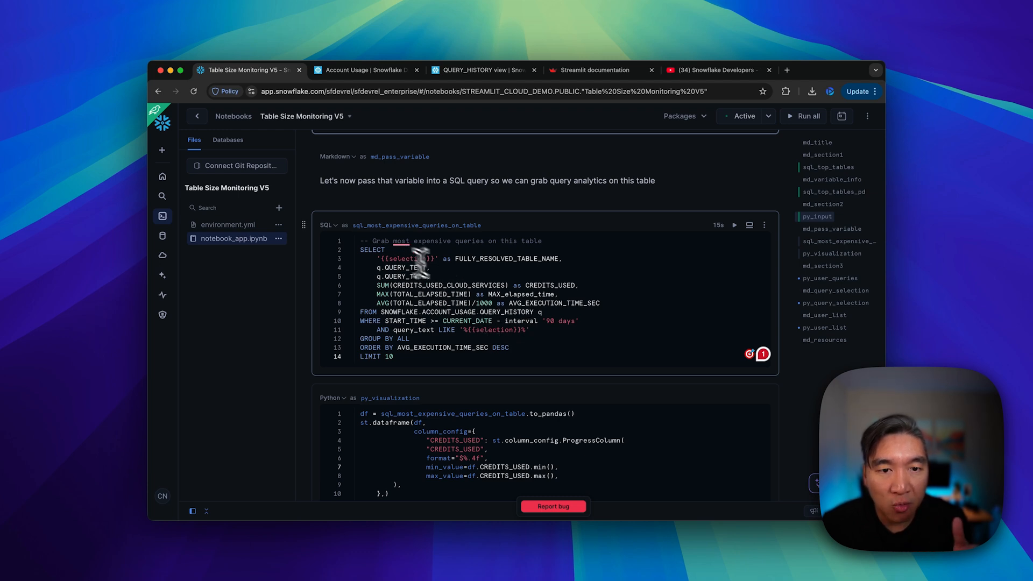
{"action": "left_click", "coordinate": [733, 225]}
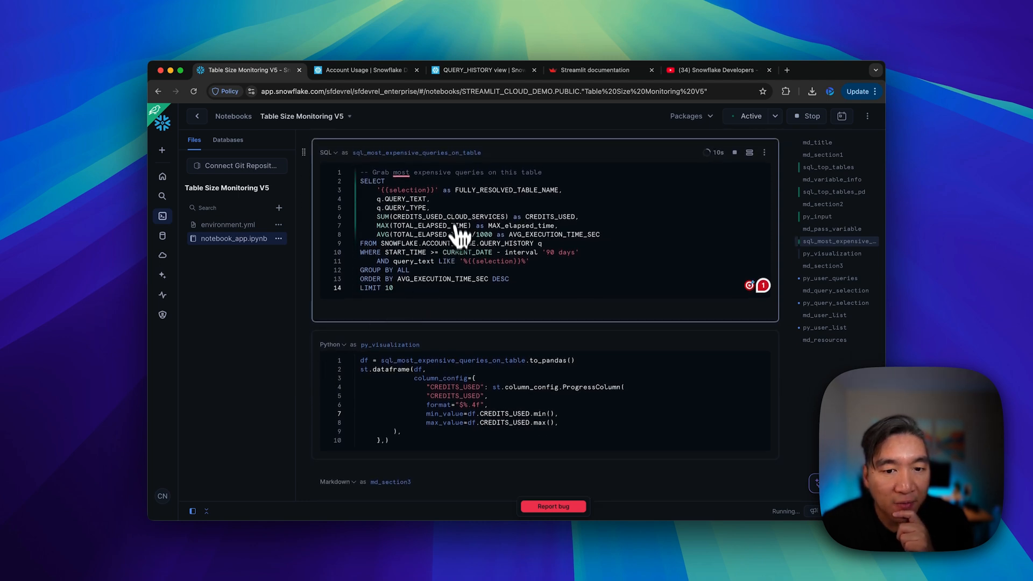
{"action": "mouse_move", "coordinate": [474, 286]}
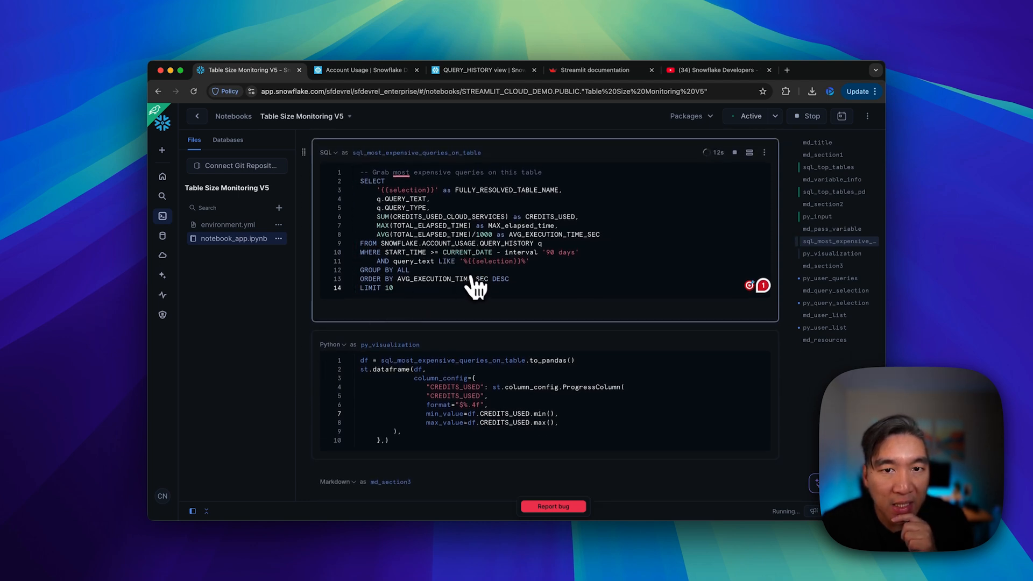
{"action": "mouse_move", "coordinate": [390, 345]}
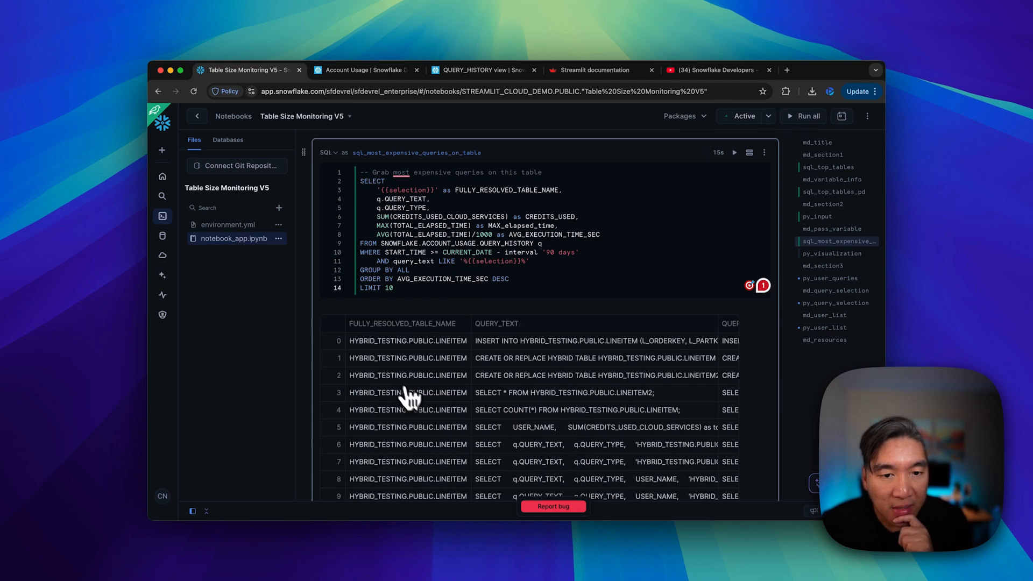
{"action": "scroll", "scroll_direction": "down", "scroll_amount": 3}
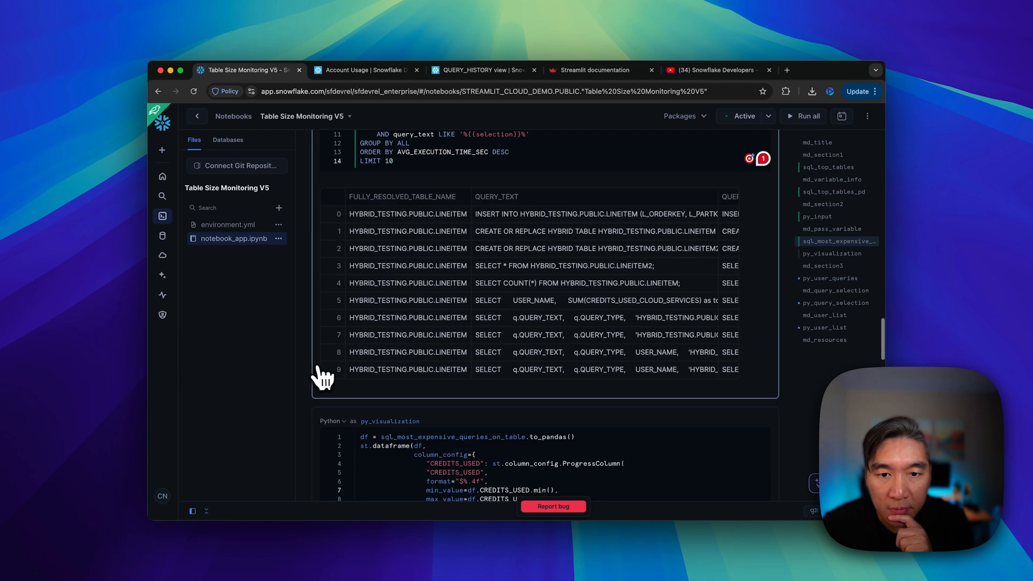
{"action": "scroll", "scroll_direction": "up", "scroll_amount": 3}
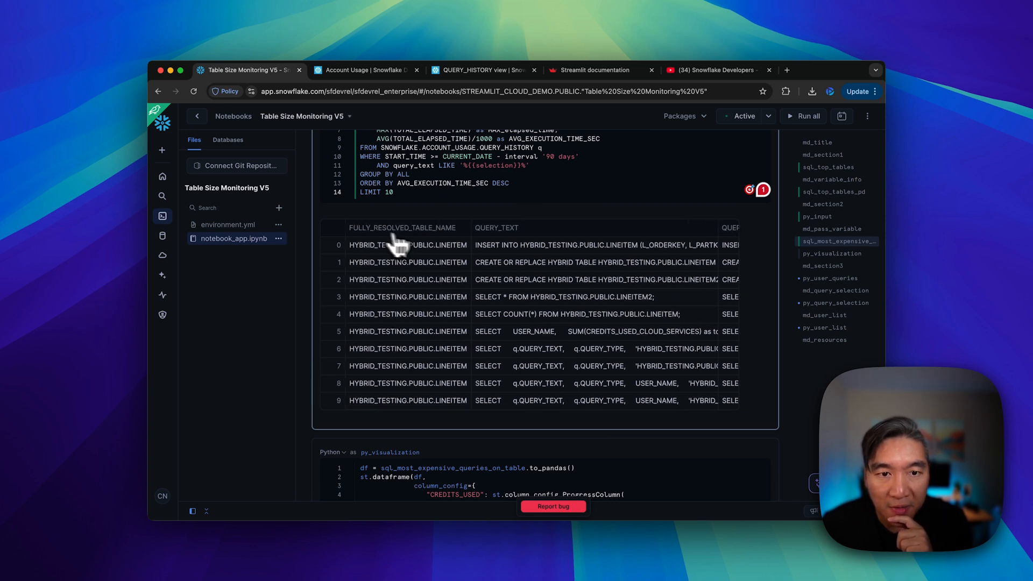
{"action": "mouse_move", "coordinate": [659, 272]}
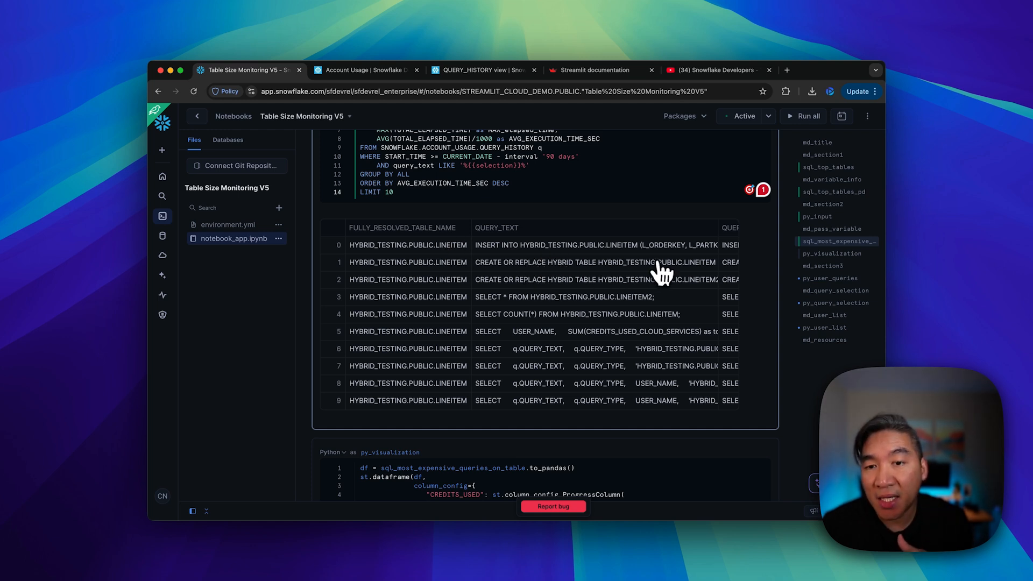
{"action": "mouse_move", "coordinate": [570, 347]}
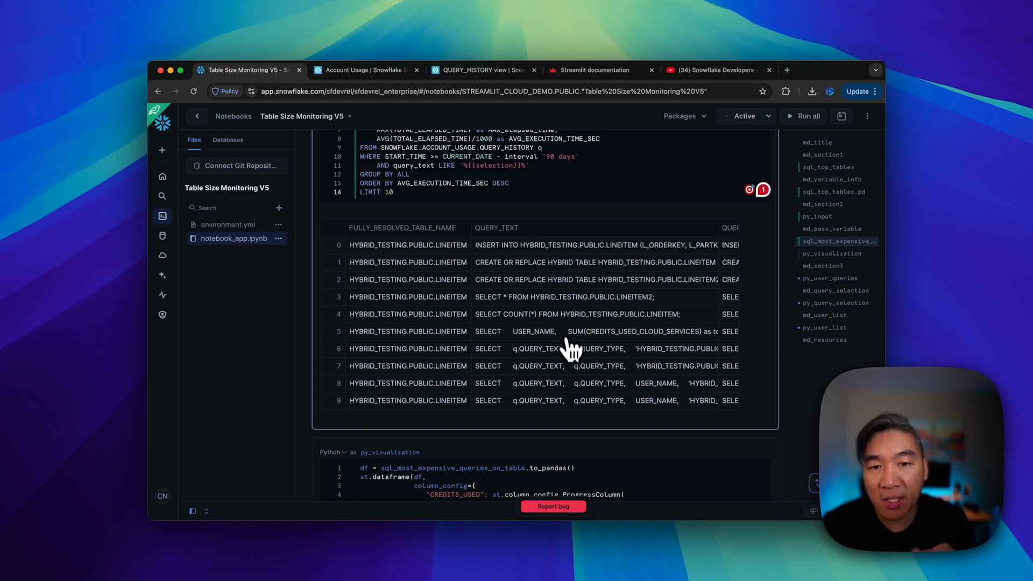
{"action": "mouse_move", "coordinate": [406, 323]}
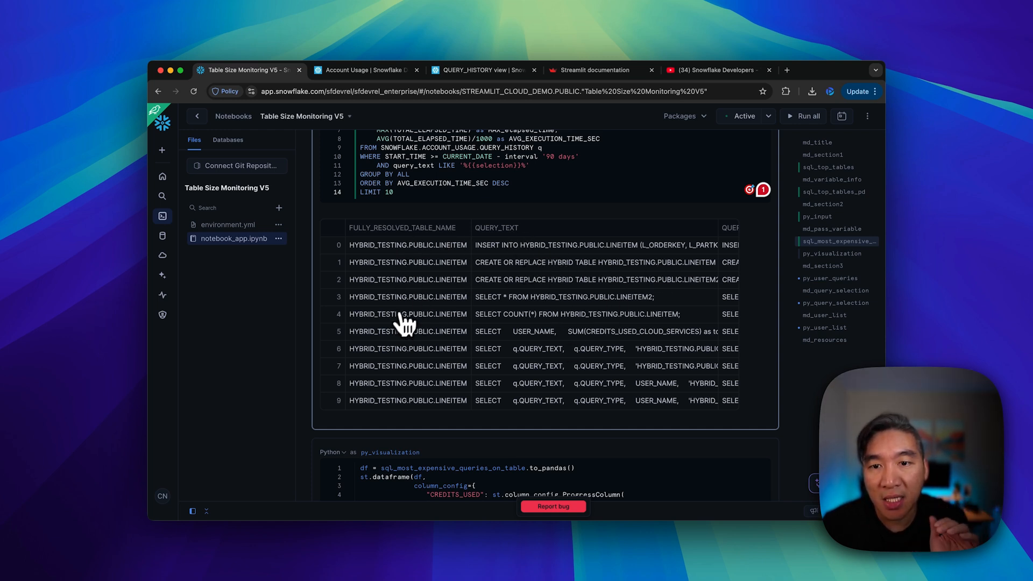
{"action": "scroll", "scroll_direction": "right", "scroll_amount": 3}
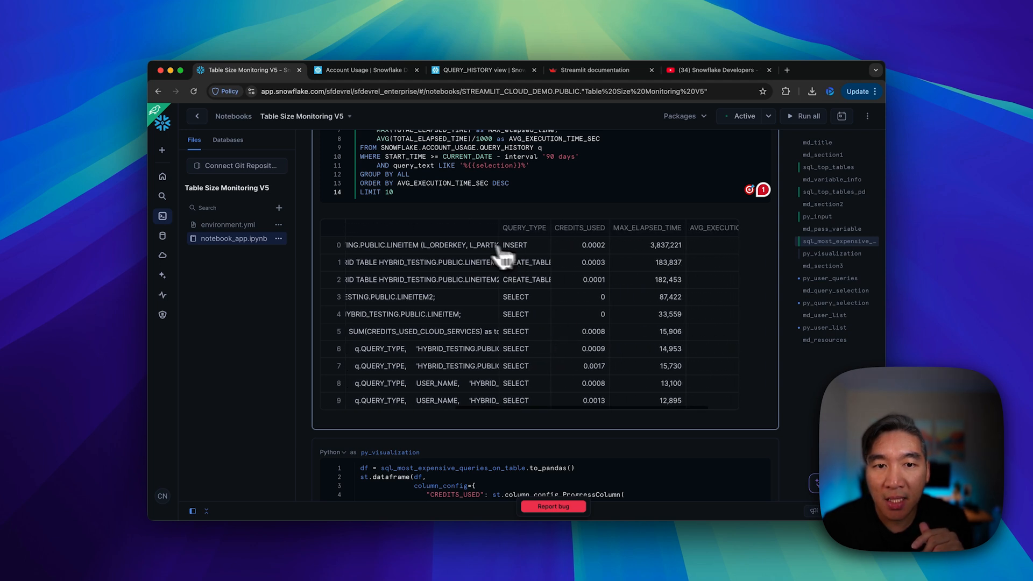
{"action": "scroll", "scroll_direction": "left", "scroll_amount": 3}
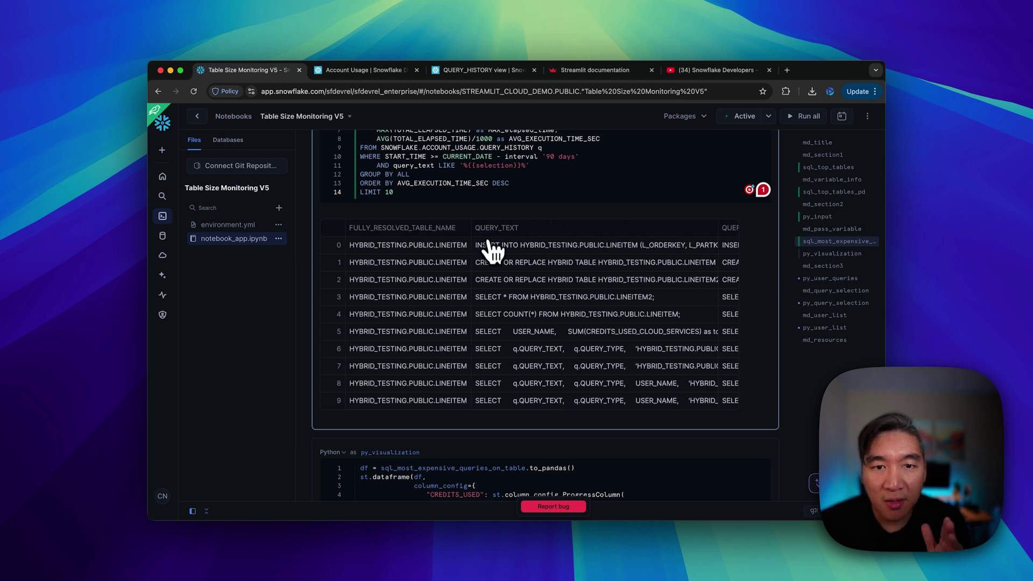
{"action": "mouse_move", "coordinate": [492, 283]}
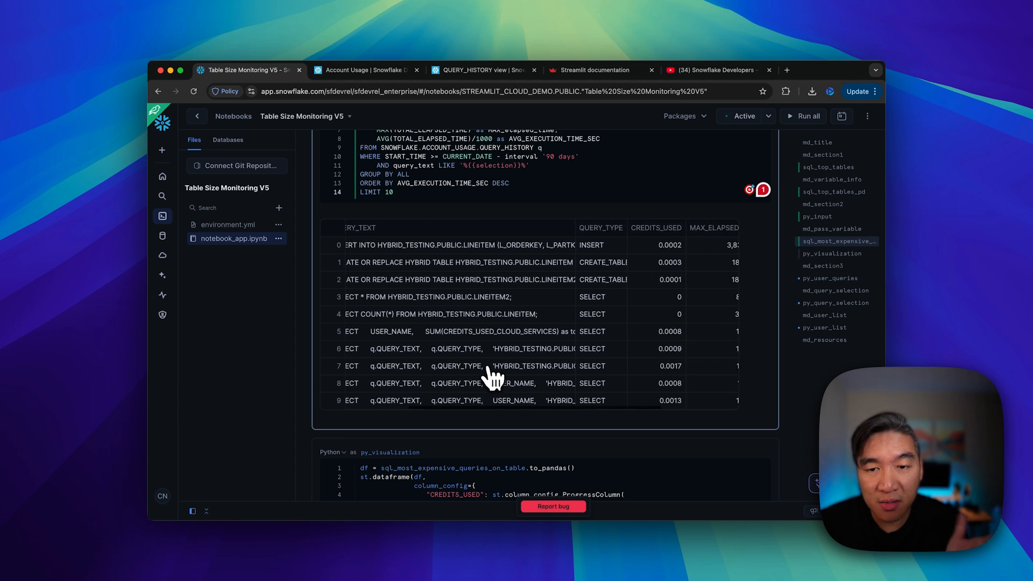
{"action": "mouse_move", "coordinate": [620, 257]}
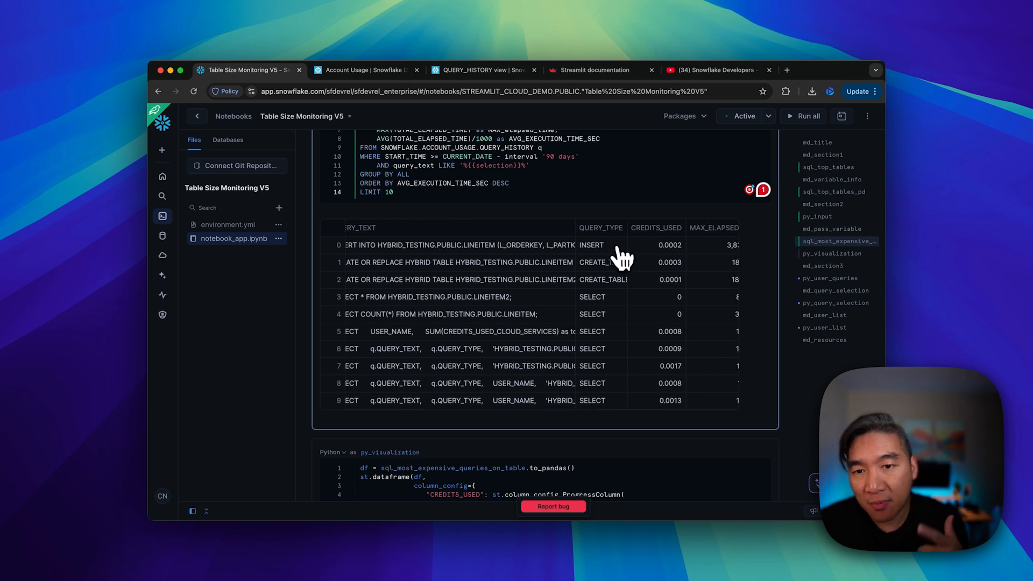
{"action": "mouse_move", "coordinate": [596, 317]}
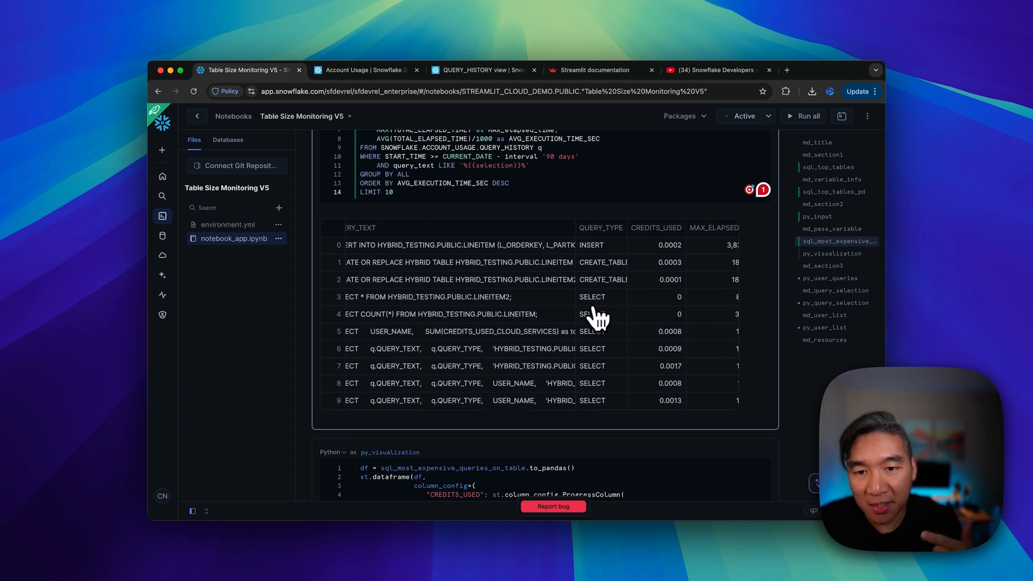
{"action": "mouse_move", "coordinate": [602, 309]}
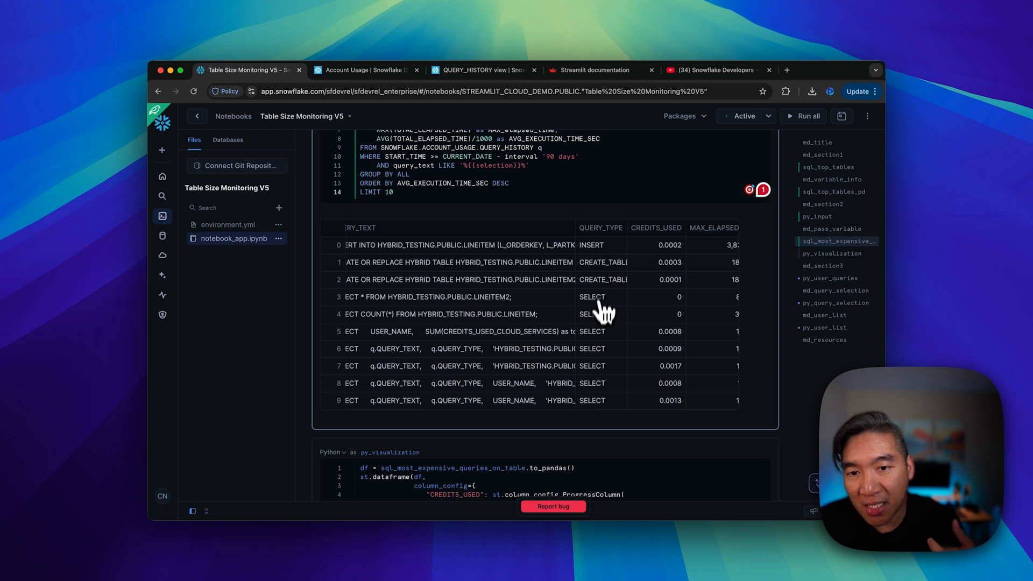
{"action": "scroll", "scroll_direction": "right", "scroll_amount": 3}
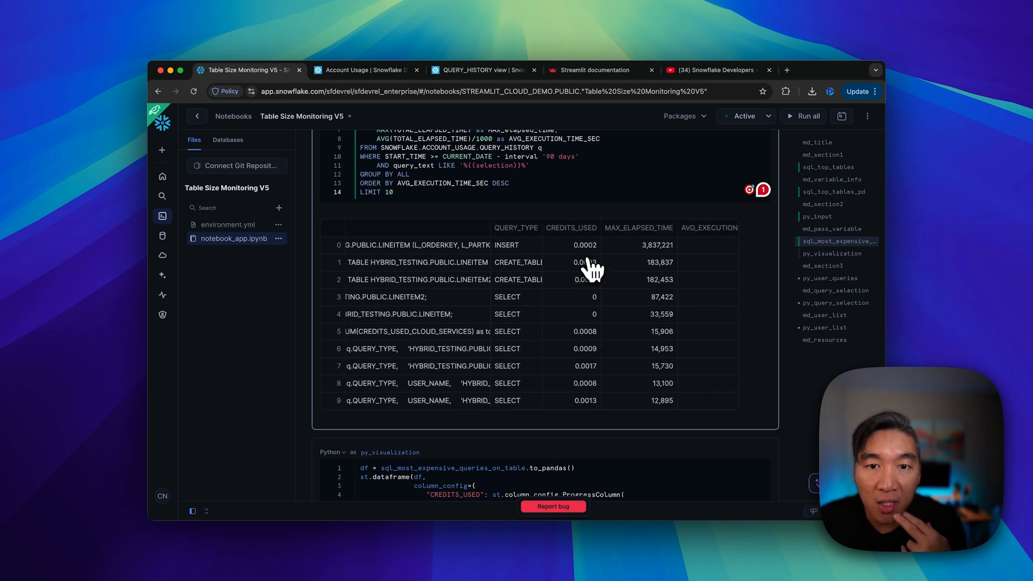
{"action": "mouse_move", "coordinate": [630, 230]}
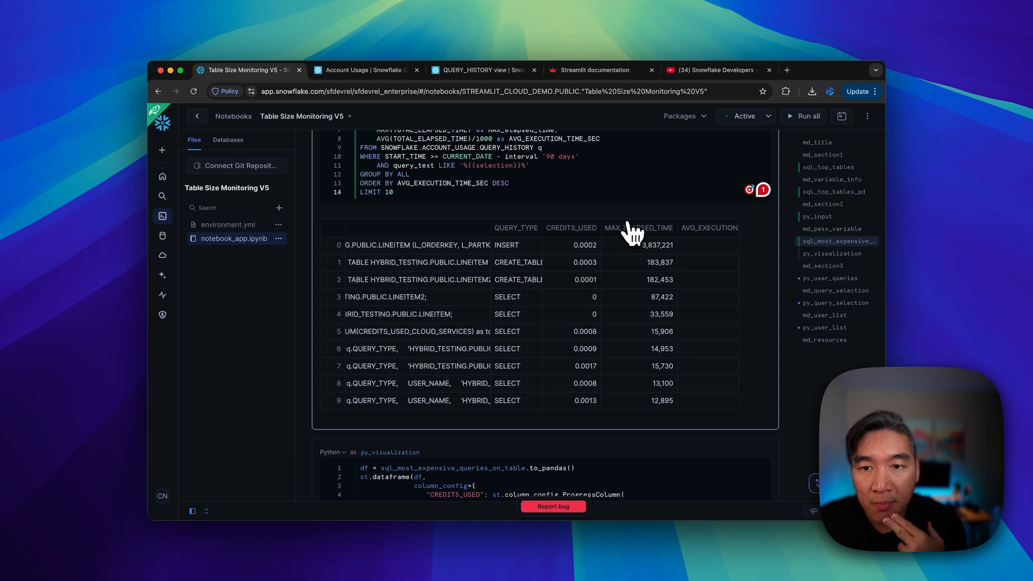
{"action": "mouse_move", "coordinate": [652, 230]}
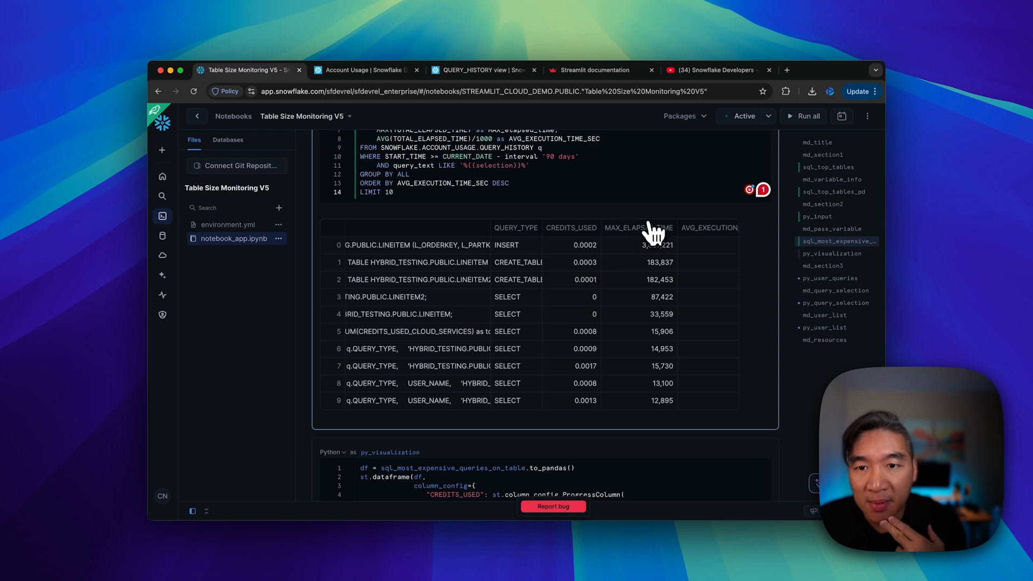
{"action": "mouse_move", "coordinate": [633, 264]}
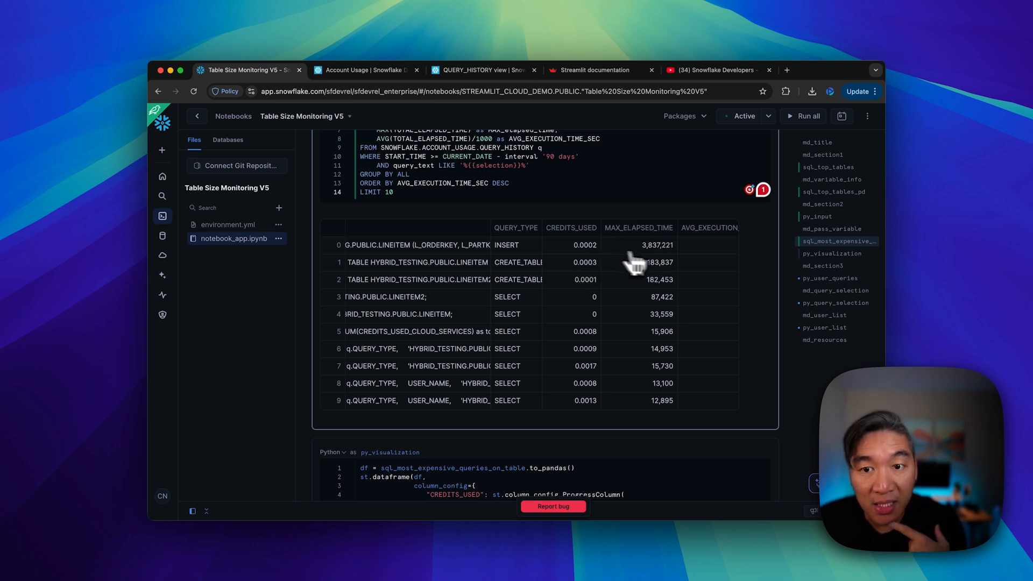
{"action": "mouse_move", "coordinate": [475, 289]}
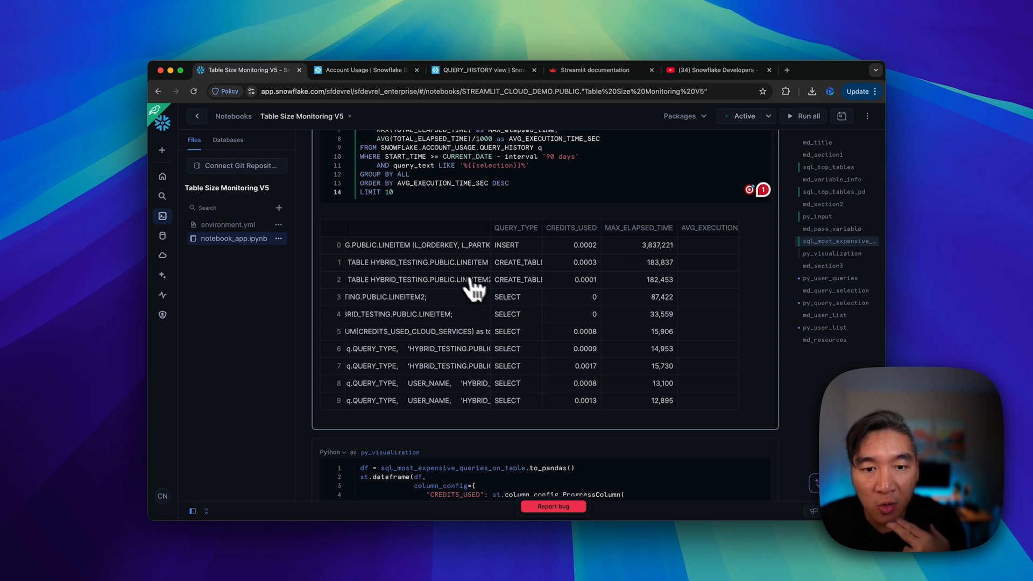
{"action": "scroll", "scroll_direction": "down", "scroll_amount": 3}
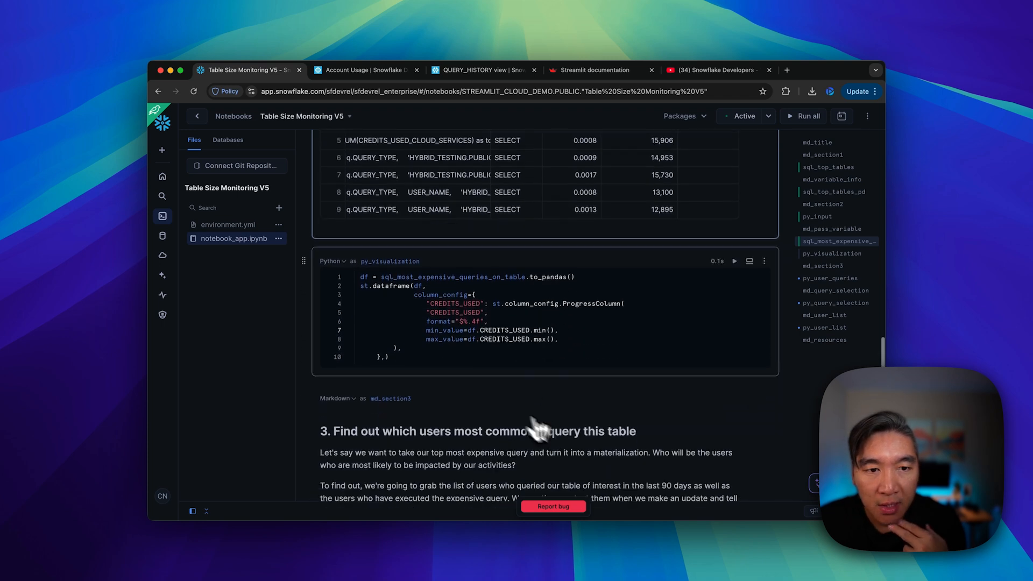
{"action": "mouse_move", "coordinate": [454, 290]}
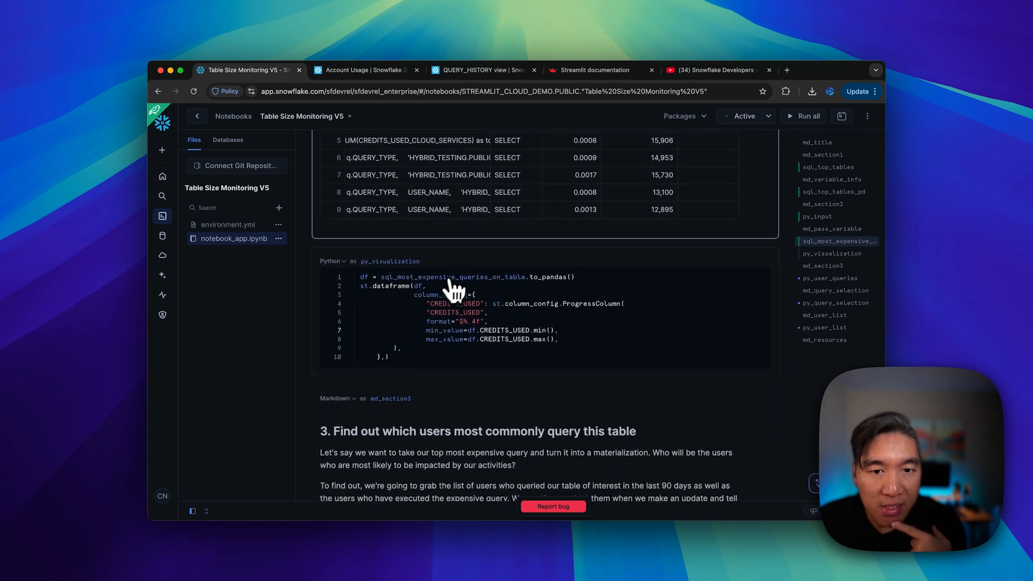
Step: Run py_visualization with CREDITS_USED formatted as "%.4f" and view the resulting dataframe
{"action": "scroll", "scroll_direction": "up", "scroll_amount": 3}
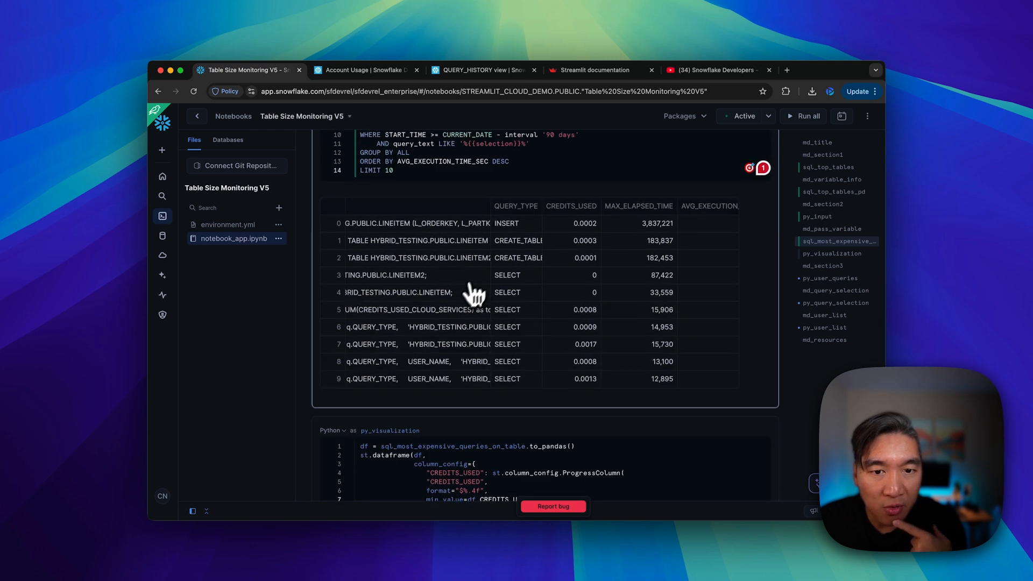
{"action": "scroll", "scroll_direction": "down", "scroll_amount": 3}
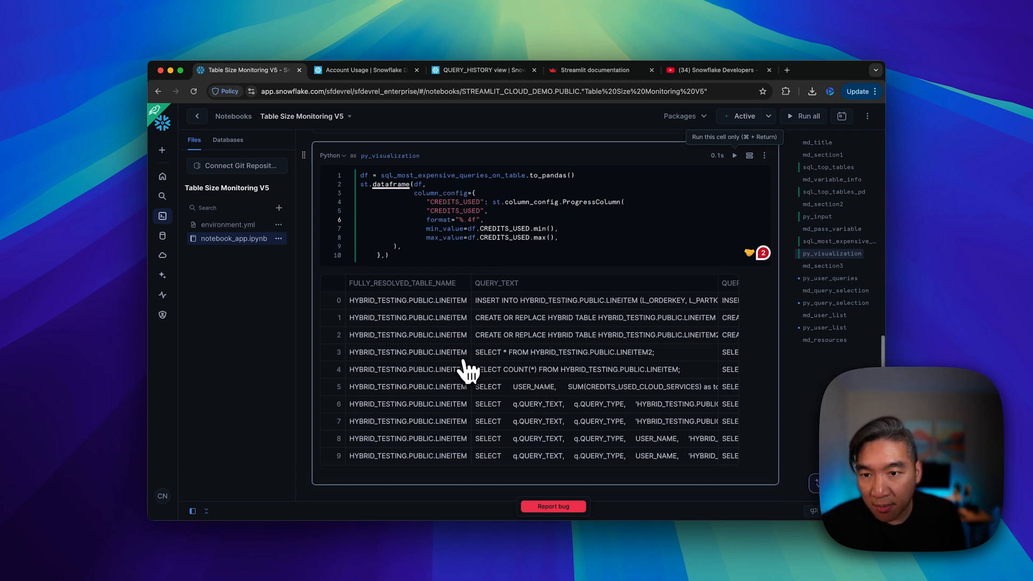
{"action": "scroll", "scroll_direction": "right", "scroll_amount": 3}
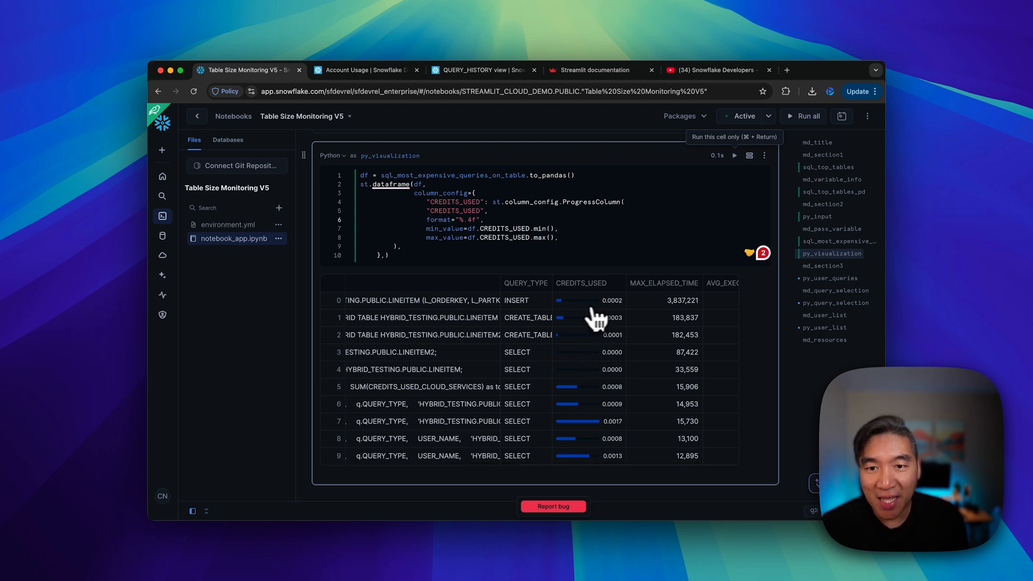
{"action": "mouse_move", "coordinate": [585, 425]}
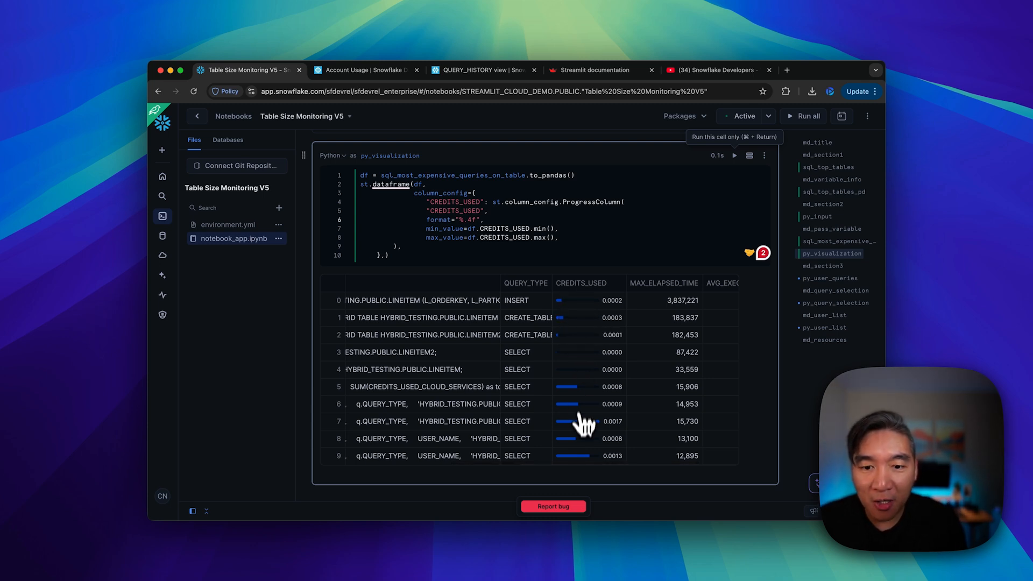
{"action": "mouse_move", "coordinate": [403, 248]}
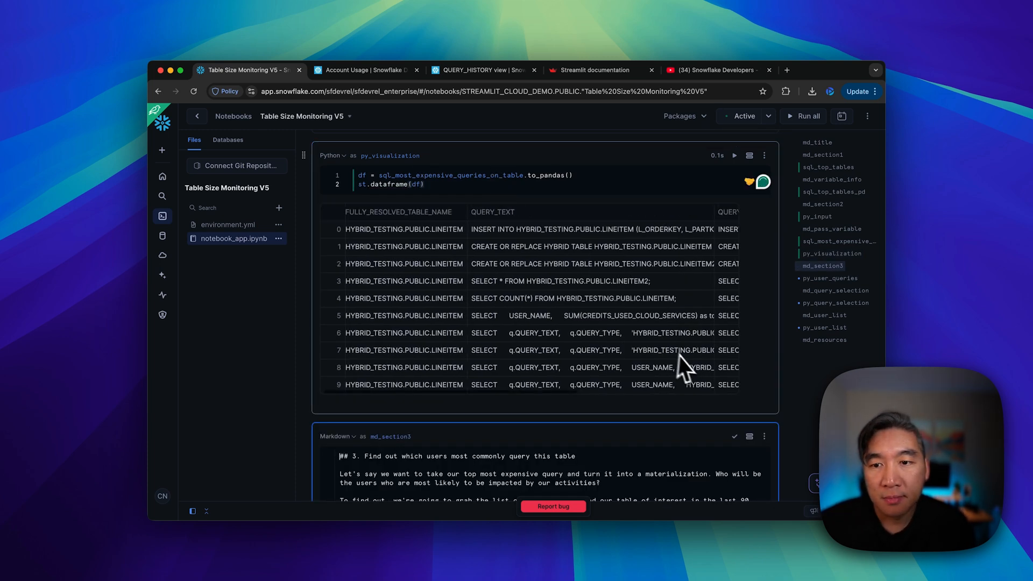
Step: Sort the results dataframe by CREDITS_USED from highest to lowest
{"action": "scroll", "scroll_direction": "right", "scroll_amount": 3}
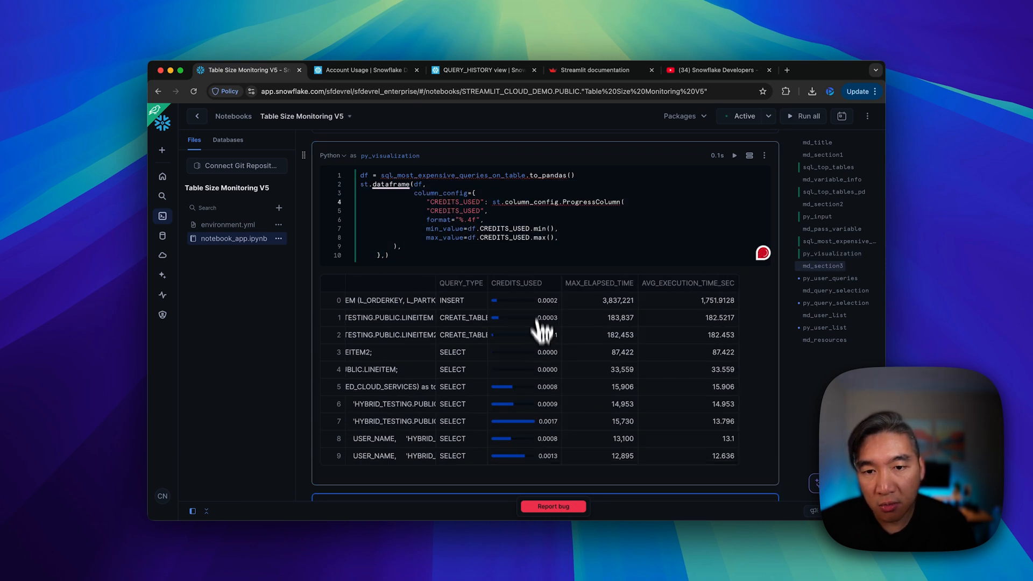
{"action": "left_click", "coordinate": [516, 283]}
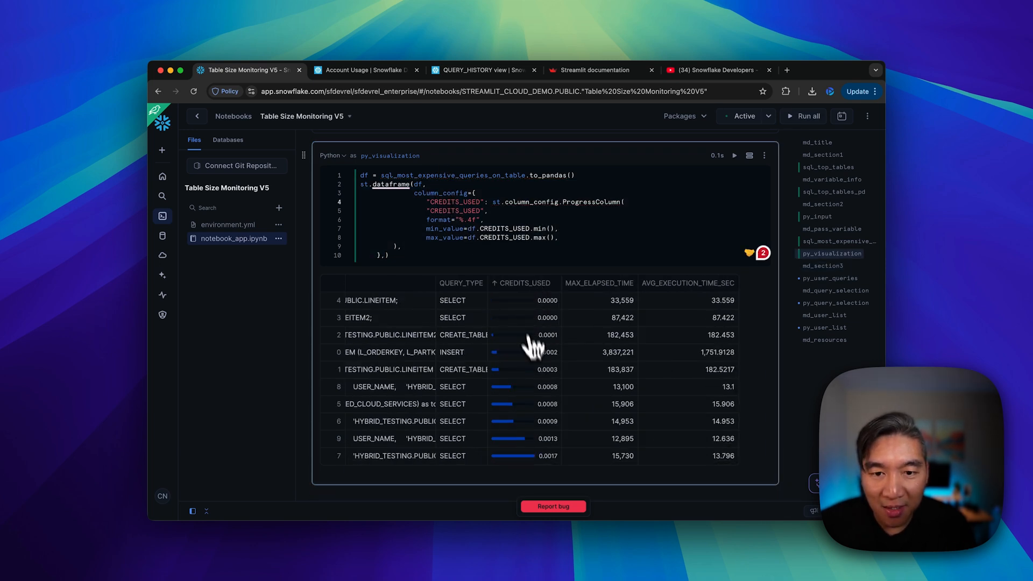
{"action": "left_click", "coordinate": [522, 282]}
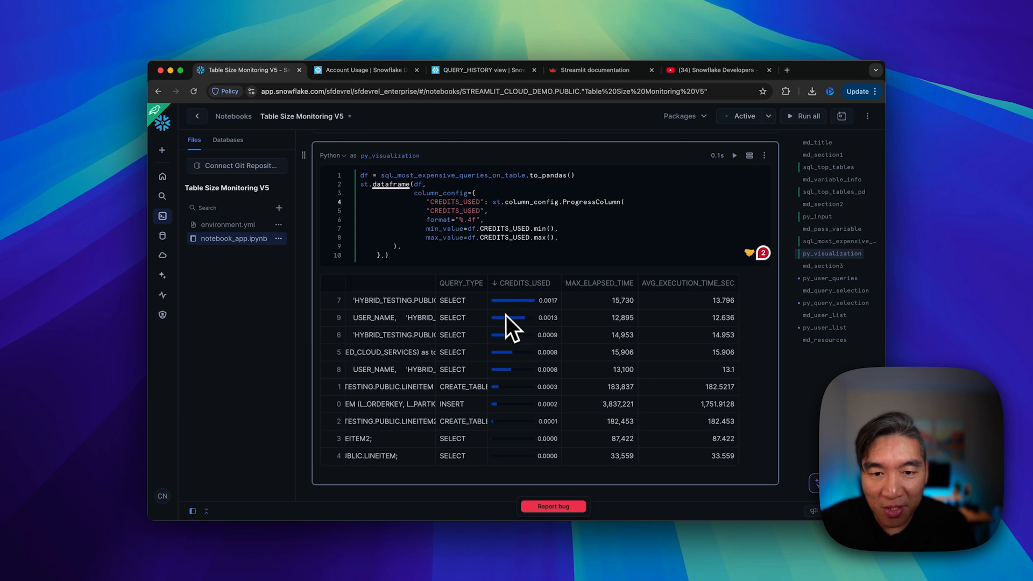
{"action": "mouse_move", "coordinate": [609, 356]}
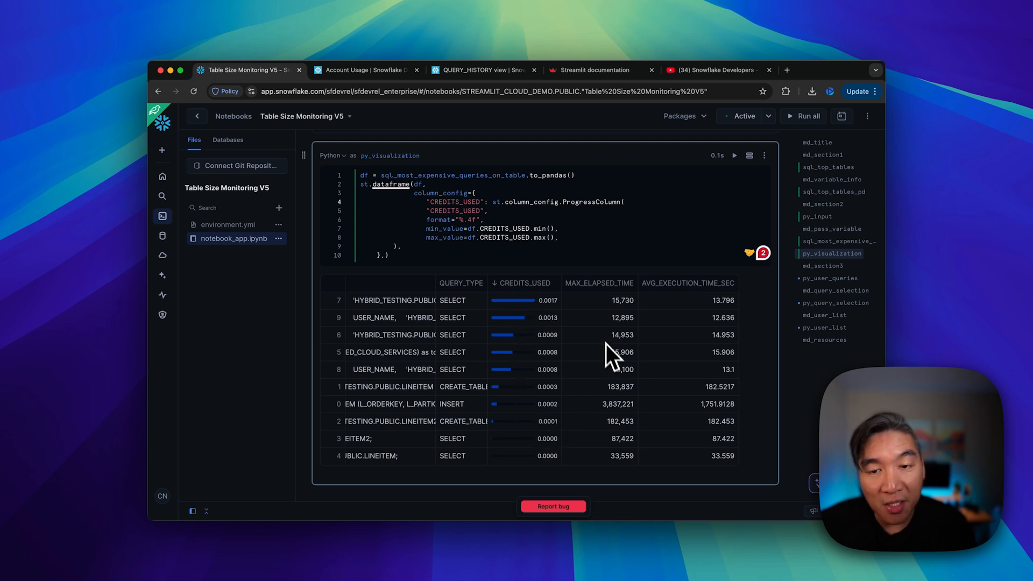
{"action": "mouse_move", "coordinate": [646, 339]}
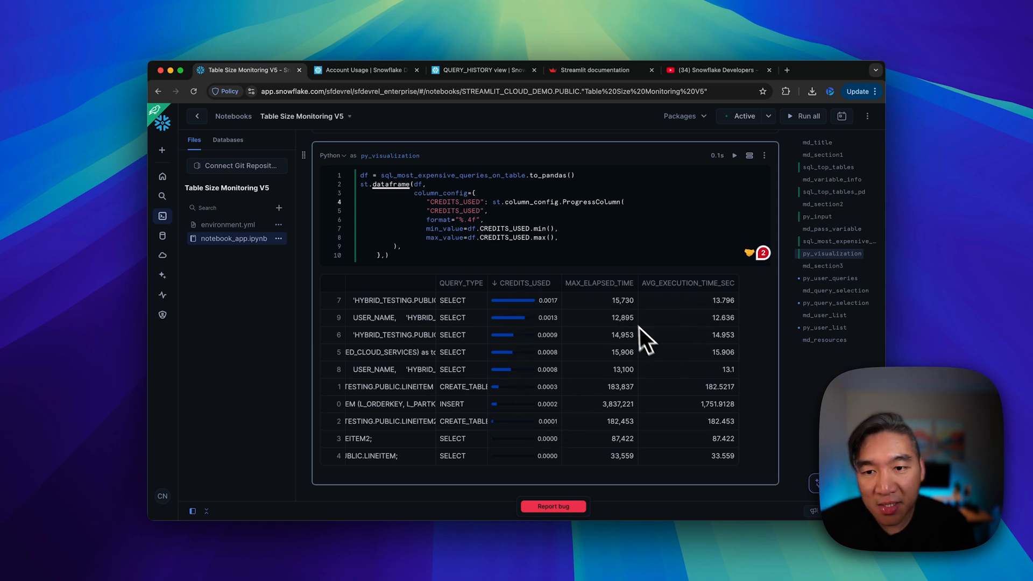
{"action": "mouse_move", "coordinate": [476, 242]}
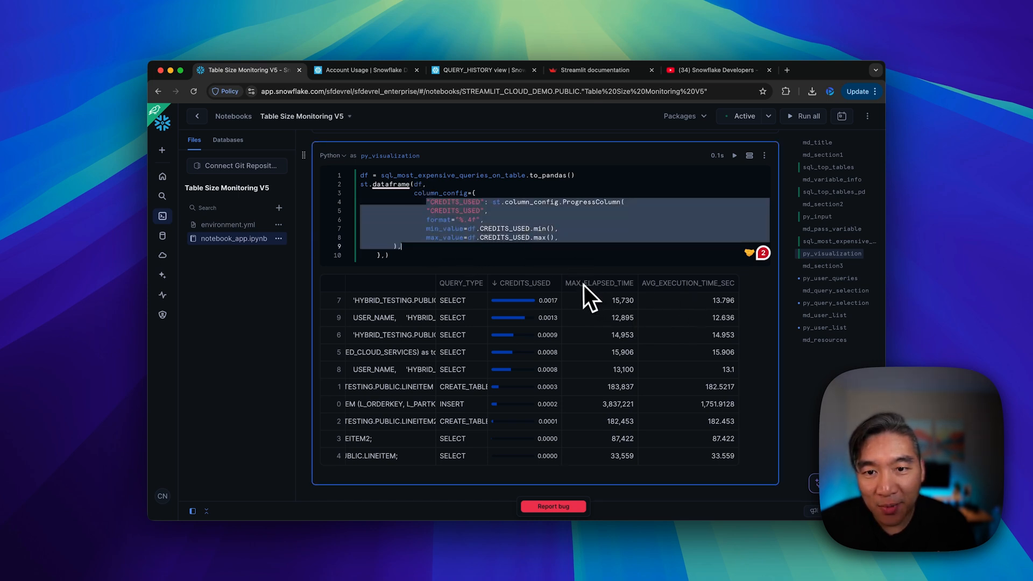
{"action": "mouse_move", "coordinate": [698, 303]}
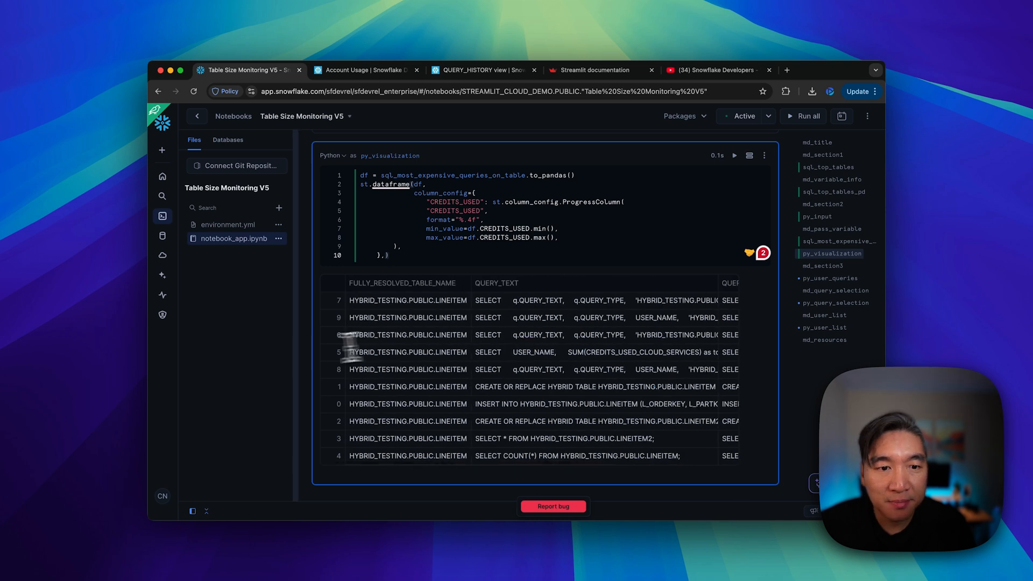
{"action": "scroll", "scroll_direction": "down", "scroll_amount": 3}
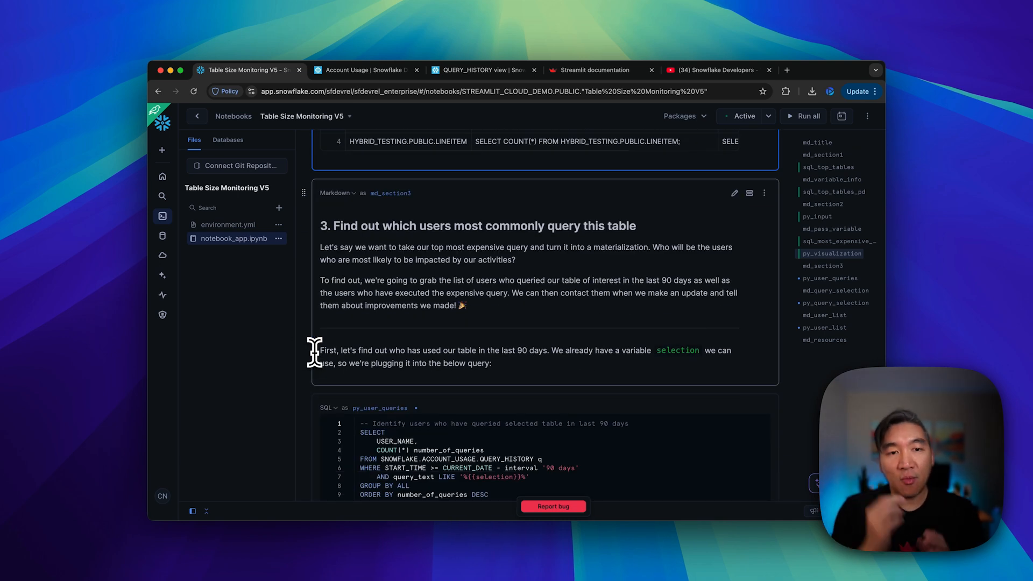
{"action": "scroll", "scroll_direction": "up", "scroll_amount": 3}
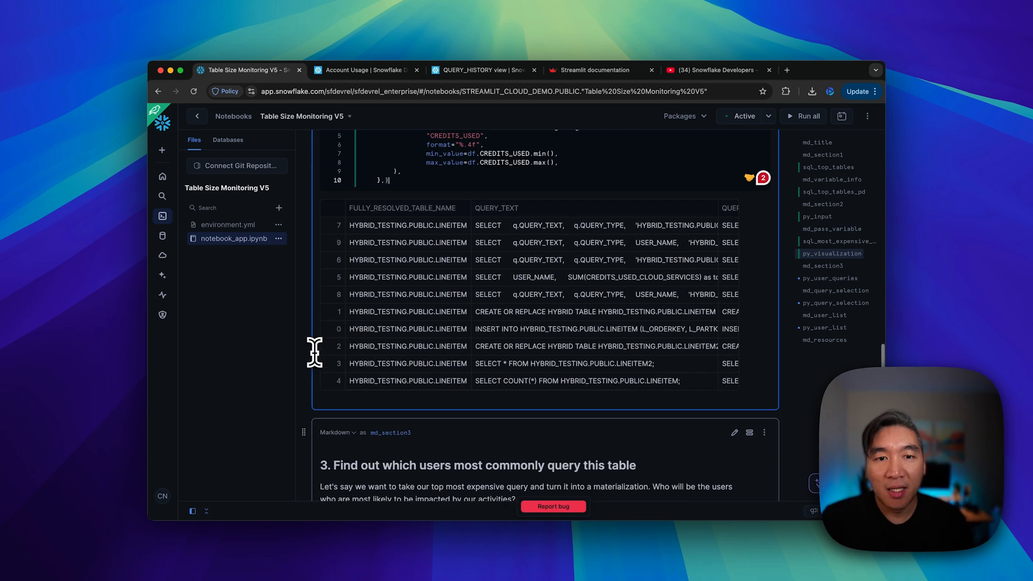
{"action": "scroll", "scroll_direction": "up", "scroll_amount": 3}
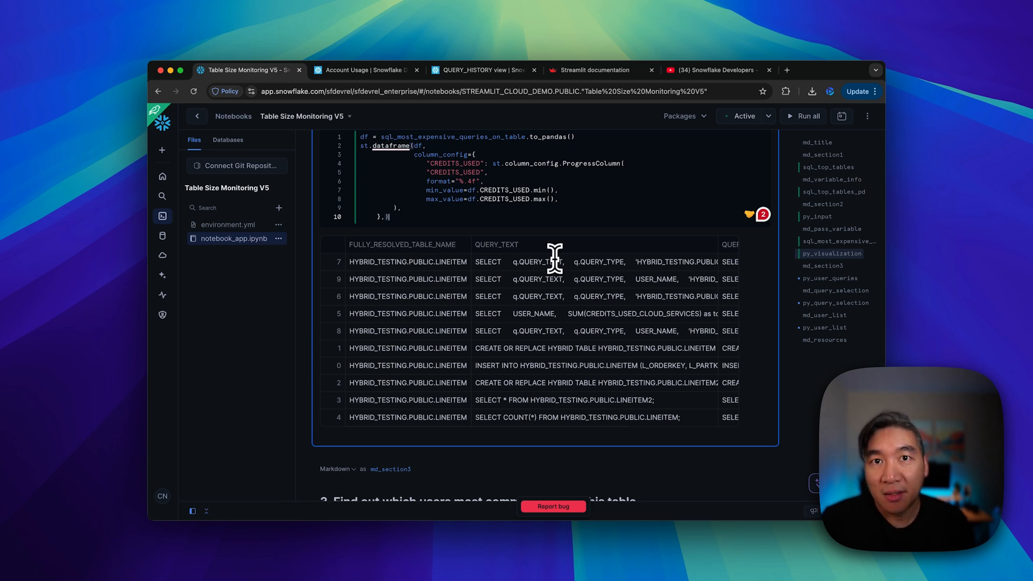
{"action": "mouse_move", "coordinate": [312, 315]}
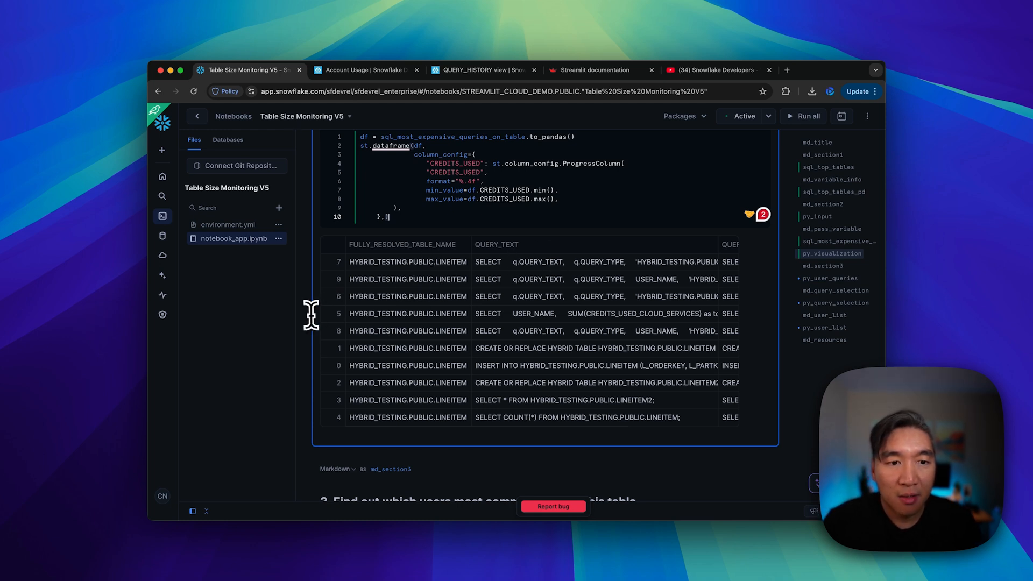
{"action": "scroll", "scroll_direction": "down", "scroll_amount": 3}
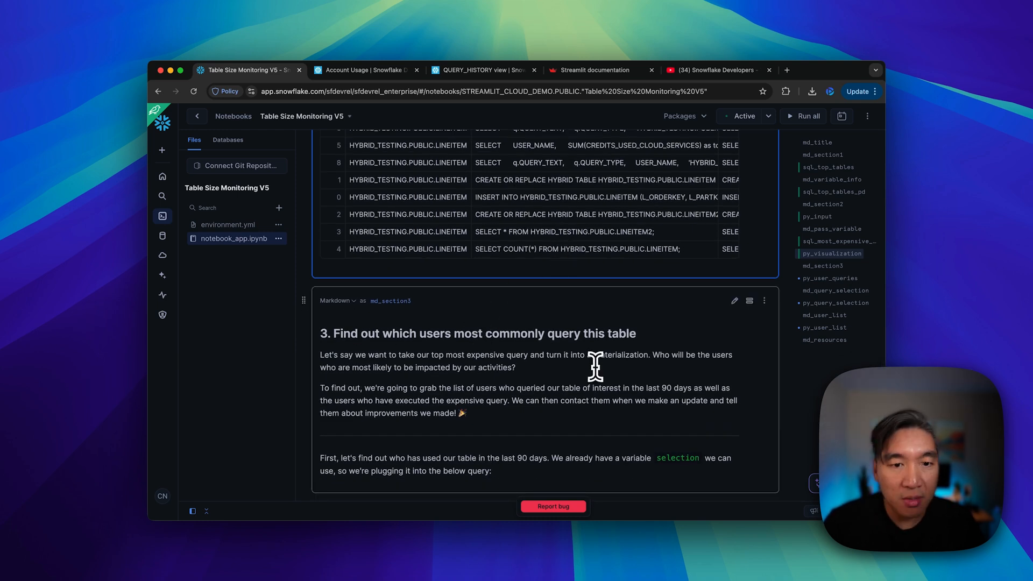
{"action": "scroll", "scroll_direction": "down", "scroll_amount": 3}
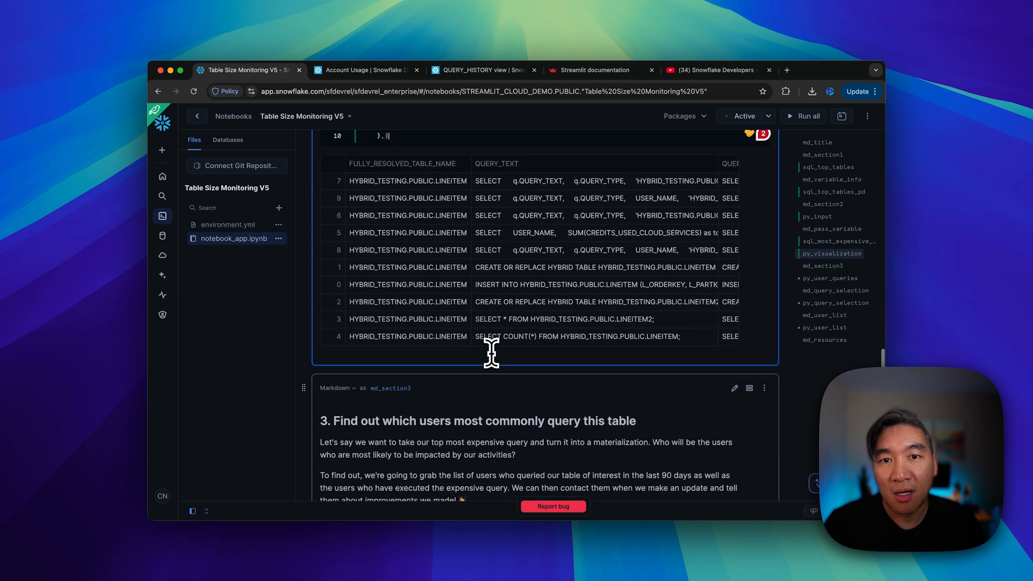
{"action": "mouse_move", "coordinate": [506, 202]}
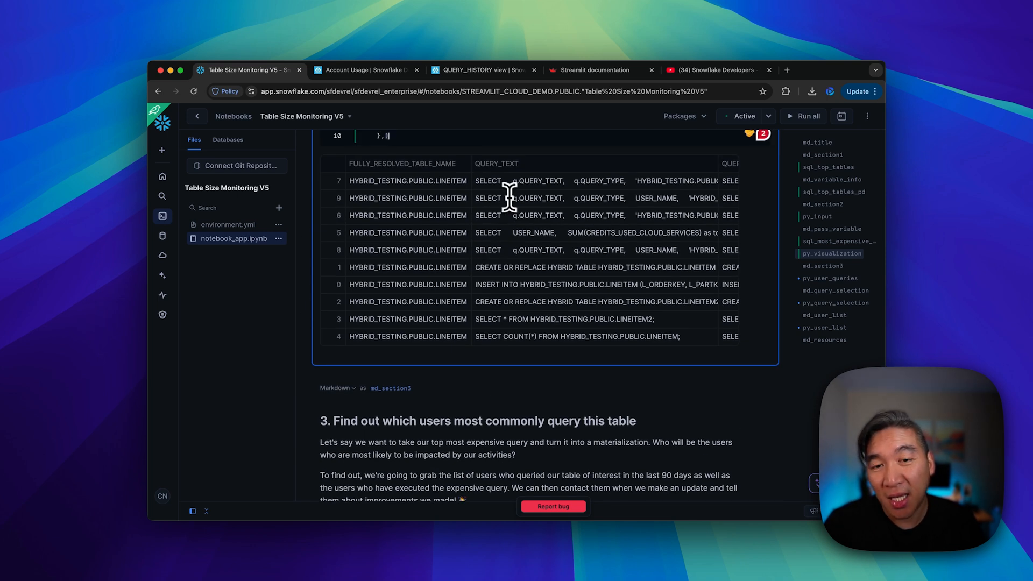
{"action": "mouse_move", "coordinate": [433, 388]}
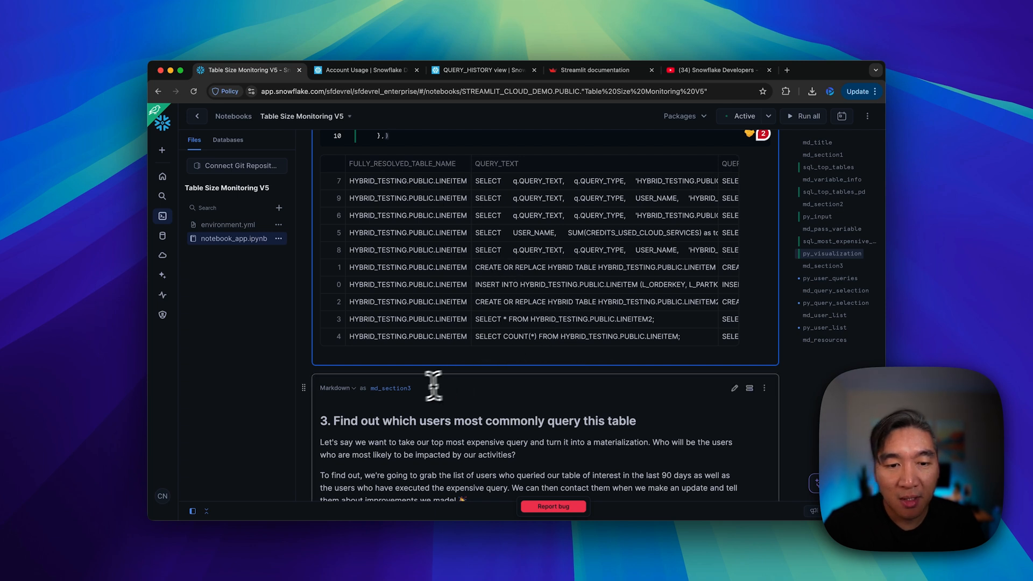
{"action": "scroll", "scroll_direction": "down", "scroll_amount": 3}
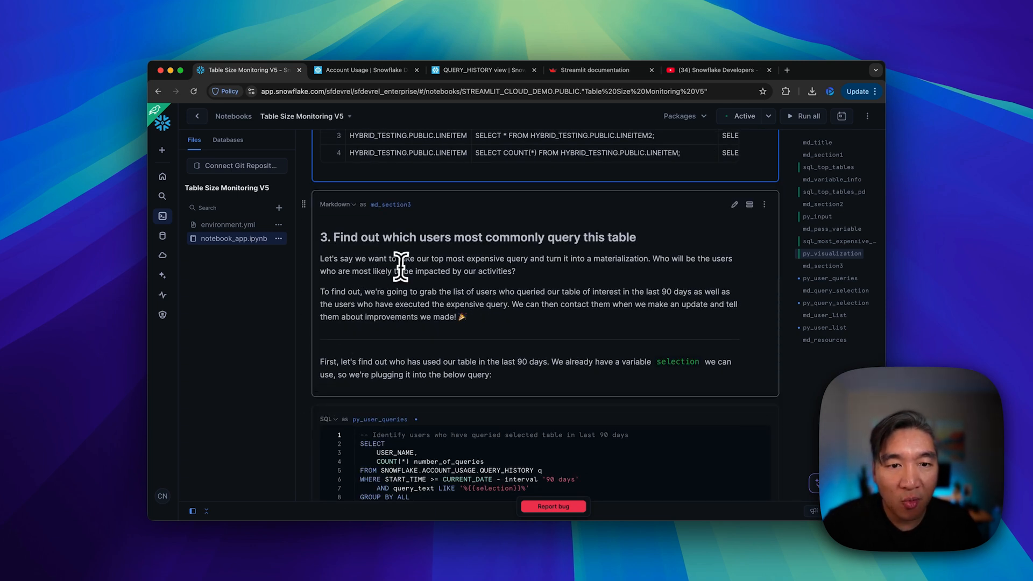
{"action": "mouse_move", "coordinate": [568, 263]}
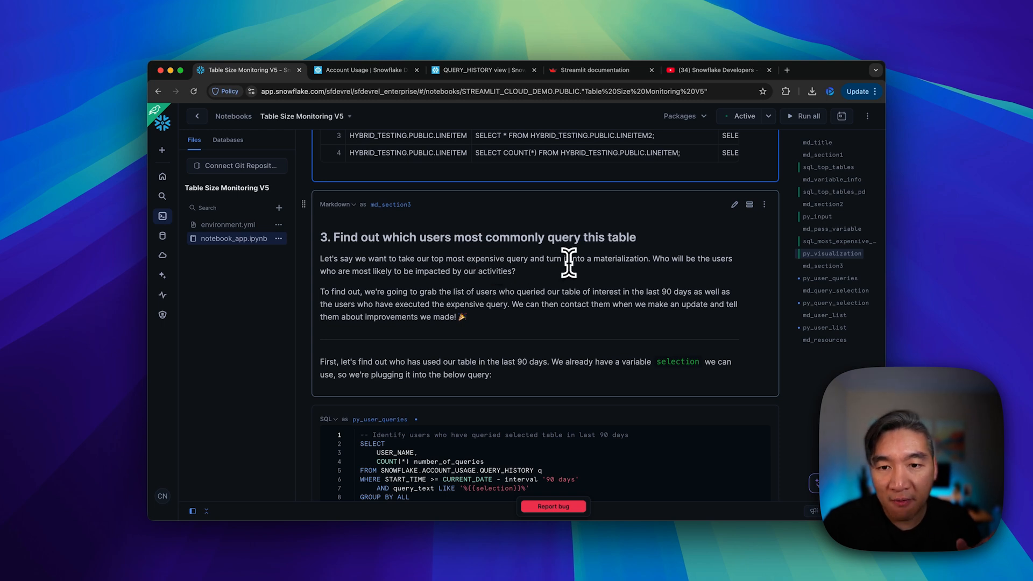
{"action": "mouse_move", "coordinate": [604, 275]}
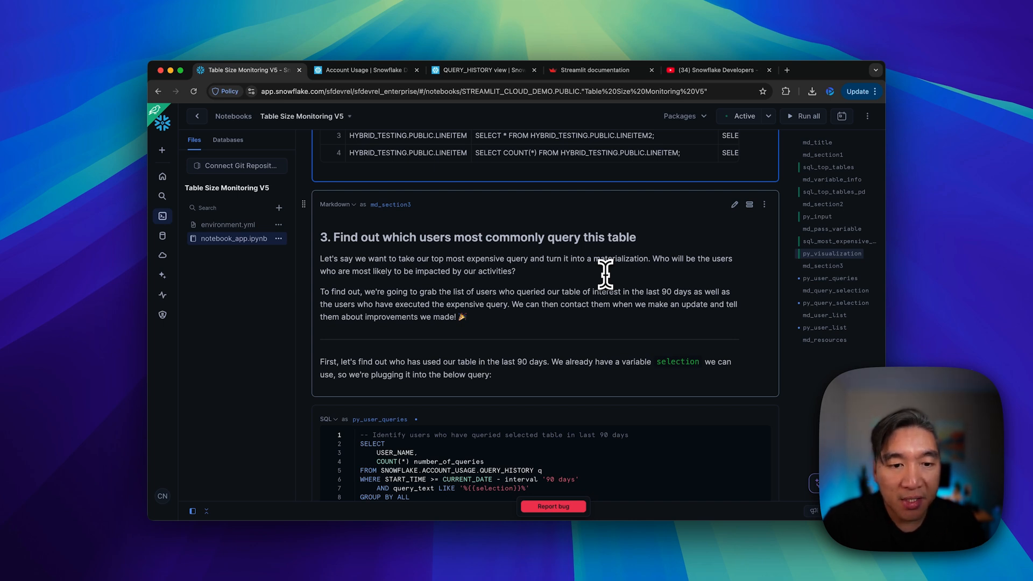
{"action": "scroll", "scroll_direction": "down", "scroll_amount": 3}
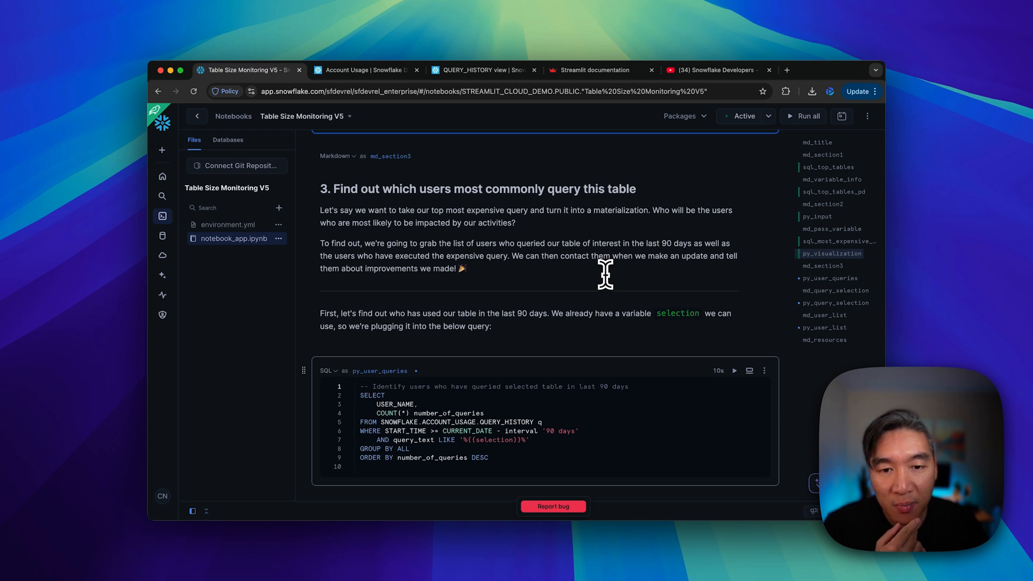
Step: Run py_user_queries to count each user's queries on the table over 90 days, returning two users
{"action": "scroll", "scroll_direction": "down", "scroll_amount": 3}
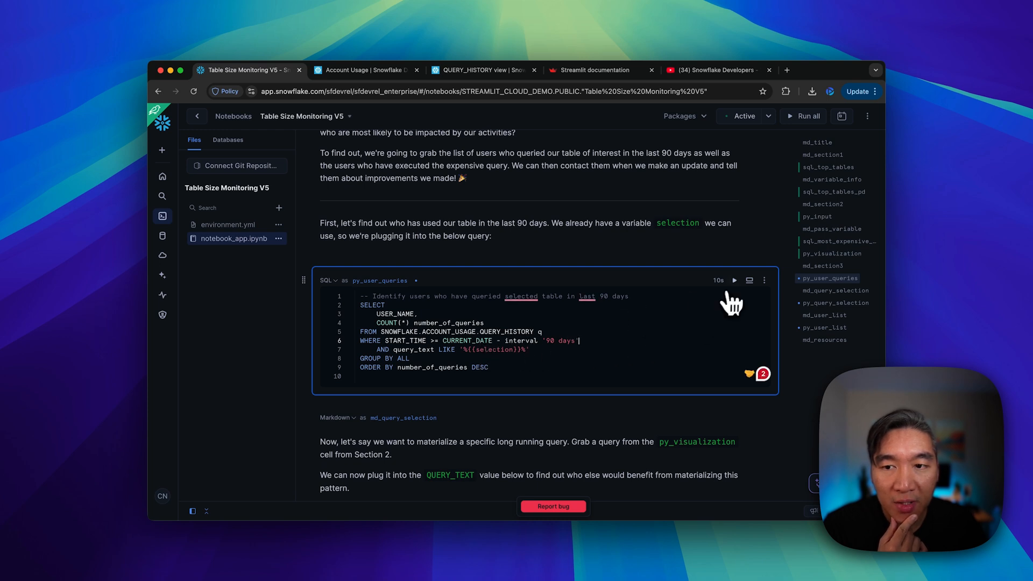
{"action": "left_click", "coordinate": [733, 279]}
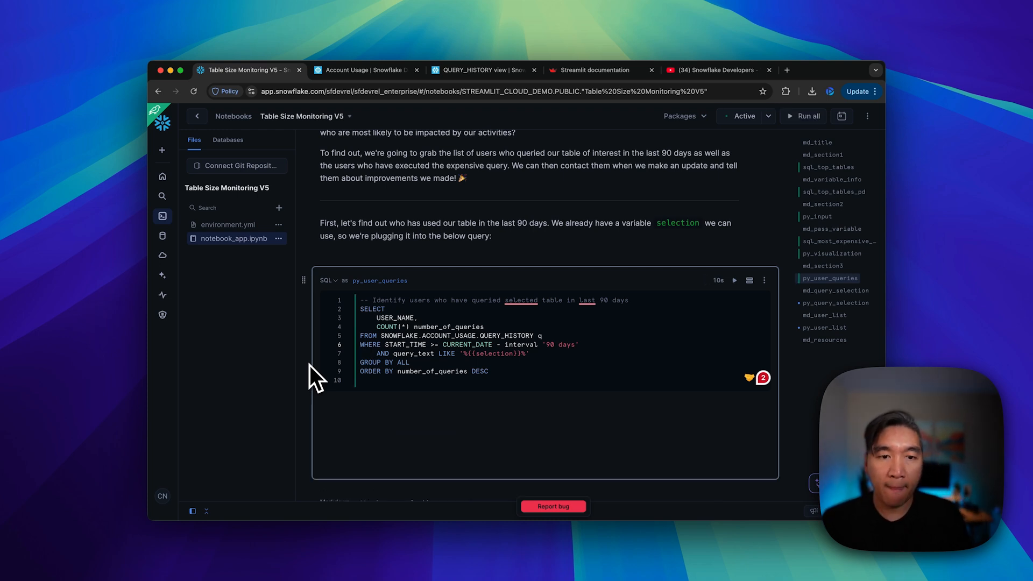
{"action": "scroll", "scroll_direction": "down", "scroll_amount": 3}
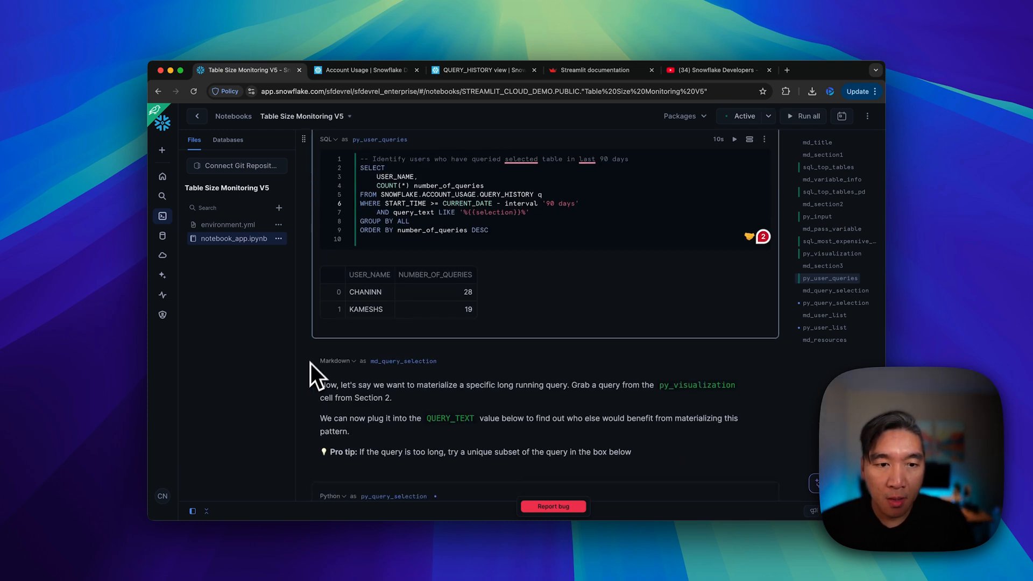
{"action": "mouse_move", "coordinate": [378, 297]}
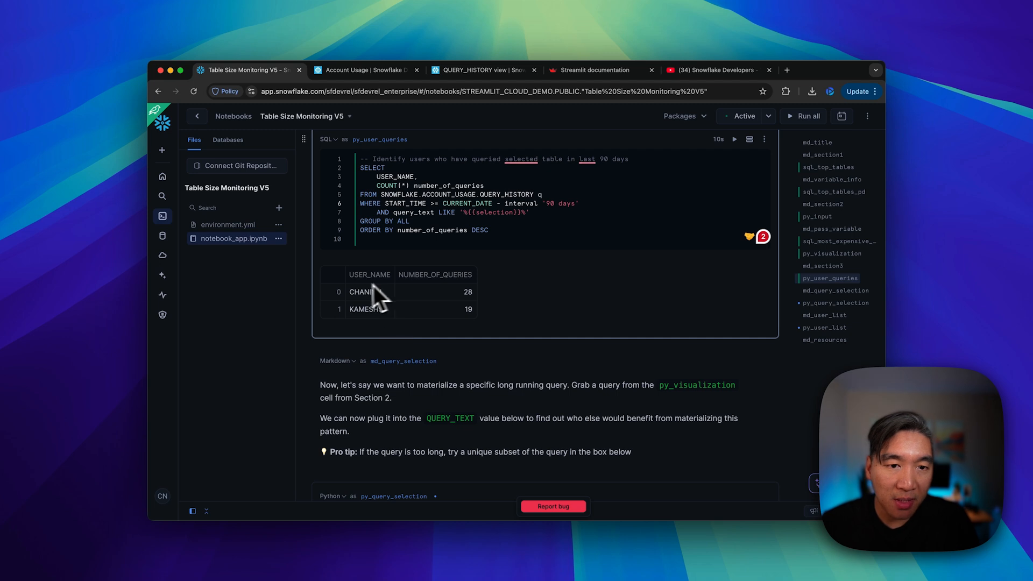
{"action": "mouse_move", "coordinate": [426, 300]}
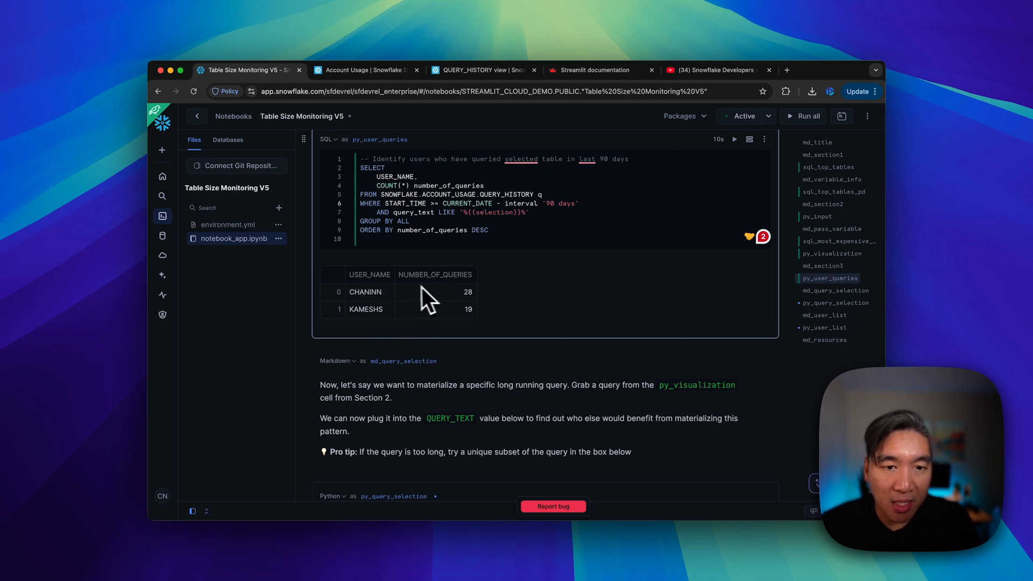
{"action": "mouse_move", "coordinate": [472, 308]}
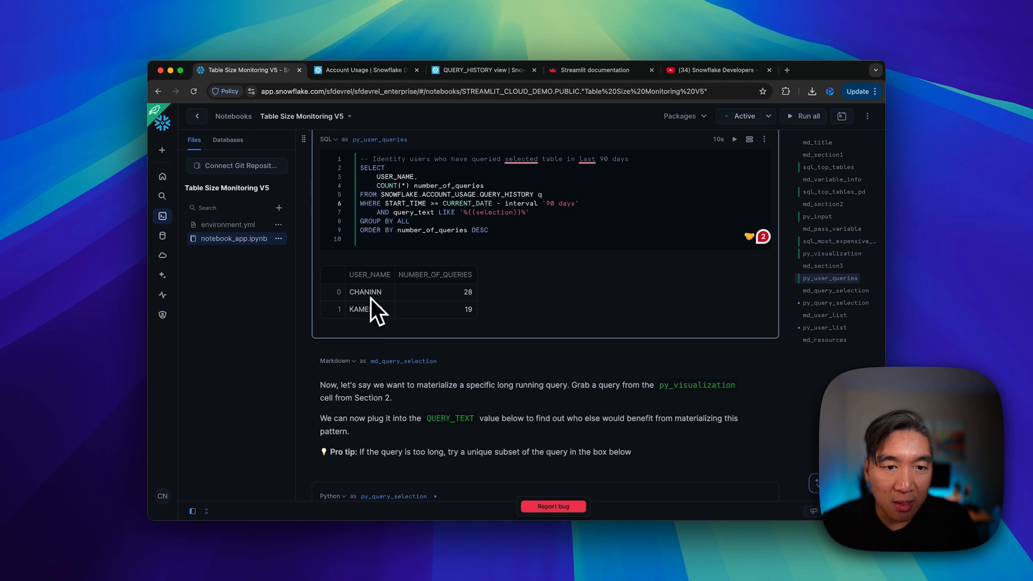
{"action": "mouse_move", "coordinate": [435, 307]}
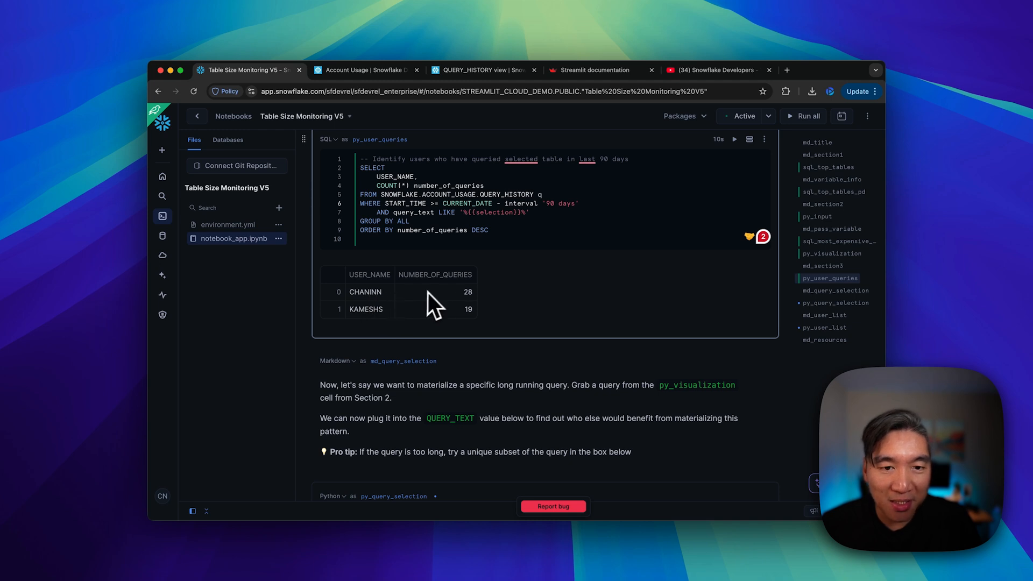
{"action": "mouse_move", "coordinate": [470, 315]}
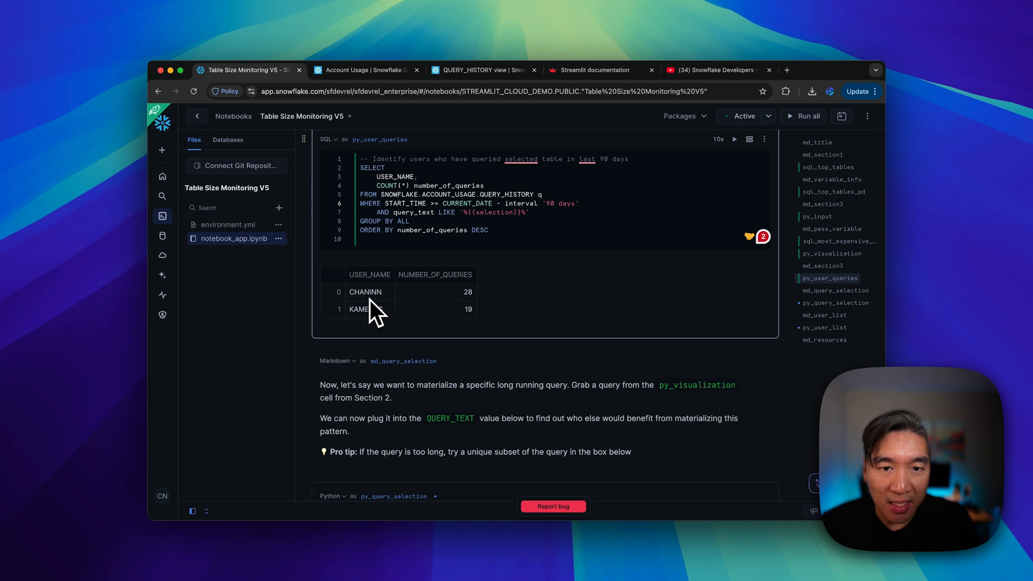
{"action": "scroll", "scroll_direction": "down", "scroll_amount": 3}
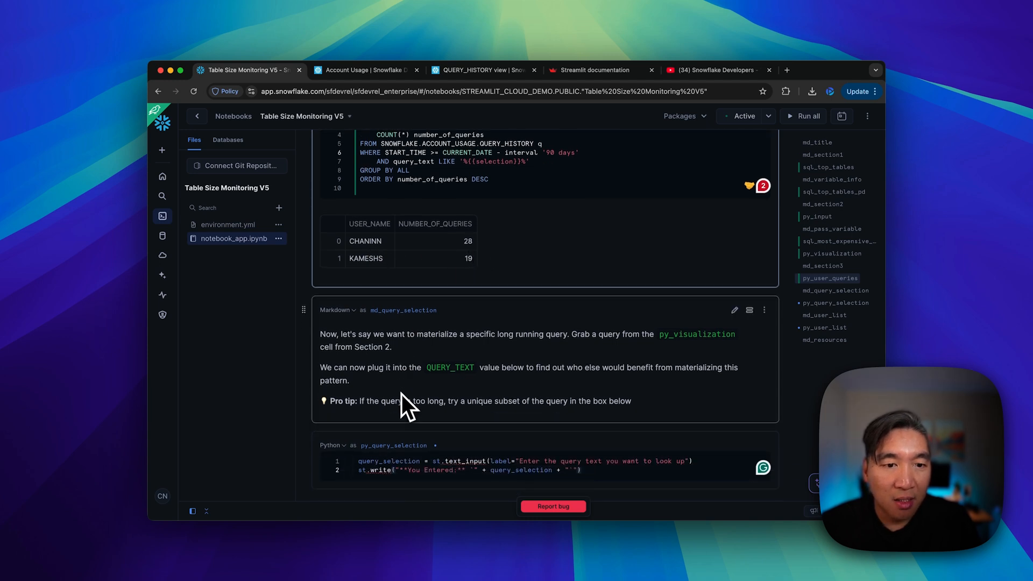
{"action": "scroll", "scroll_direction": "down", "scroll_amount": 3}
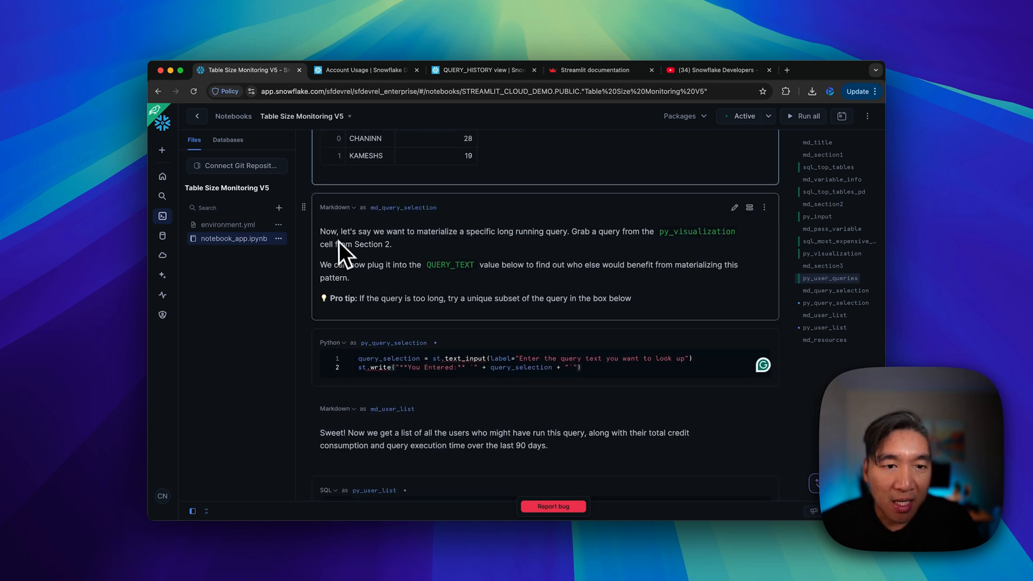
{"action": "mouse_move", "coordinate": [503, 259]}
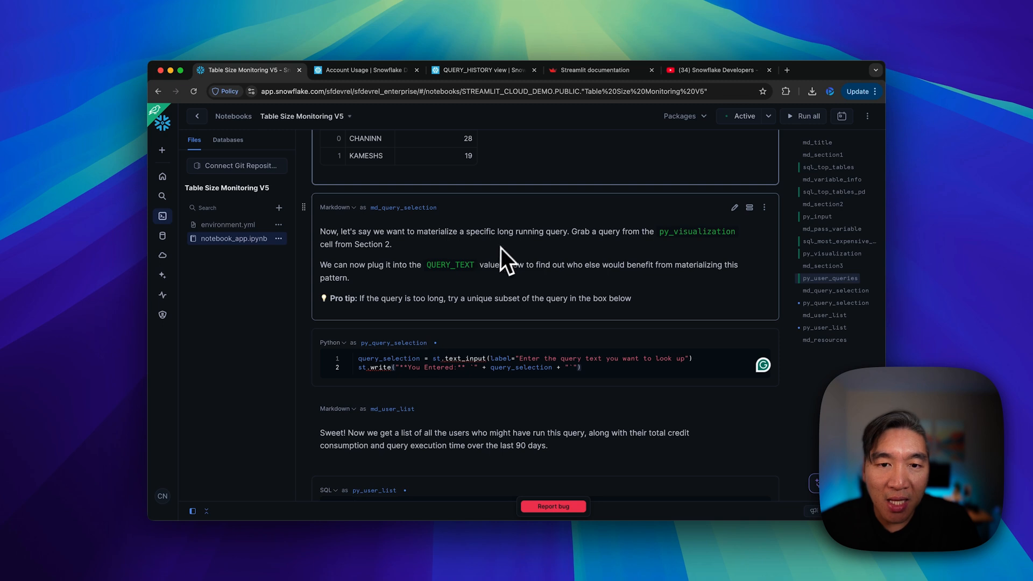
{"action": "mouse_move", "coordinate": [526, 257]}
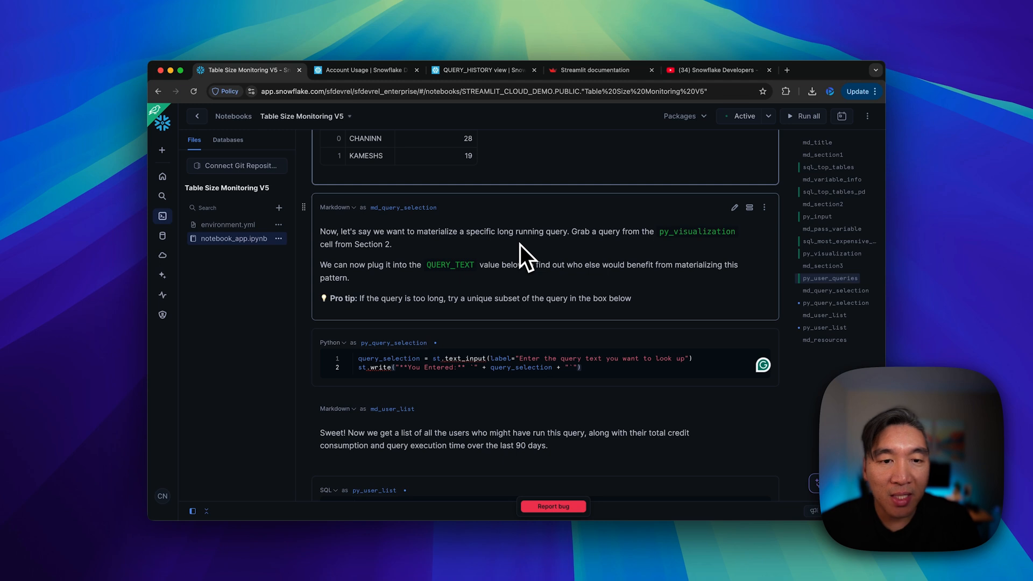
{"action": "mouse_move", "coordinate": [450, 285]}
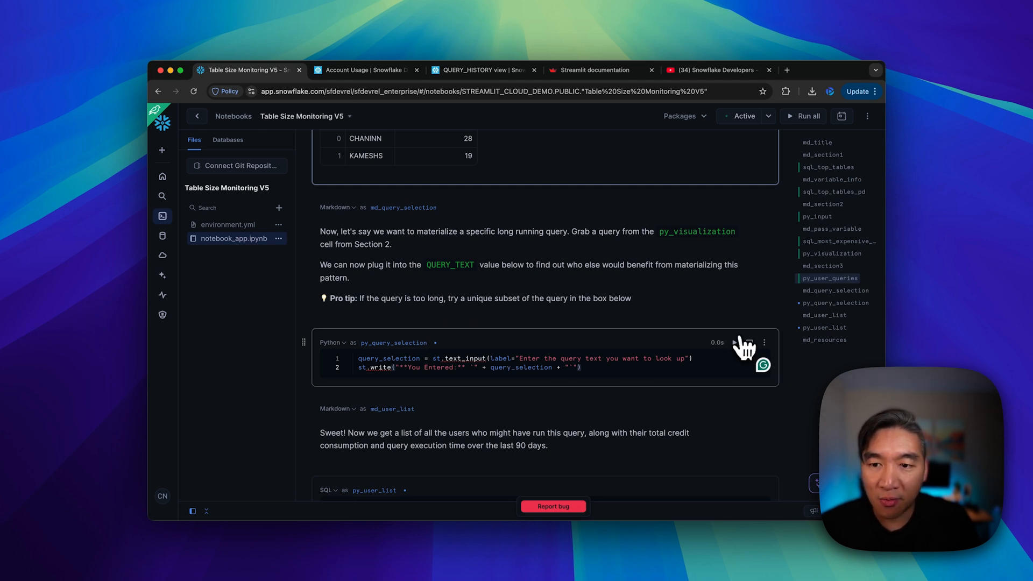
Step: Run the py_query_selection cell so it shows an empty query-text input and blank 'You Entered' line
{"action": "left_click", "coordinate": [734, 342]}
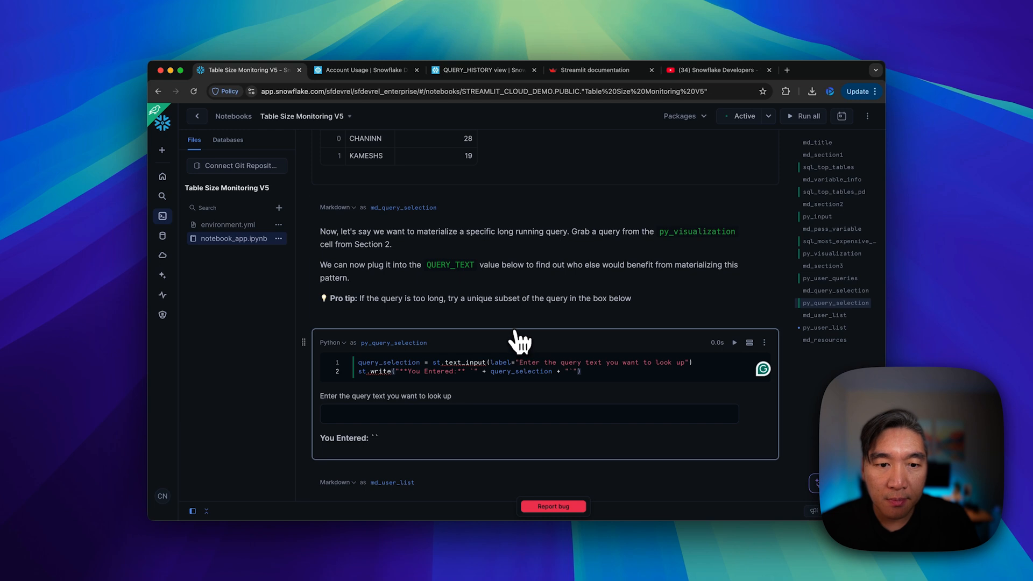
{"action": "mouse_move", "coordinate": [429, 421]}
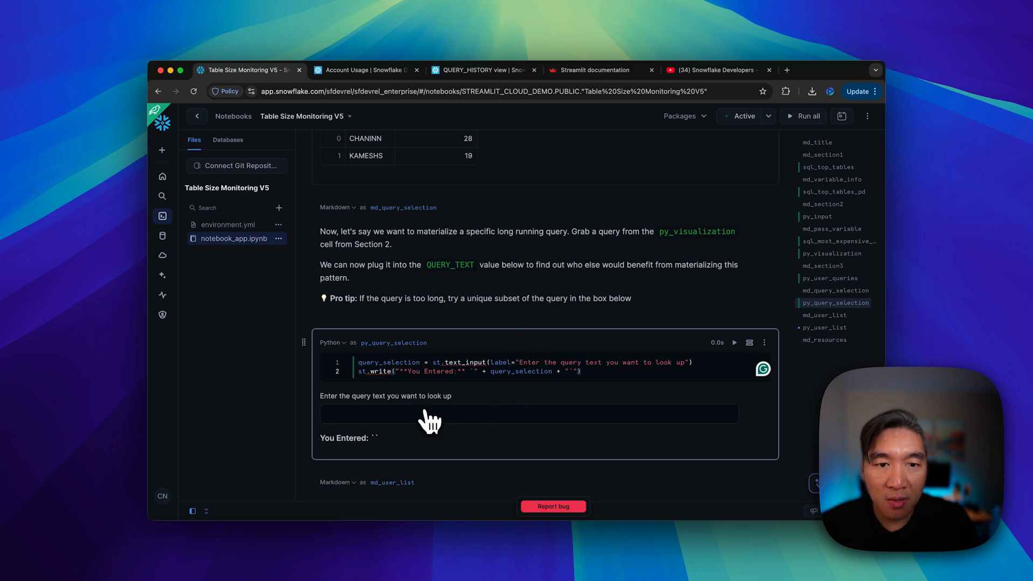
{"action": "scroll", "scroll_direction": "up", "scroll_amount": 3}
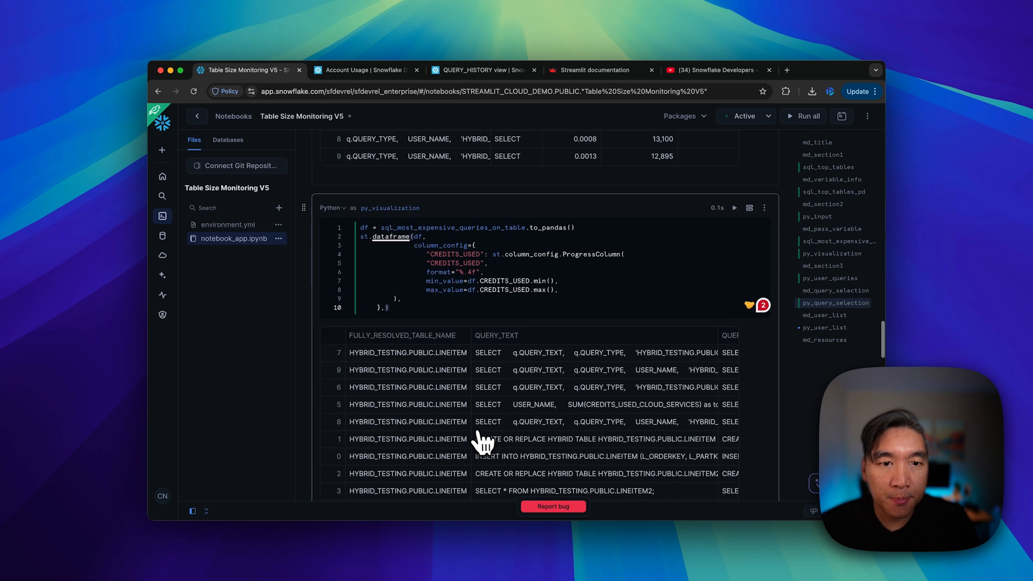
{"action": "mouse_move", "coordinate": [395, 230]}
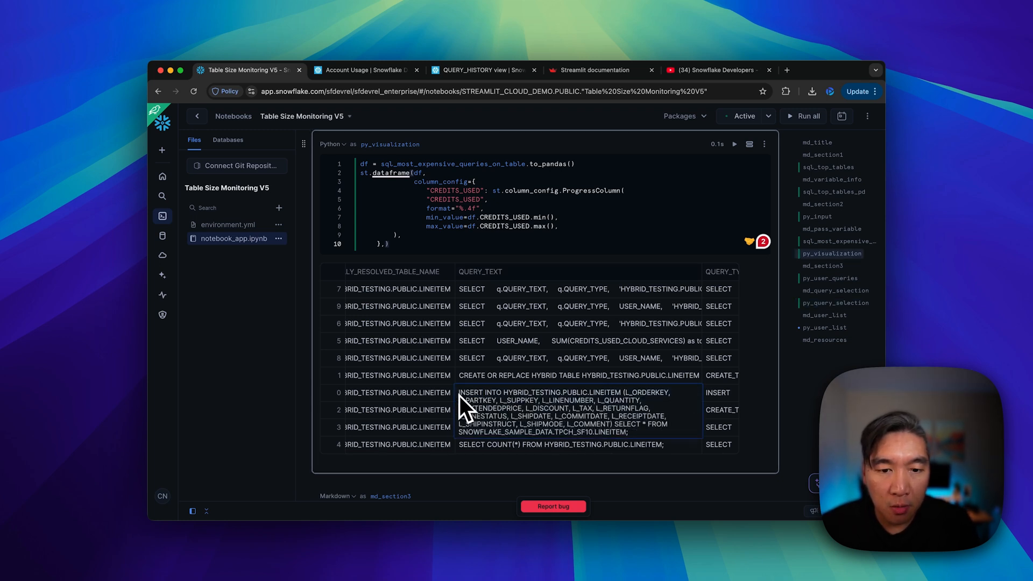
{"action": "mouse_move", "coordinate": [632, 382]}
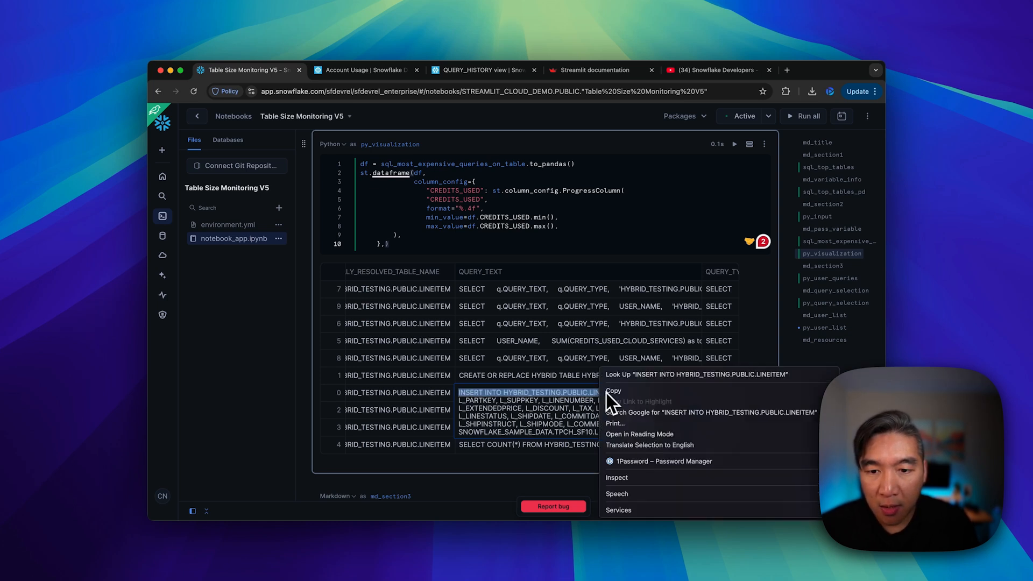
{"action": "scroll", "scroll_direction": "down", "scroll_amount": 3}
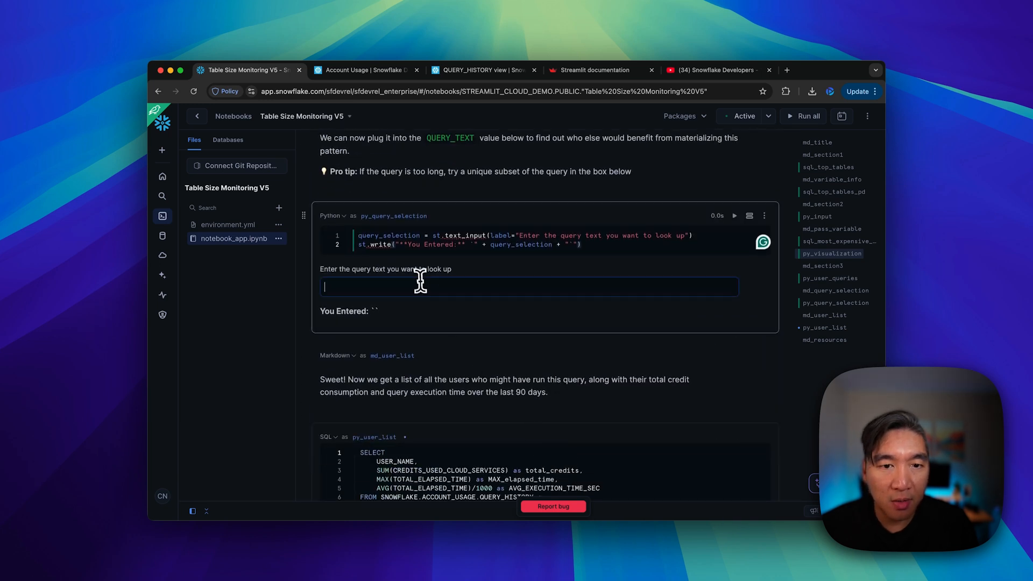
Step: Enter the query text INSERT INTO HYBRID_TESTING.PUBLIC.LINEITEM so the cell echoes it after 'You Entered'
{"action": "type", "text": "INSERT INTO HYBRID_TESTING.PUBLIC.LINEITEM"}
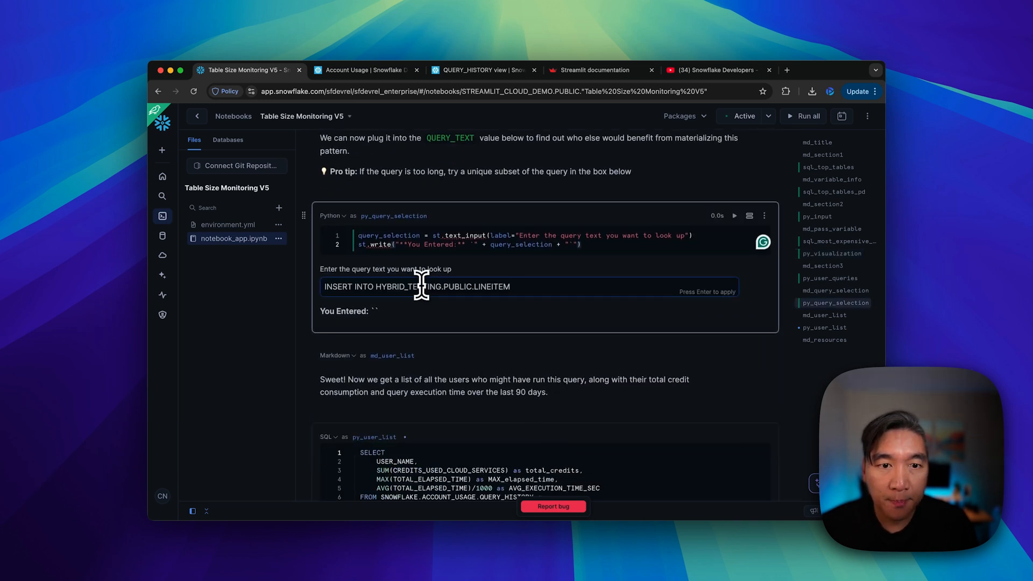
{"action": "key", "text": "Return"}
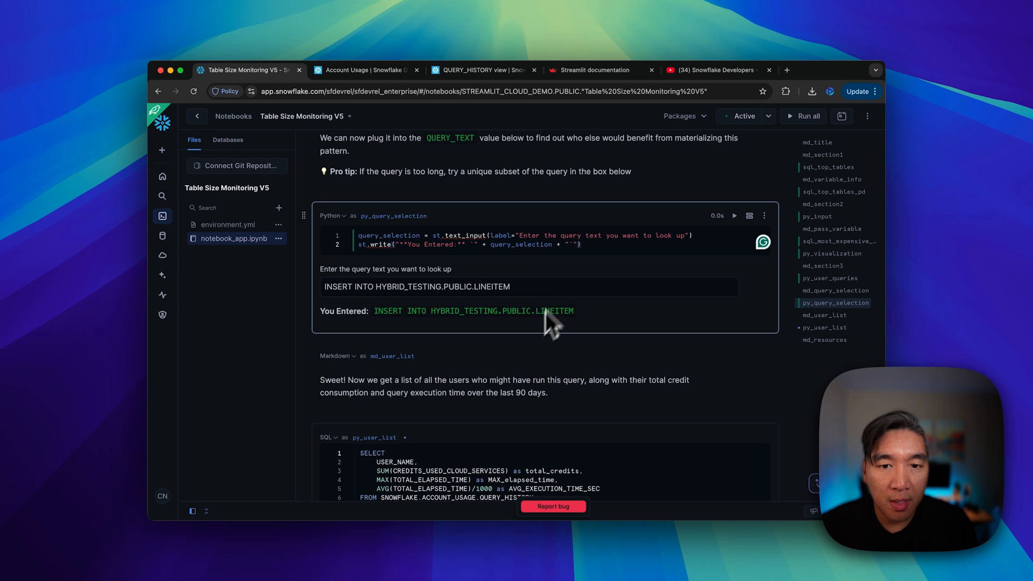
{"action": "mouse_move", "coordinate": [453, 330]}
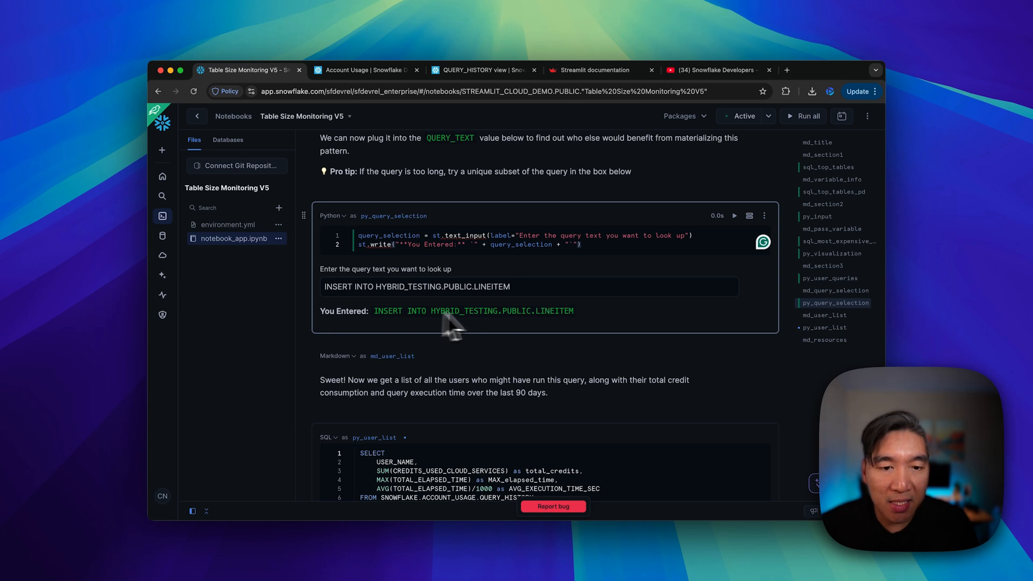
{"action": "mouse_move", "coordinate": [493, 342]}
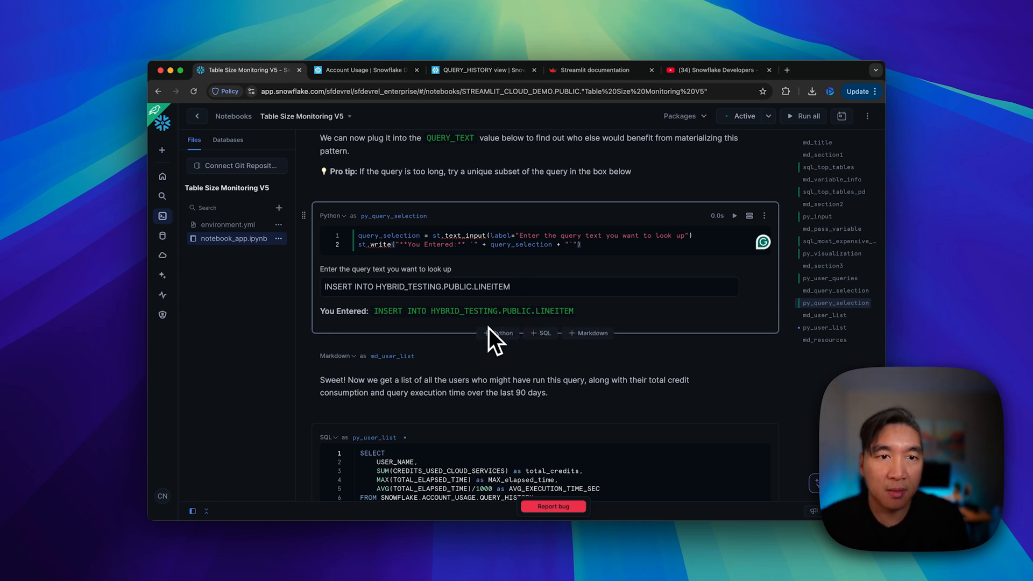
Step: Scroll through the notebook to review the visualization table and return to the query cell
{"action": "scroll", "scroll_direction": "up", "scroll_amount": 3}
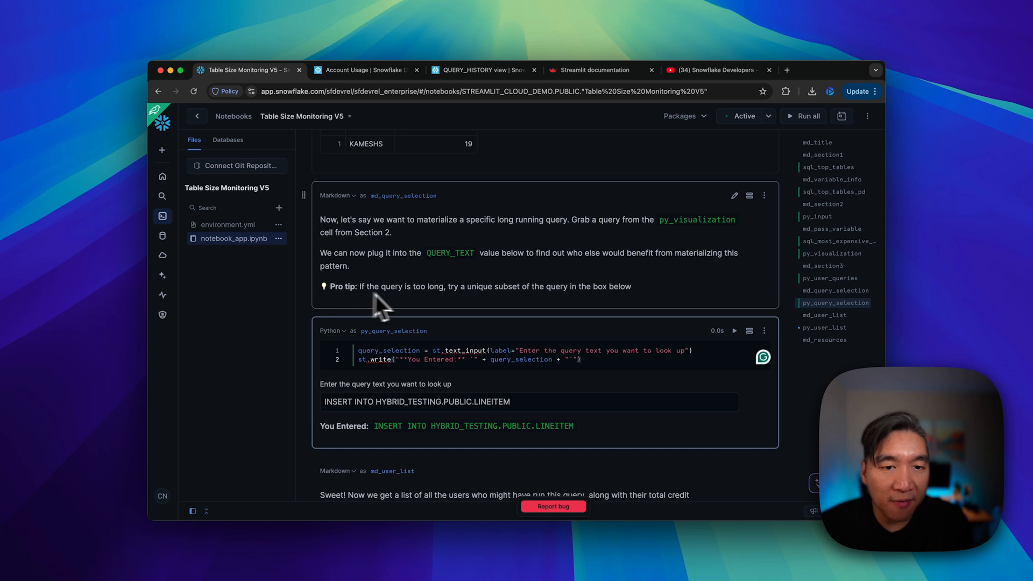
{"action": "mouse_move", "coordinate": [540, 303]}
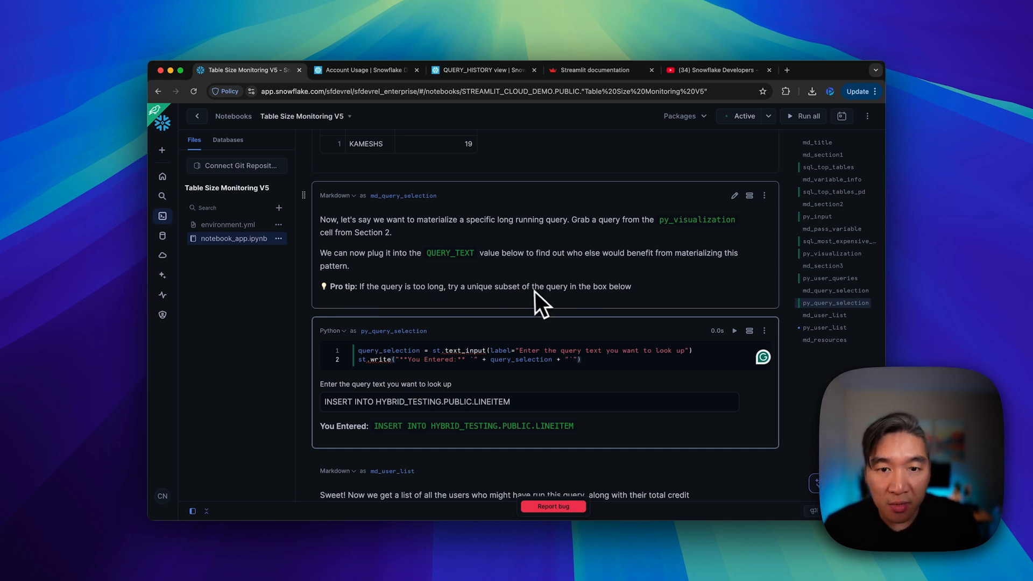
{"action": "mouse_move", "coordinate": [413, 415]}
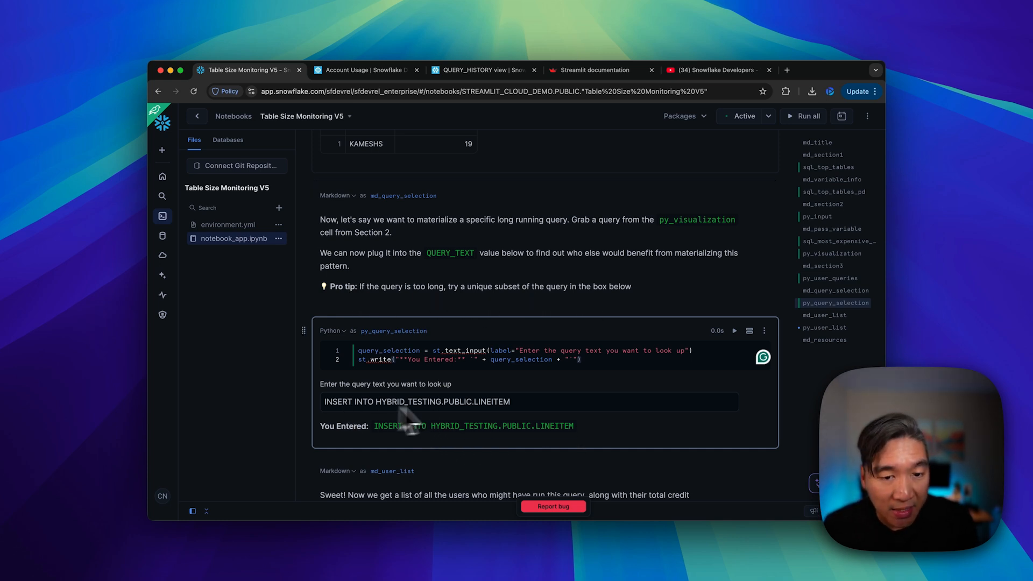
{"action": "scroll", "scroll_direction": "up", "scroll_amount": 3}
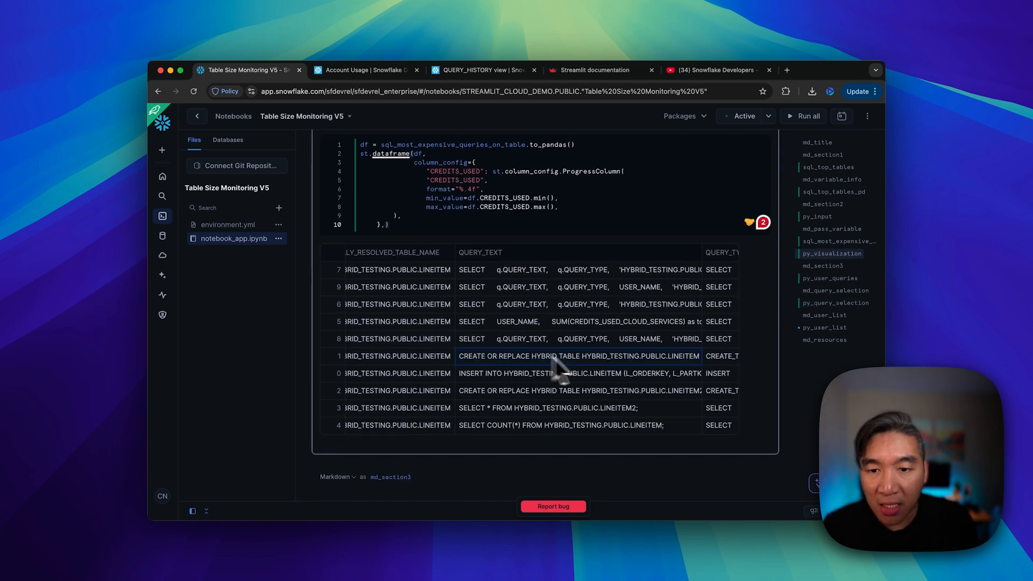
{"action": "mouse_move", "coordinate": [579, 373]}
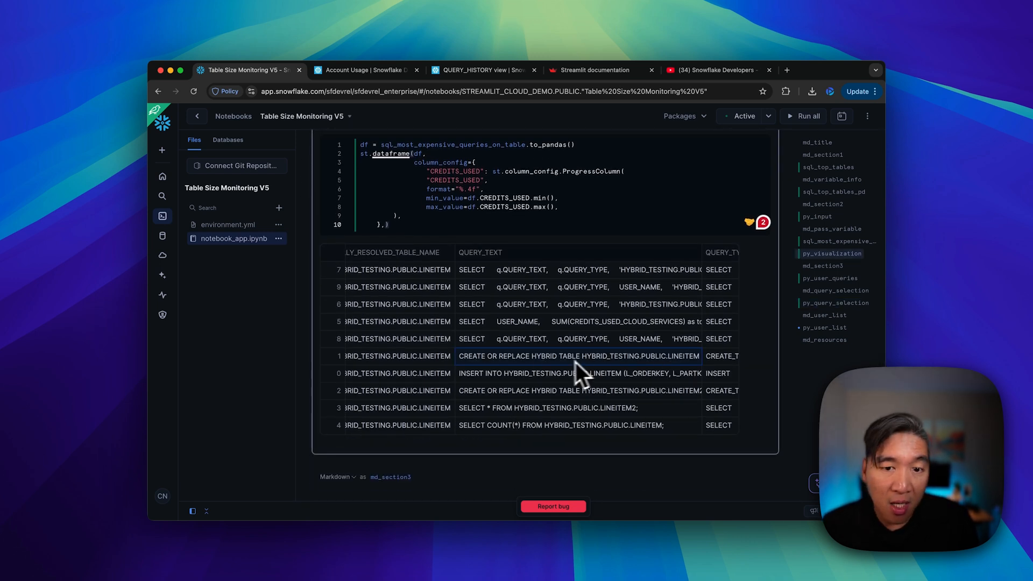
{"action": "mouse_move", "coordinate": [623, 384]}
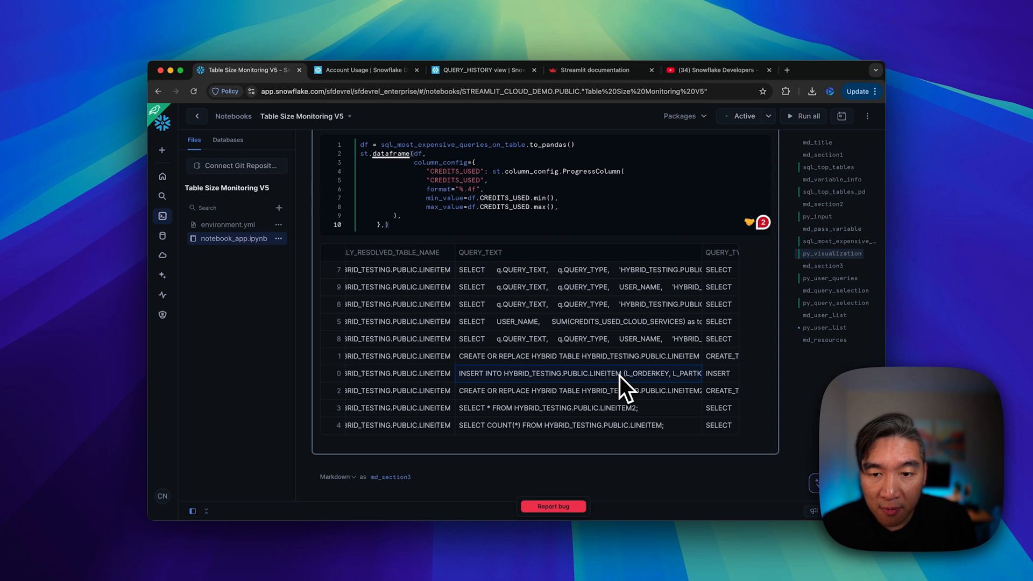
{"action": "scroll", "scroll_direction": "down", "scroll_amount": 3}
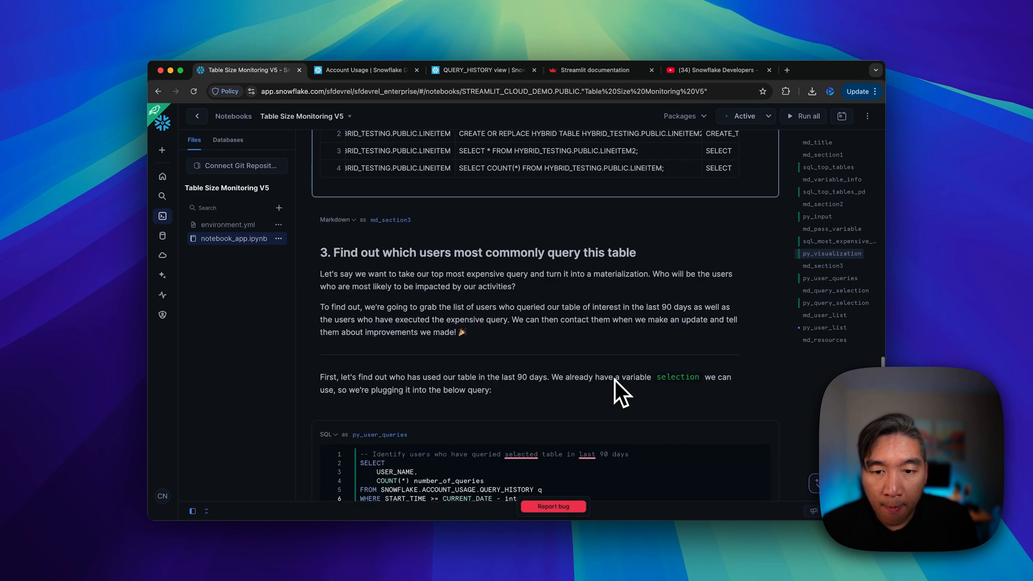
{"action": "scroll", "scroll_direction": "down", "scroll_amount": 3}
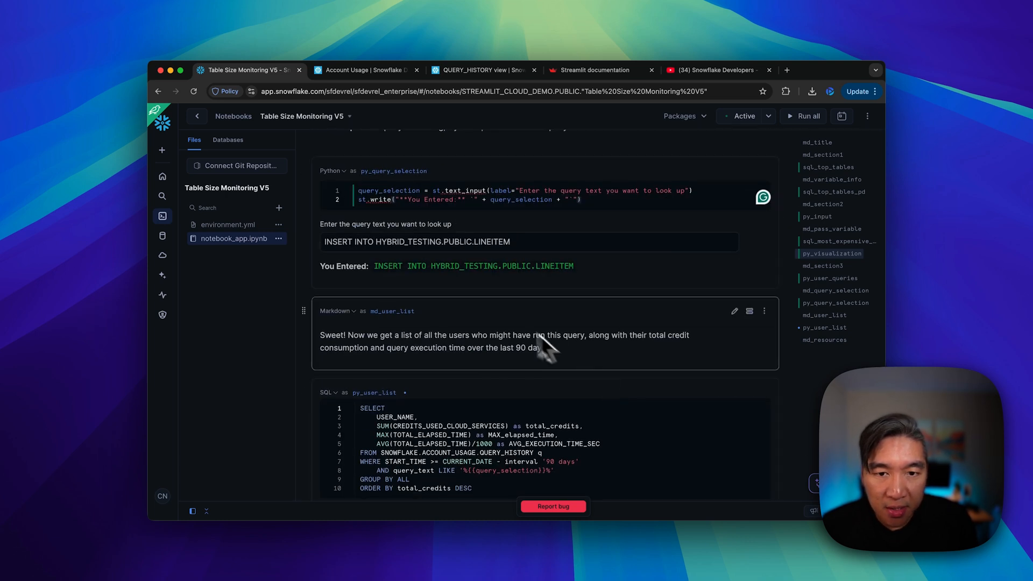
{"action": "scroll", "scroll_direction": "up", "scroll_amount": 3}
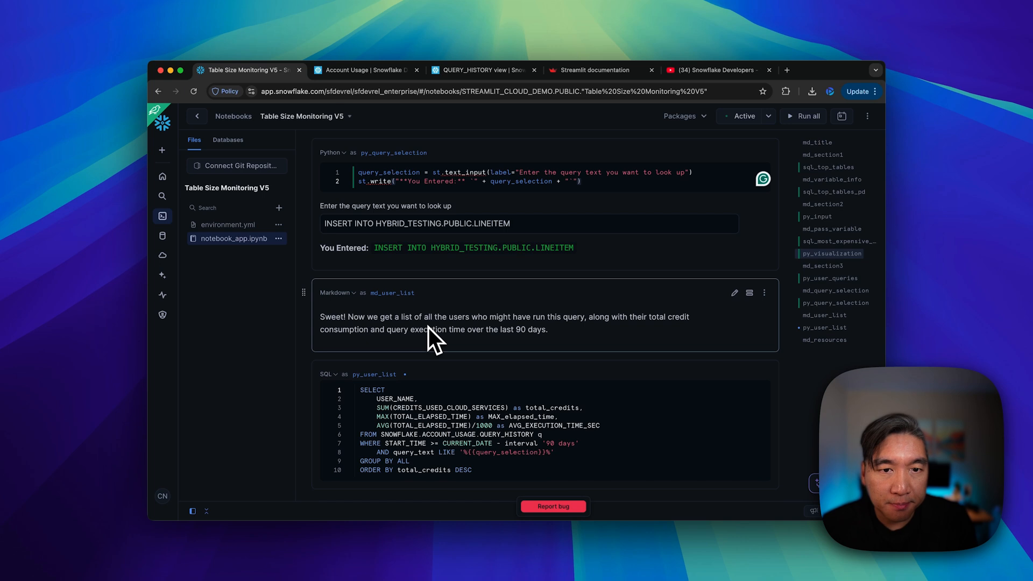
{"action": "scroll", "scroll_direction": "up", "scroll_amount": 3}
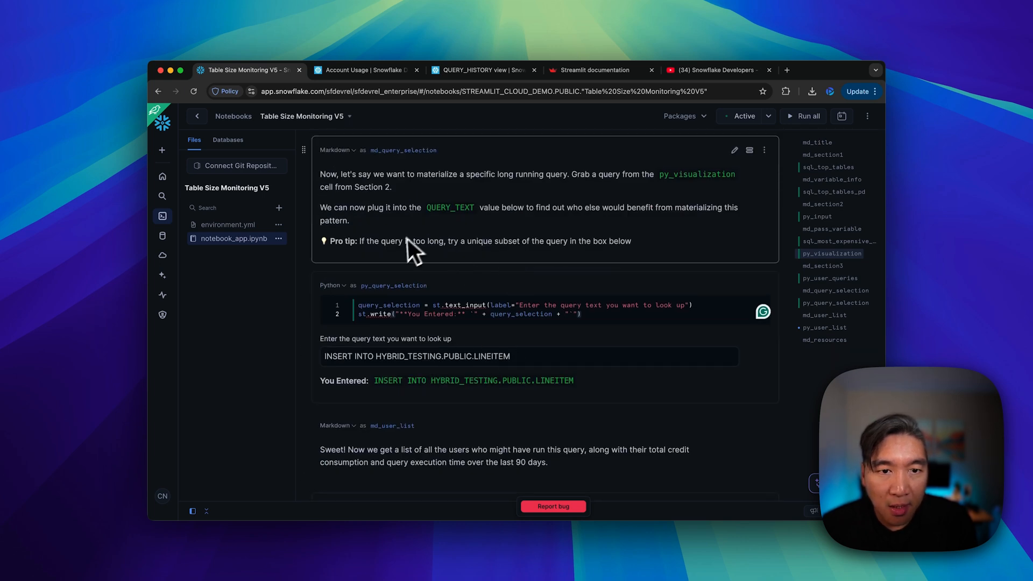
Step: Scroll down to the py_user_list SQL cell that sums each user's credits and elapsed time
{"action": "scroll", "scroll_direction": "down", "scroll_amount": 3}
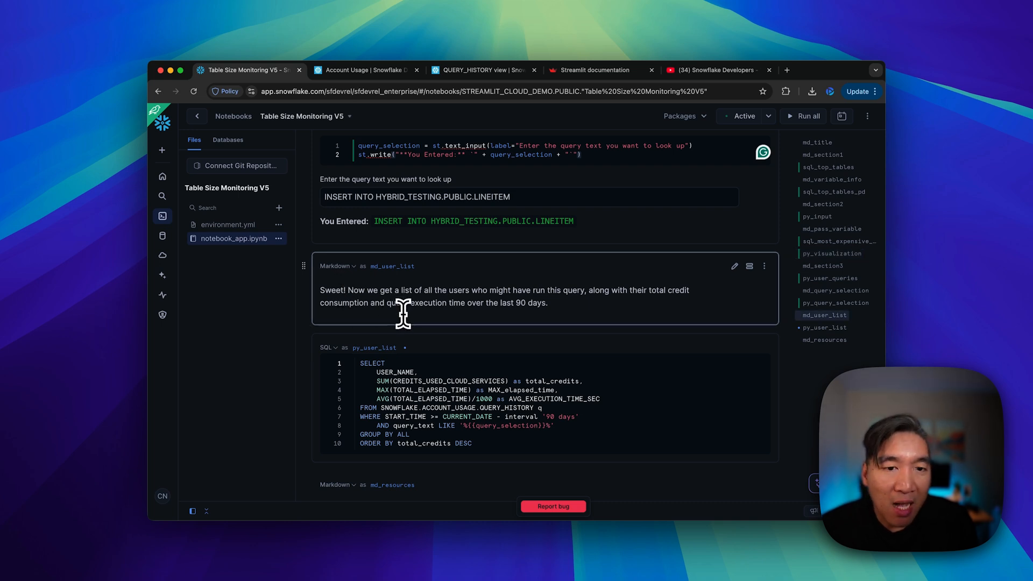
{"action": "mouse_move", "coordinate": [534, 289]}
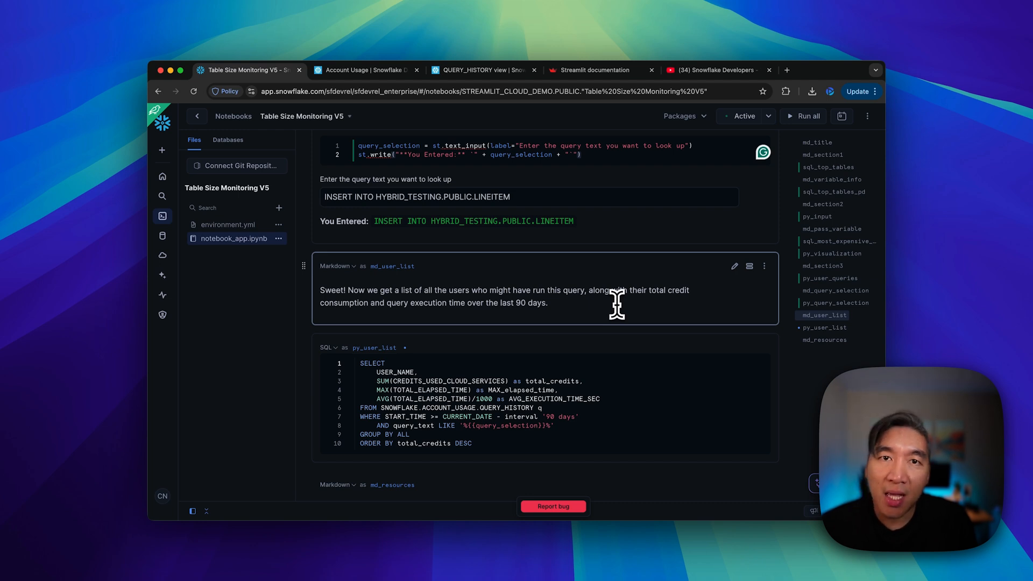
{"action": "mouse_move", "coordinate": [652, 283]}
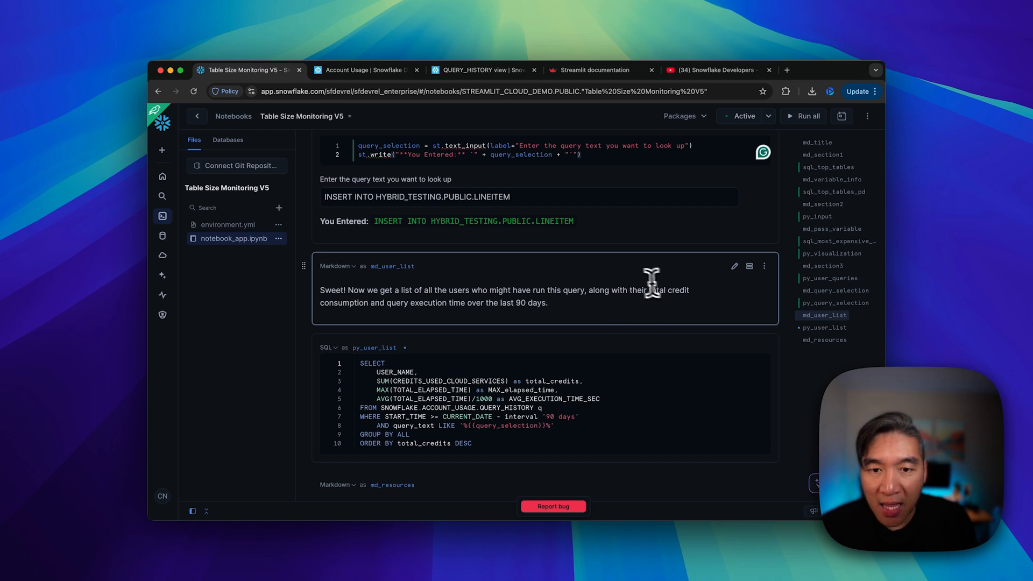
{"action": "scroll", "scroll_direction": "down", "scroll_amount": 3}
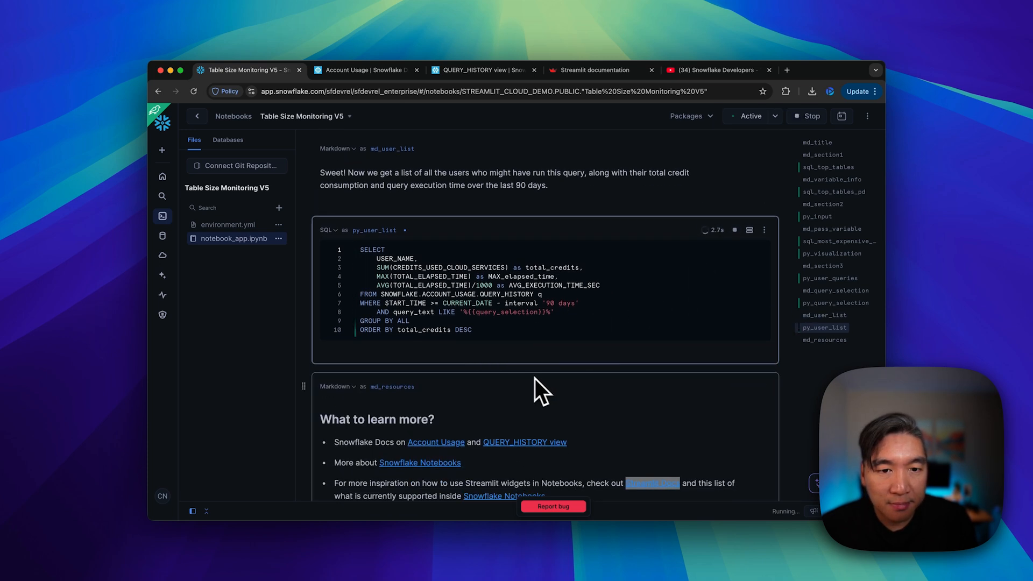
Step: Run the py_user_list cell, returning two users with total credits, max elapsed time and average execution seconds
{"action": "left_click", "coordinate": [733, 230]}
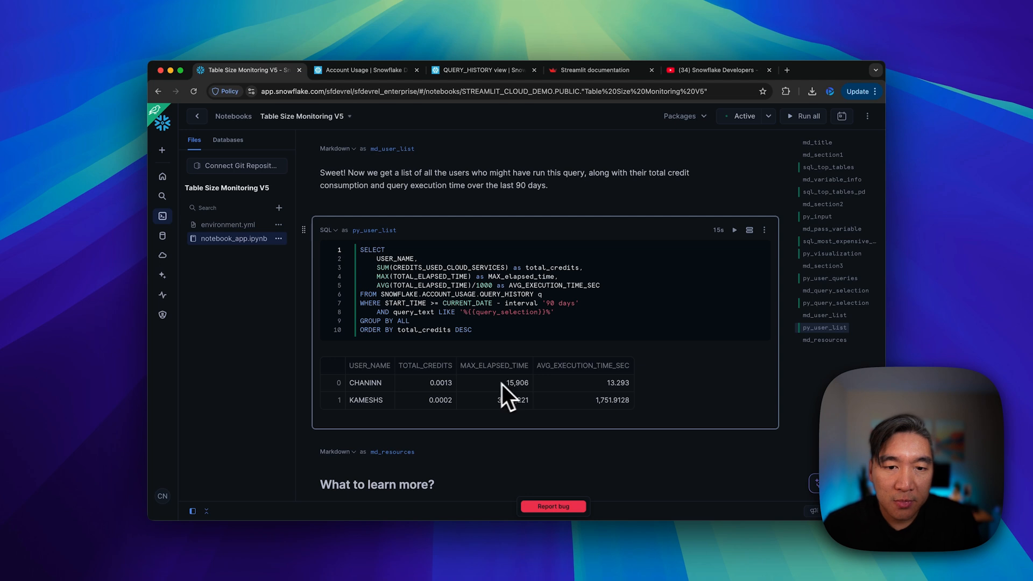
{"action": "mouse_move", "coordinate": [451, 418]}
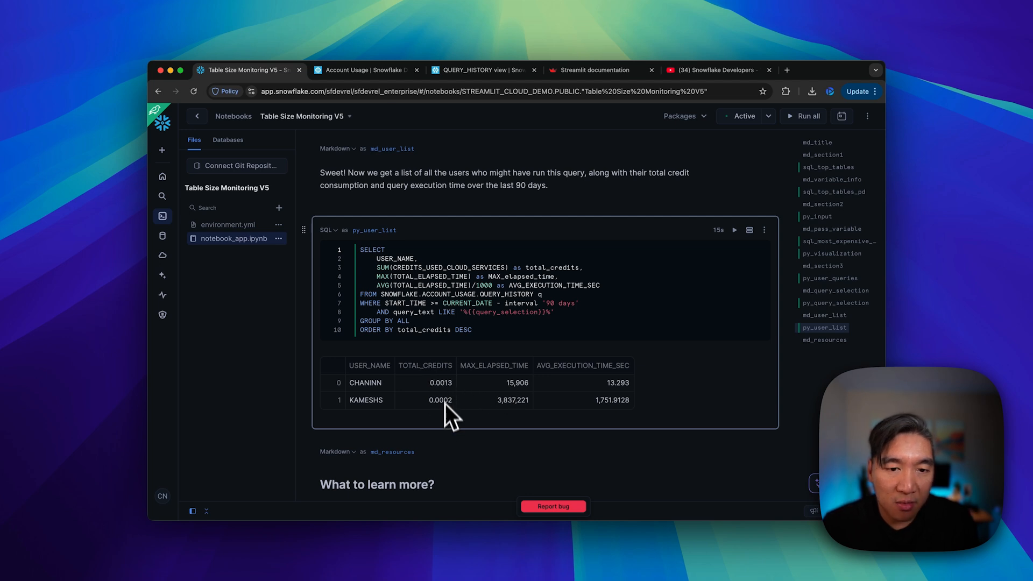
{"action": "mouse_move", "coordinate": [527, 385]}
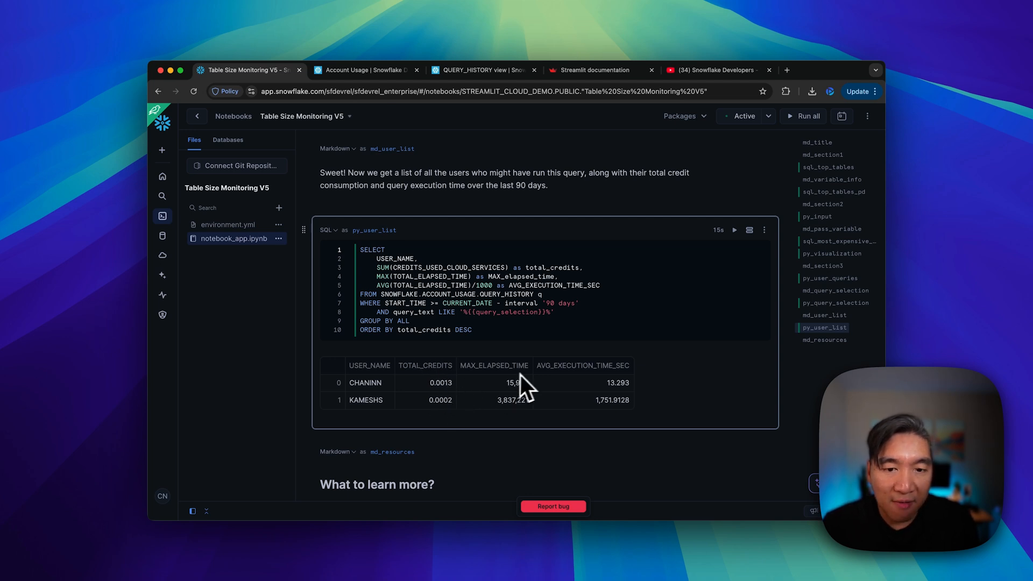
{"action": "mouse_move", "coordinate": [521, 401]}
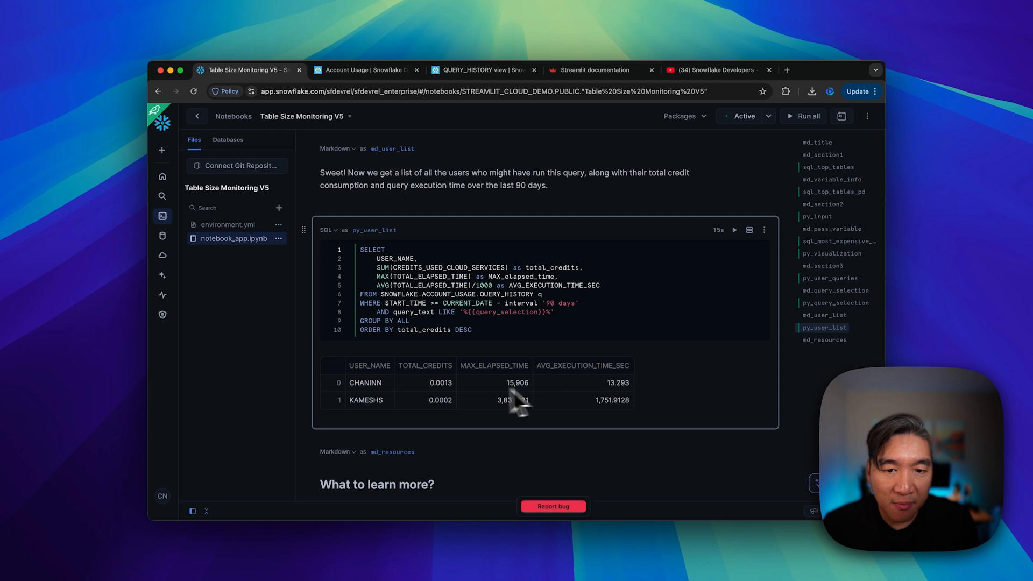
{"action": "mouse_move", "coordinate": [620, 401]}
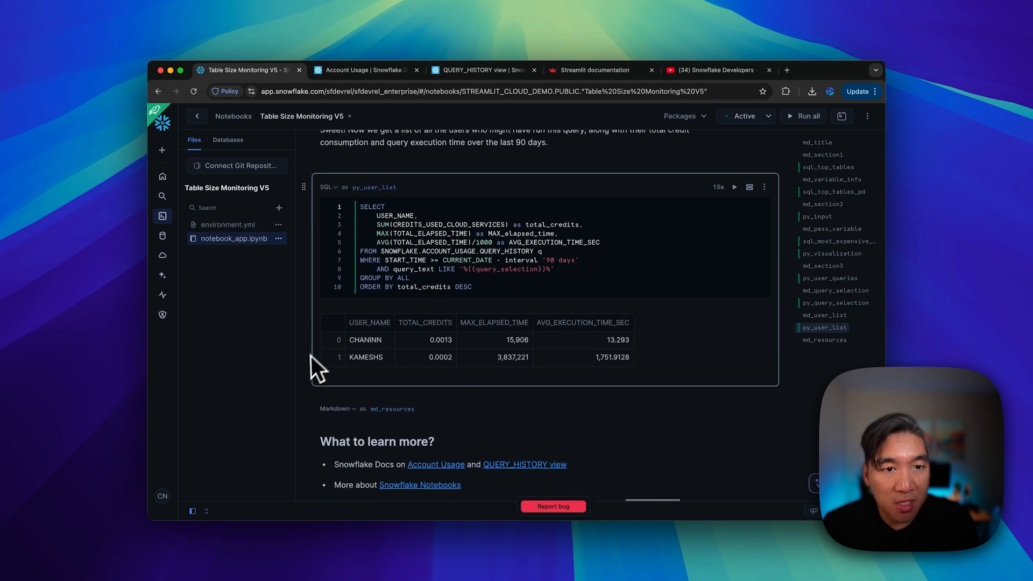
{"action": "mouse_move", "coordinate": [309, 195]}
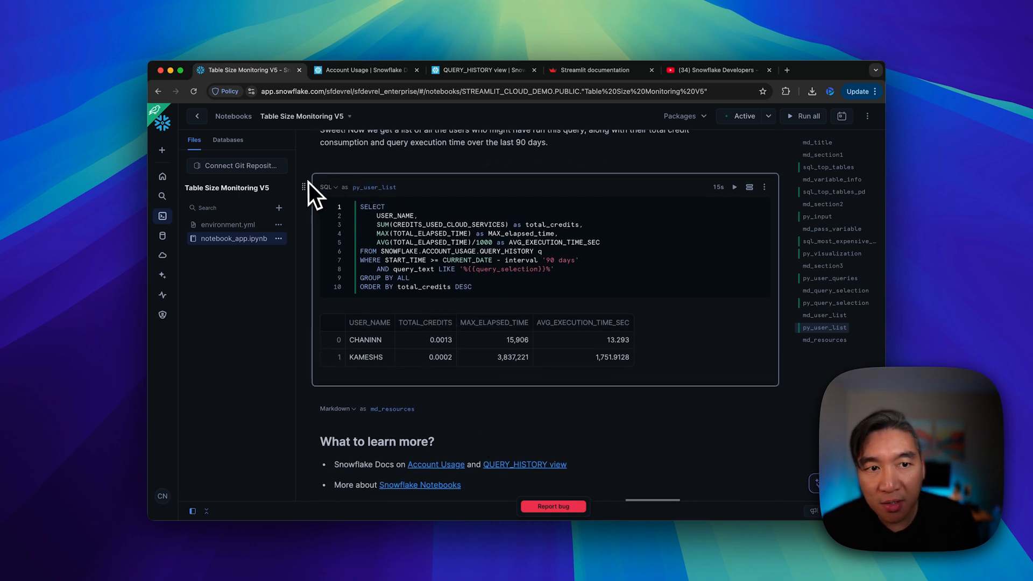
{"action": "mouse_move", "coordinate": [304, 277]}
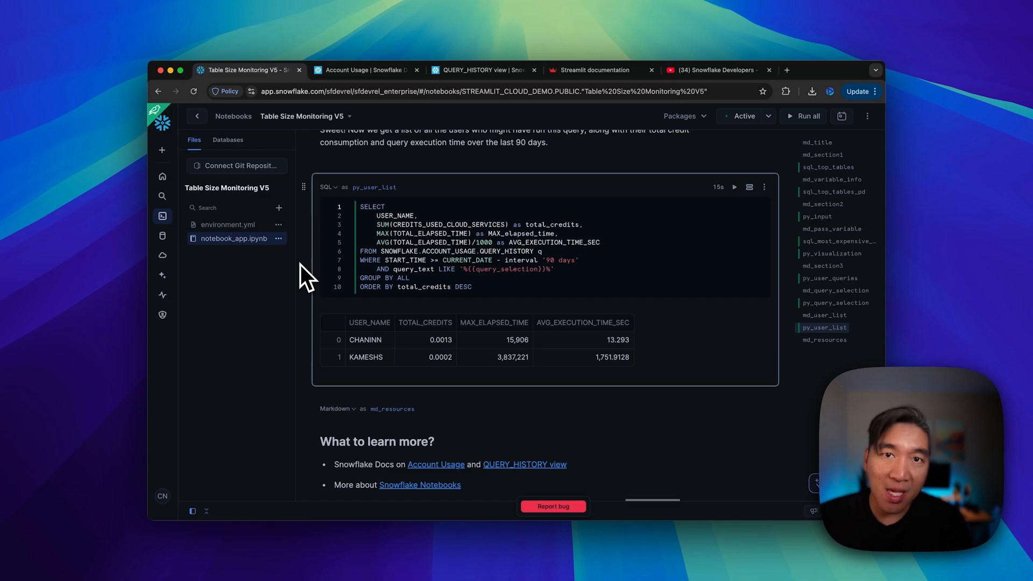